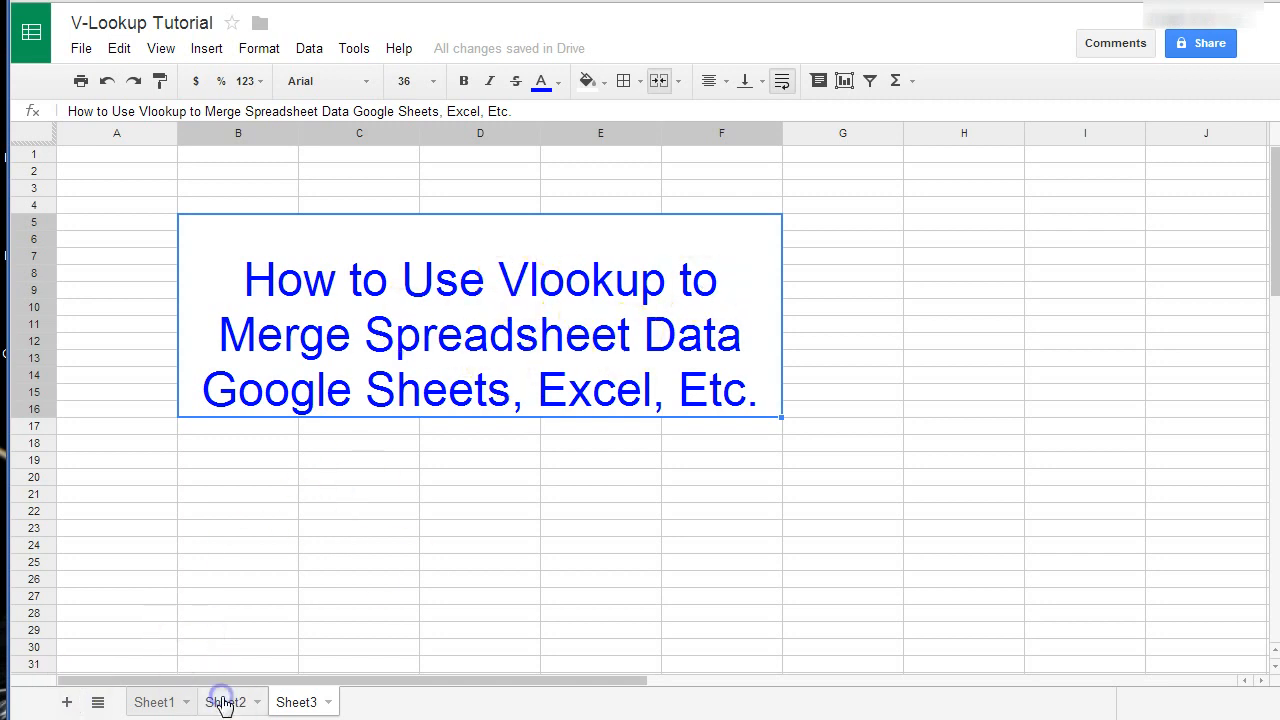
Review the ID data by switching between the Sheet2 and Sheet1 tabs, ending on Sheet2.
{"action": "left_click", "coordinate": [225, 701]}
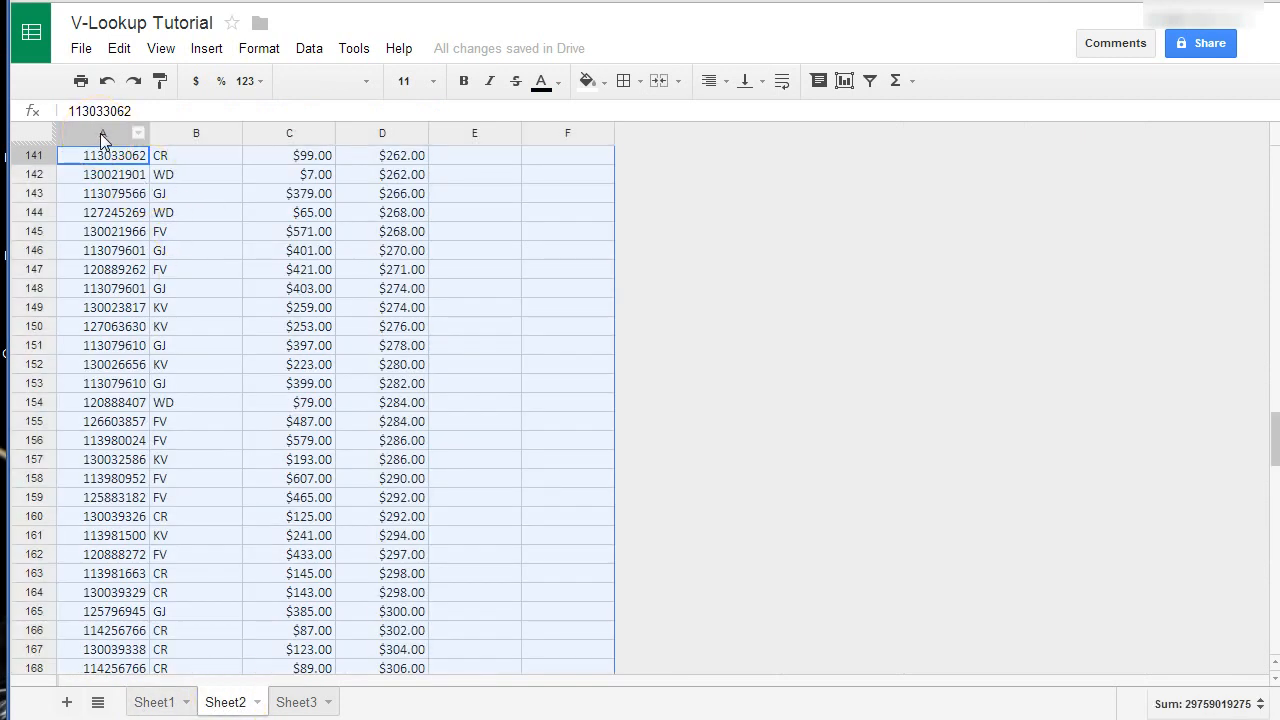
{"action": "mouse_move", "coordinate": [147, 298]}
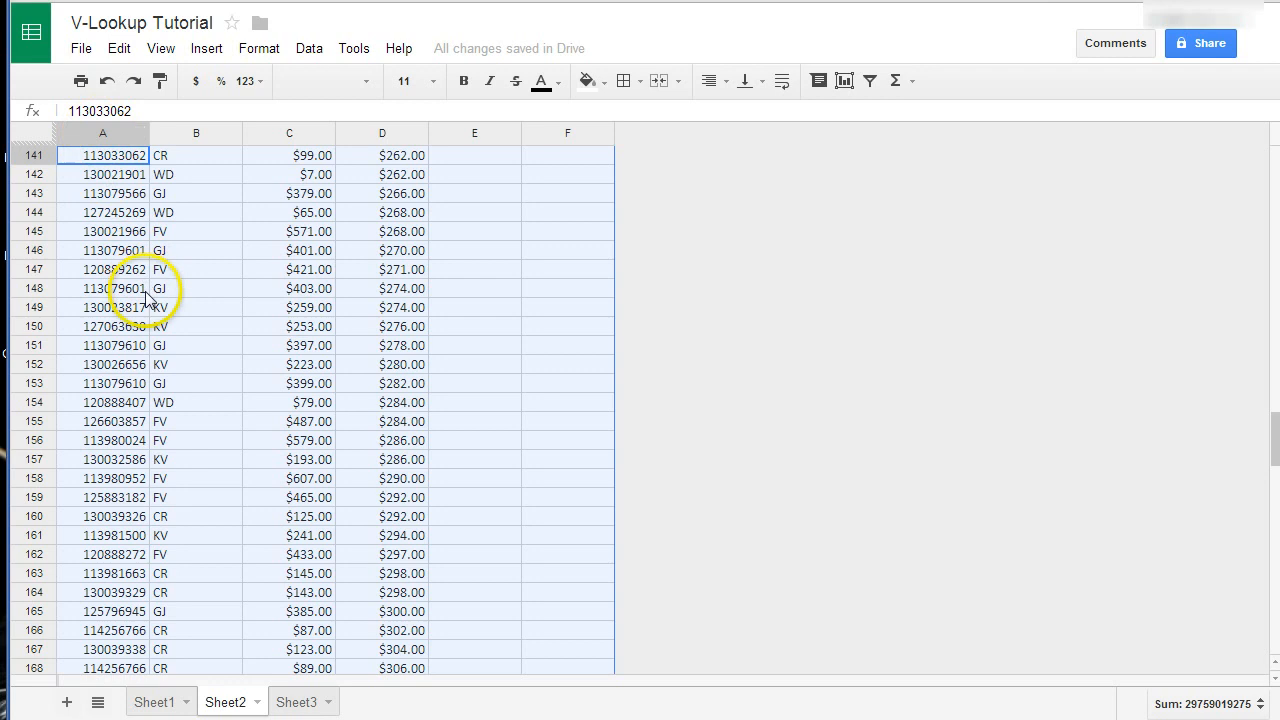
{"action": "left_click", "coordinate": [225, 701]}
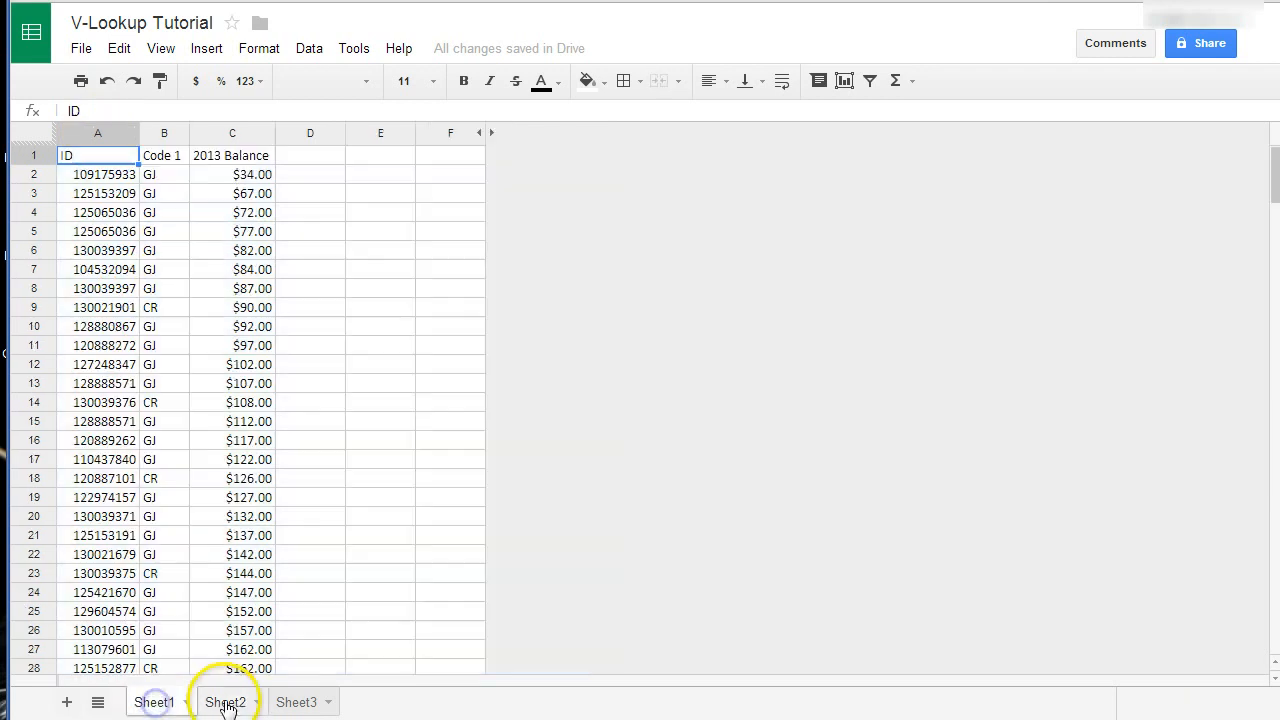
{"action": "left_click", "coordinate": [155, 702]}
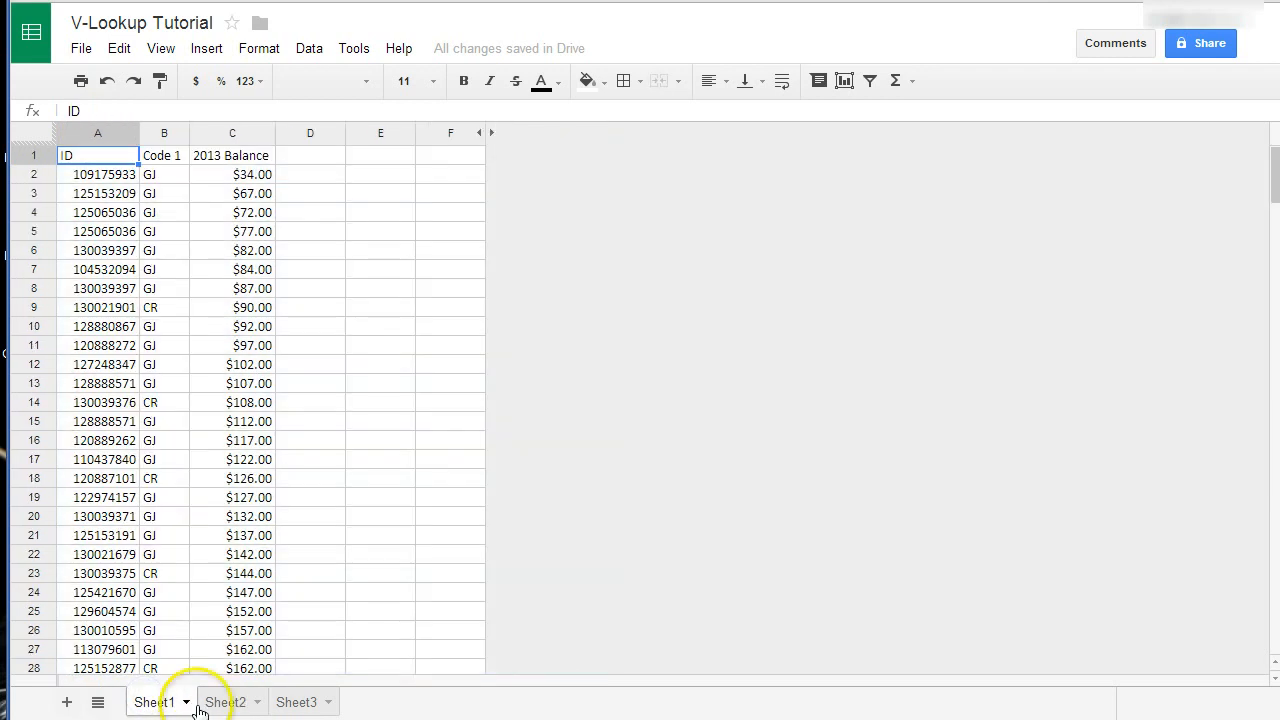
{"action": "left_click", "coordinate": [225, 701]}
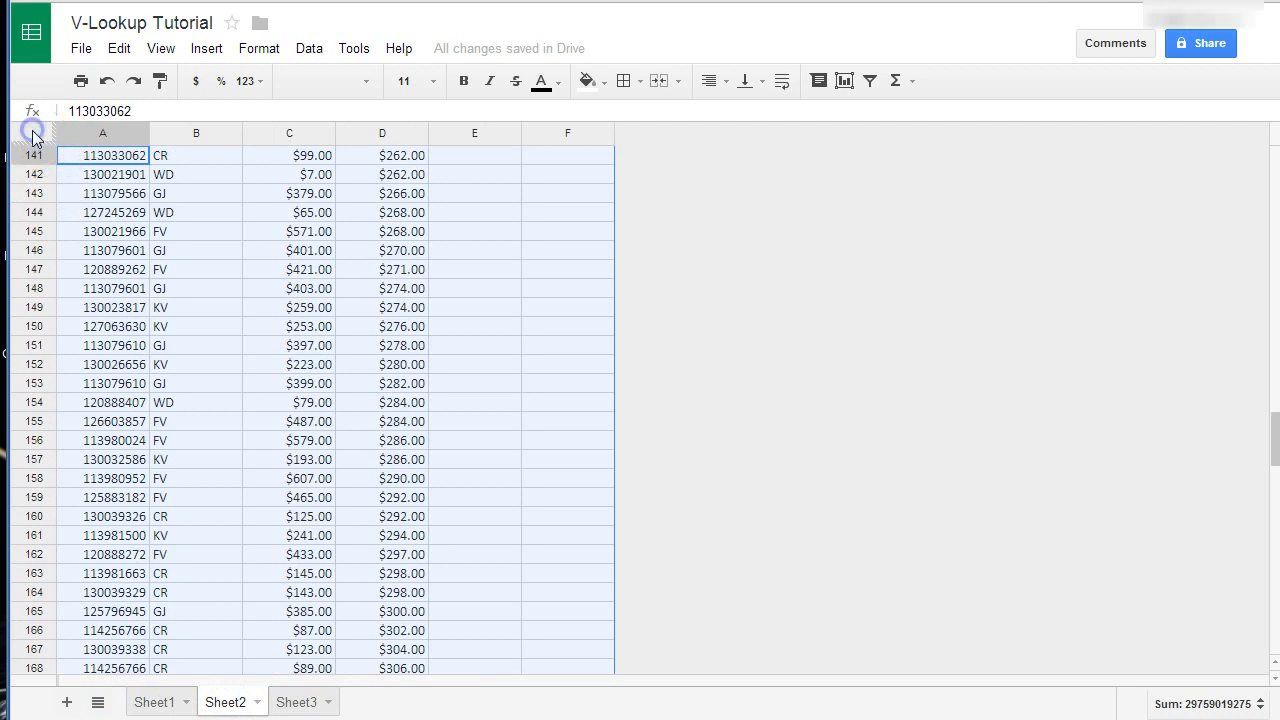
Sort Sheet2's range by ID A→Z with 'Data has header row' ticked.
{"action": "left_click", "coordinate": [309, 48]}
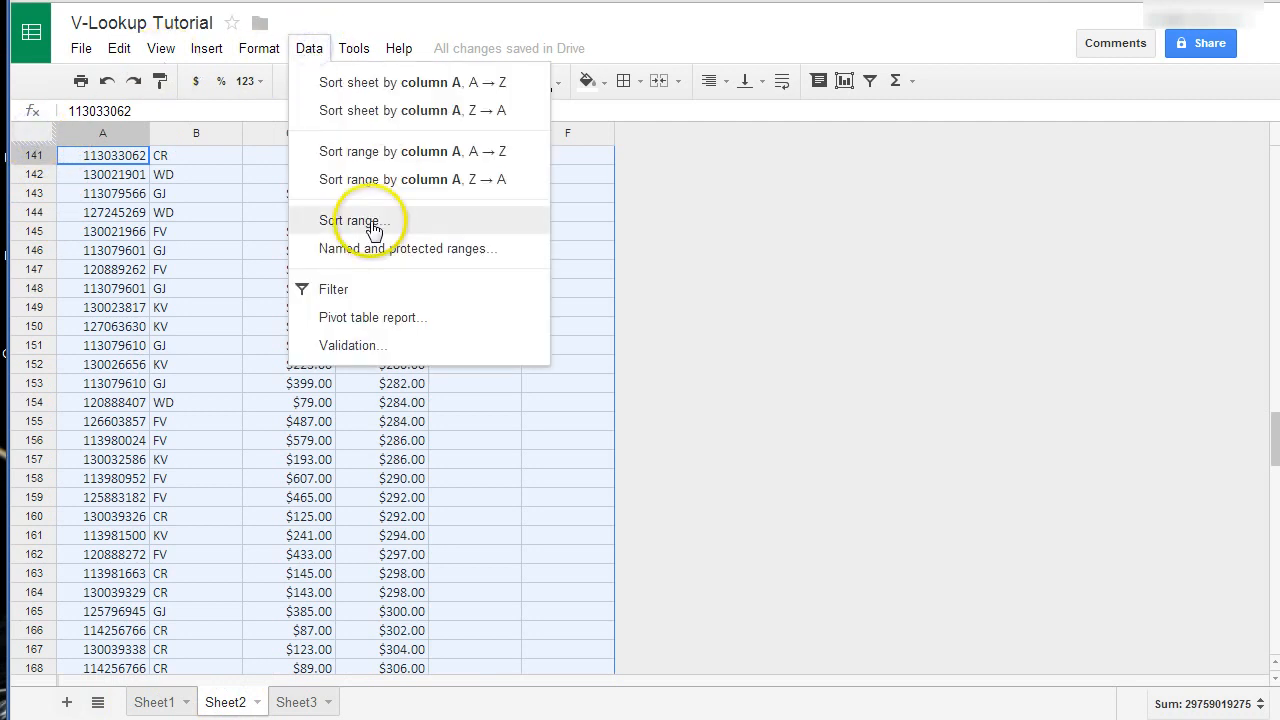
{"action": "left_click", "coordinate": [351, 220]}
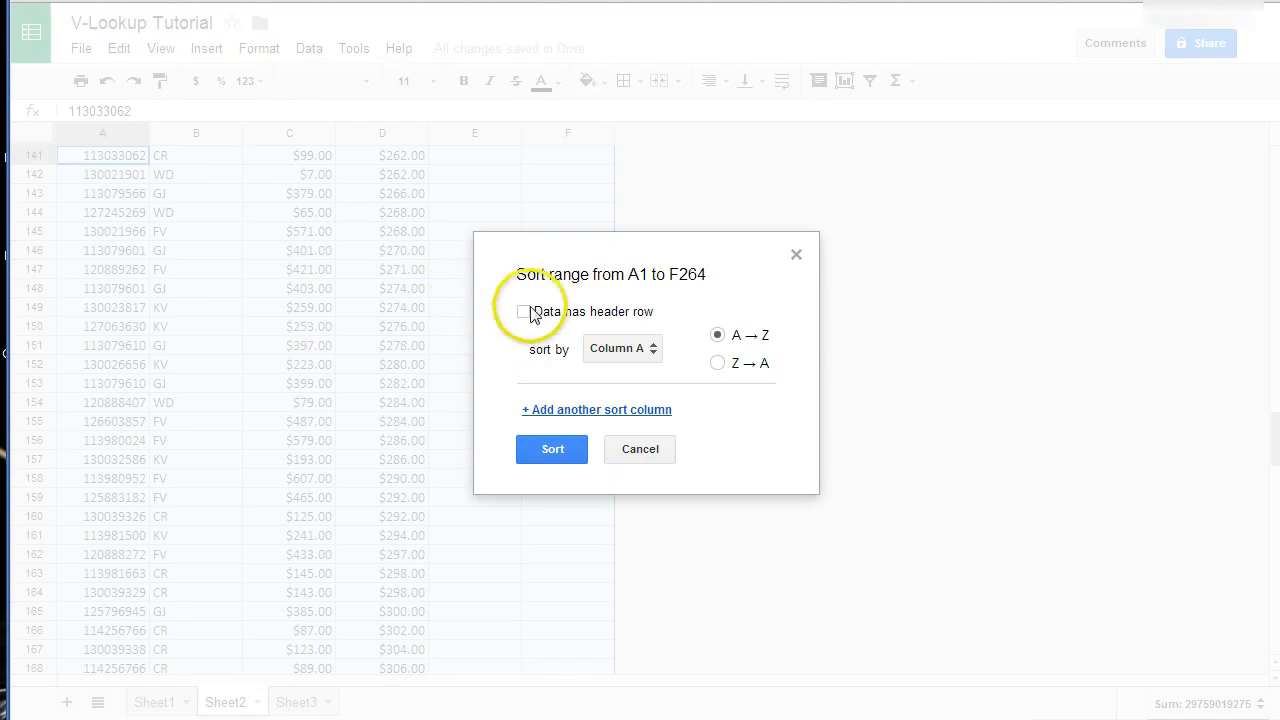
{"action": "left_click", "coordinate": [524, 311]}
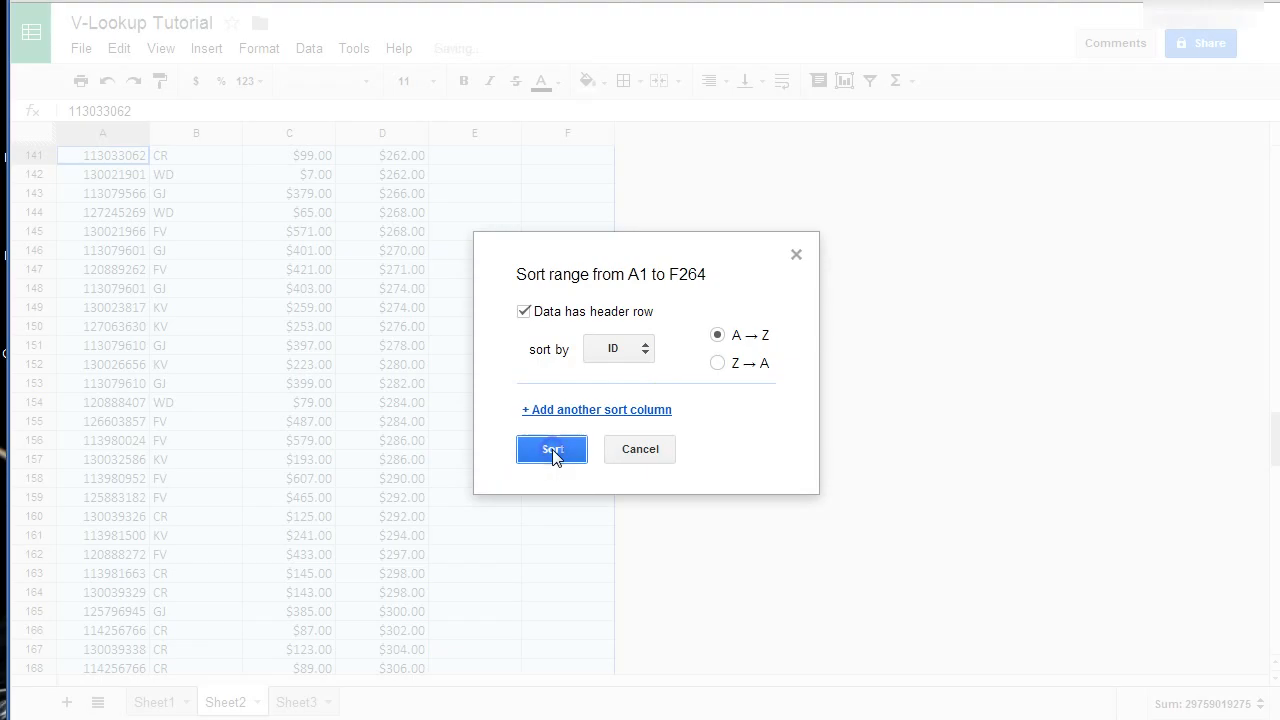
{"action": "left_click", "coordinate": [551, 448]}
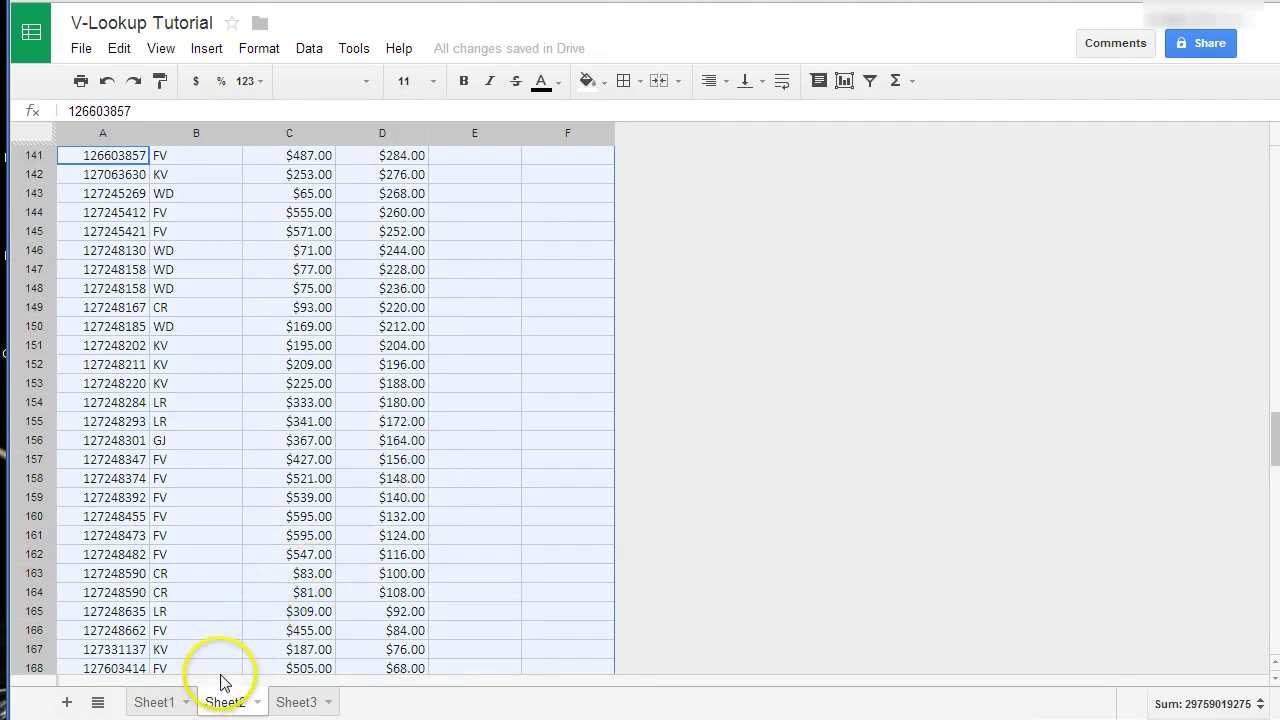
On Sheet1, sort the range by ID A→Z, keeping the header row.
{"action": "left_click", "coordinate": [153, 701]}
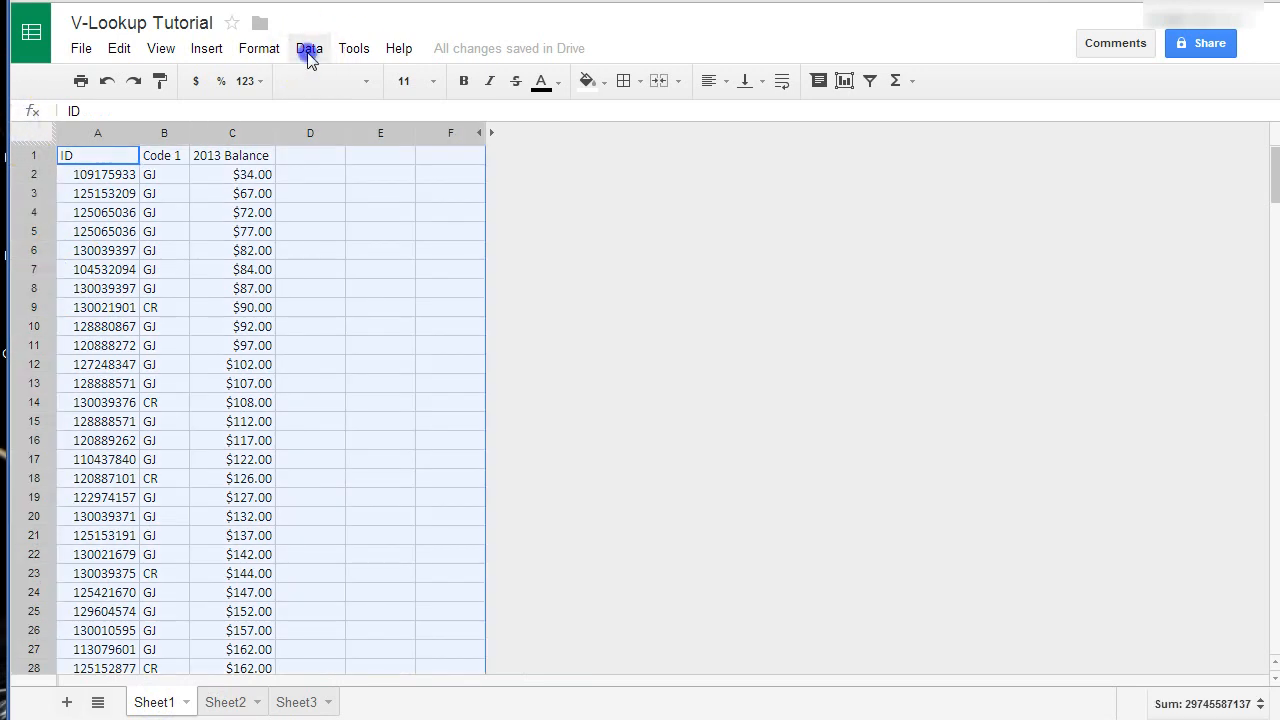
{"action": "left_click", "coordinate": [309, 48]}
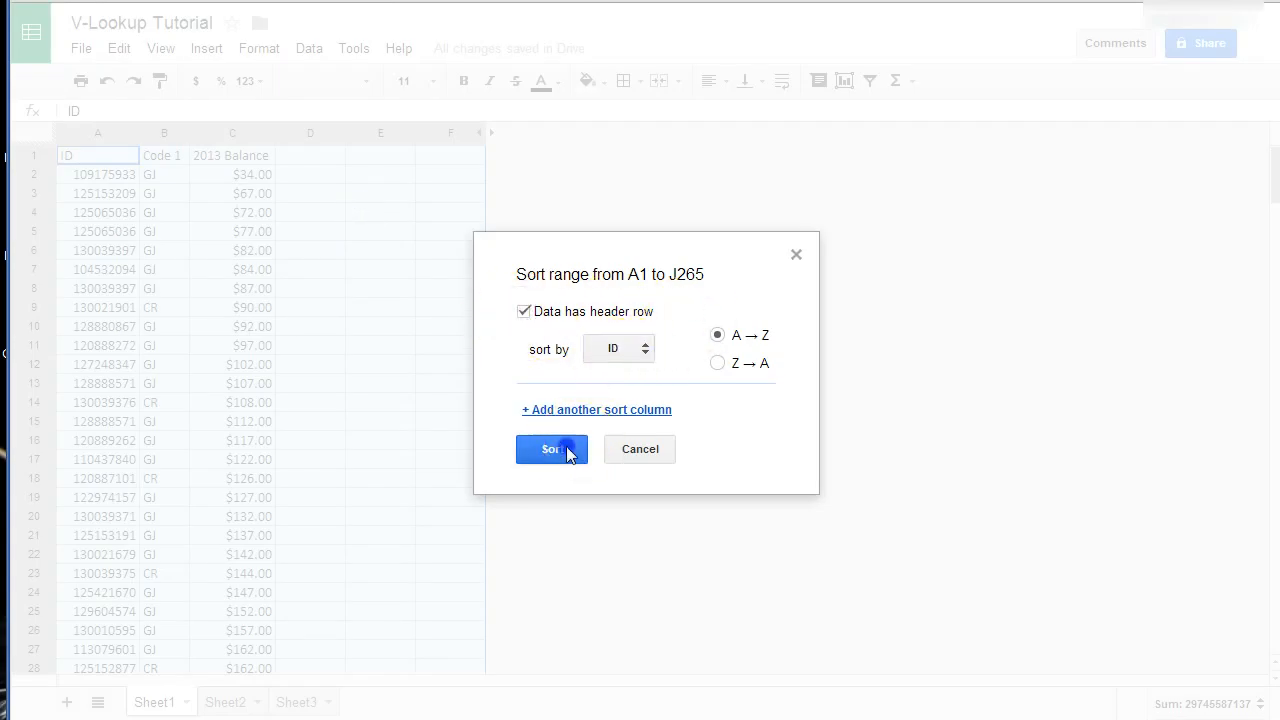
{"action": "left_click", "coordinate": [551, 449]}
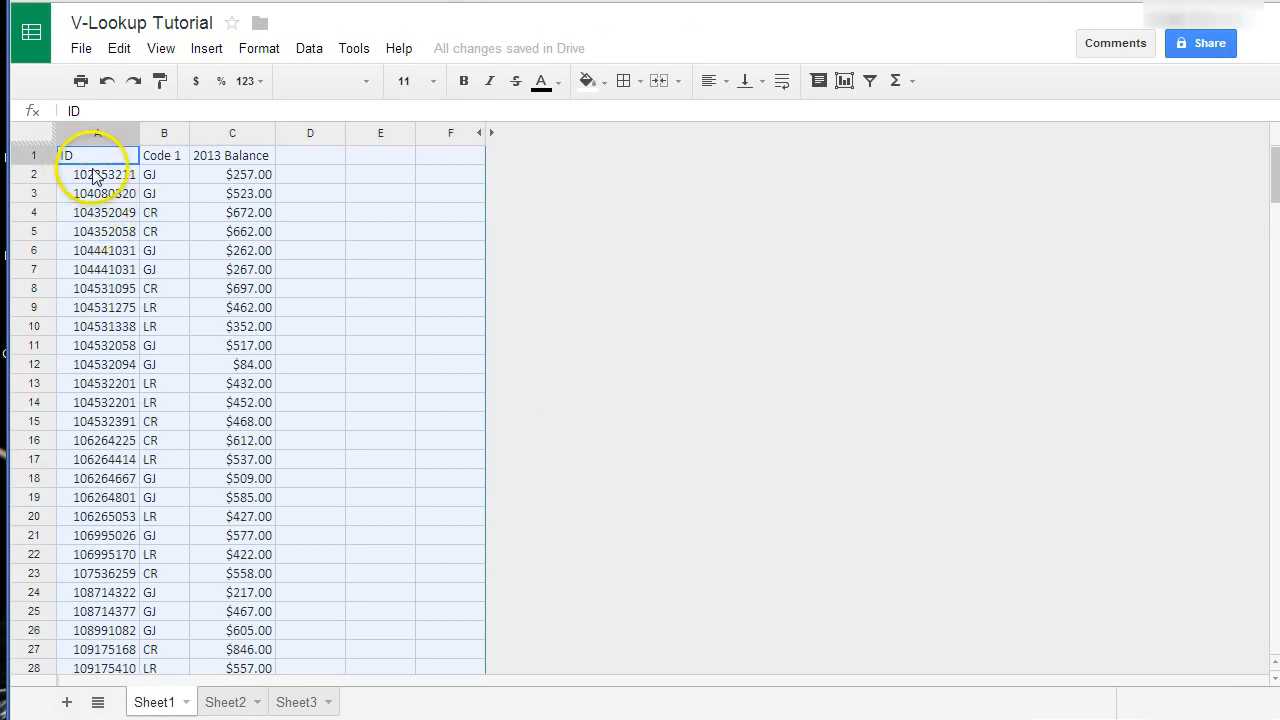
{"action": "mouse_move", "coordinate": [835, 295]}
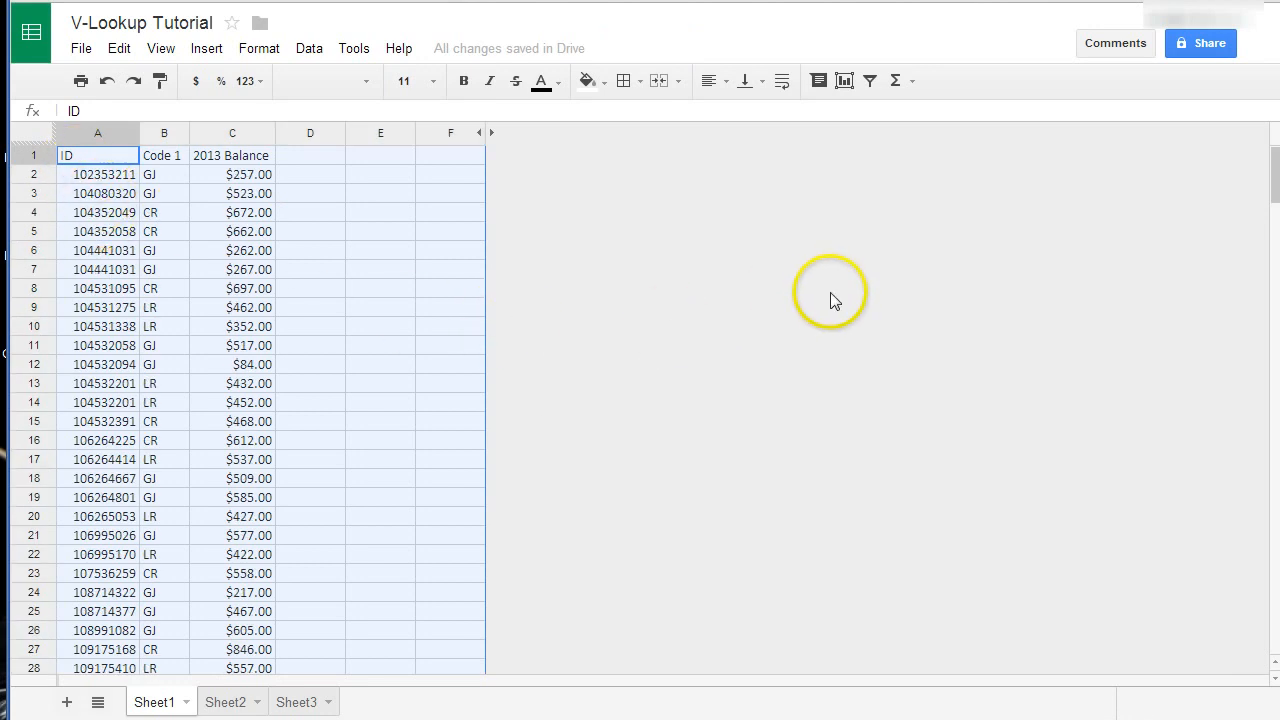
{"action": "mouse_move", "coordinate": [258, 297]}
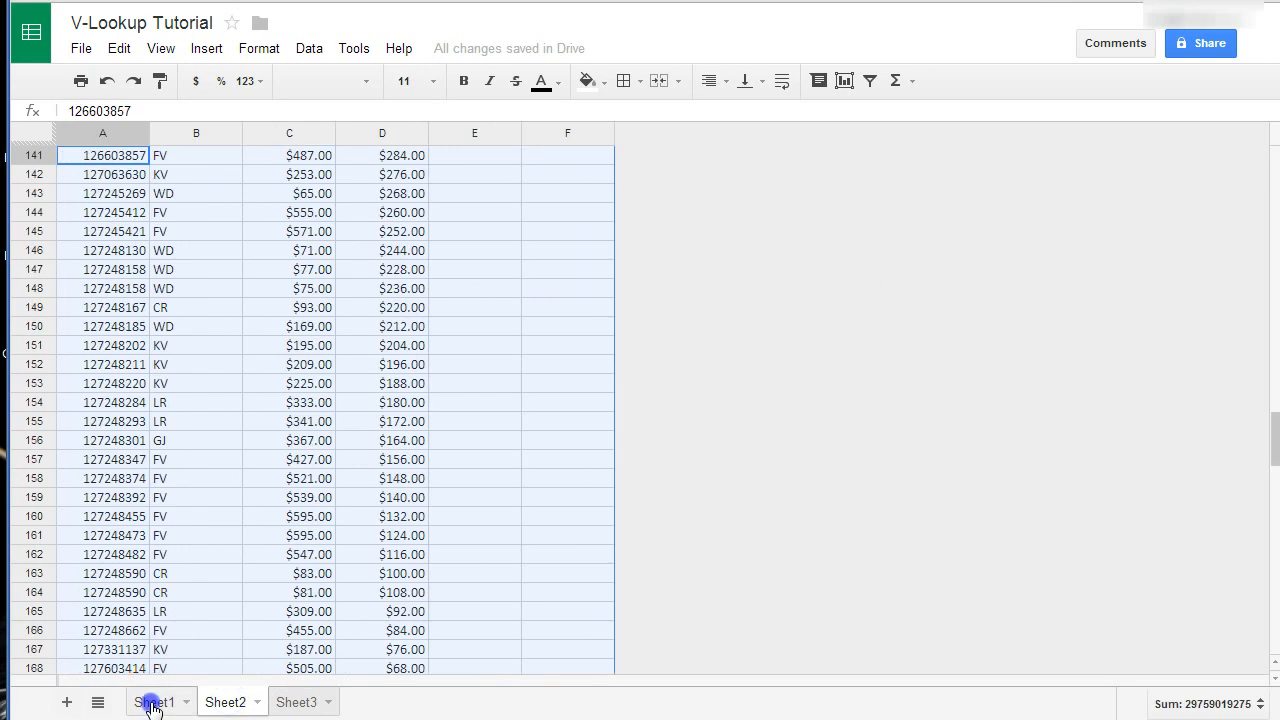
Scroll Sheet2's sorted table back to the top.
{"action": "left_click", "coordinate": [155, 701]}
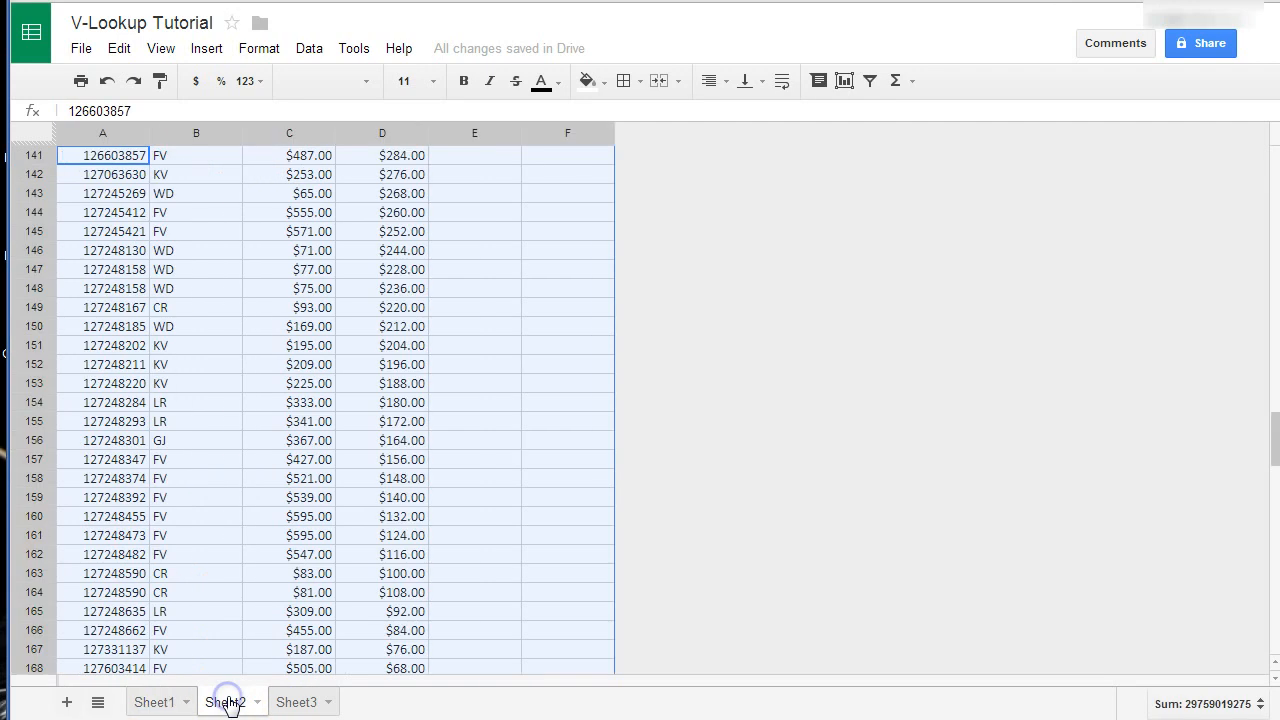
{"action": "scroll", "scroll_direction": "up", "scroll_amount": 3}
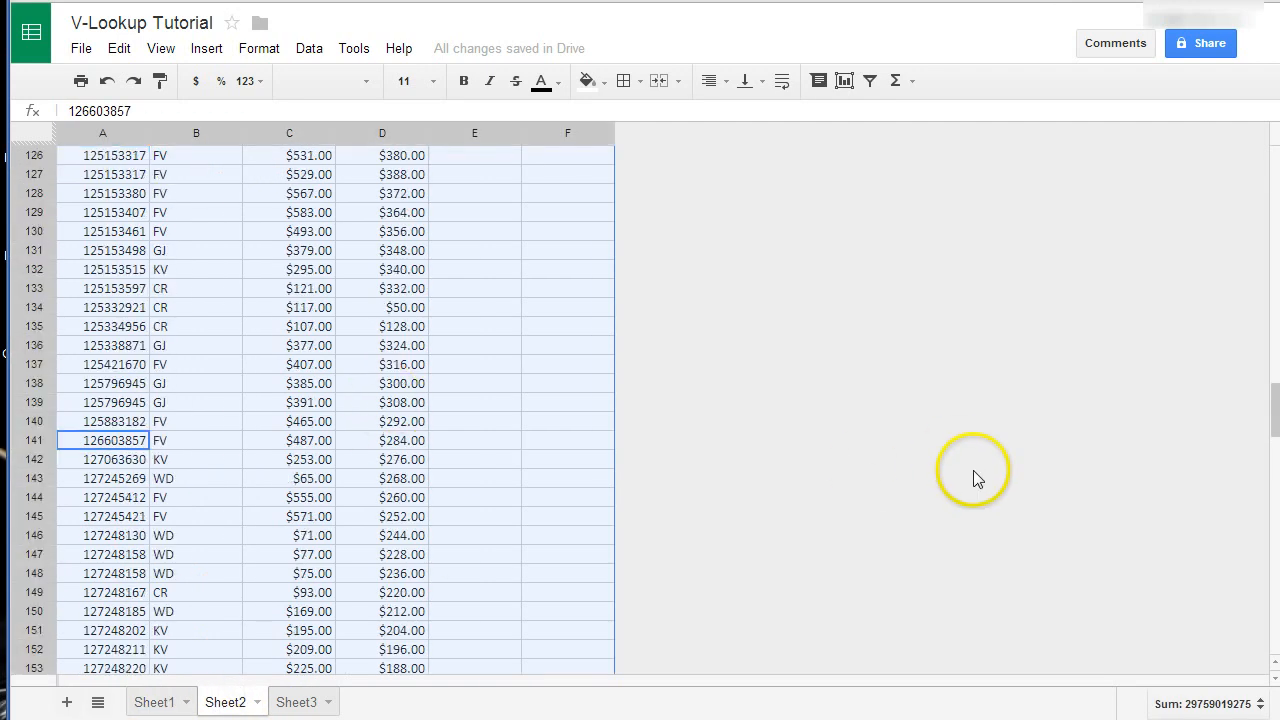
{"action": "scroll", "scroll_direction": "up", "scroll_amount": 3}
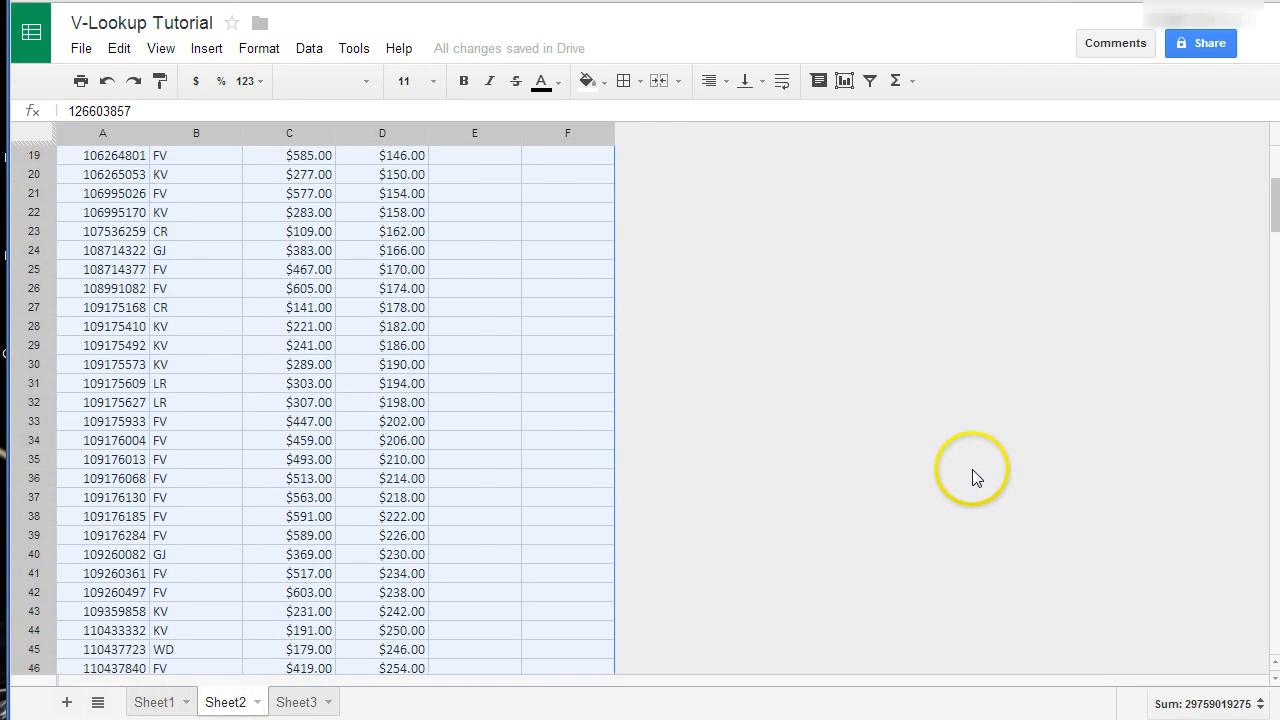
{"action": "scroll", "scroll_direction": "up", "scroll_amount": 3}
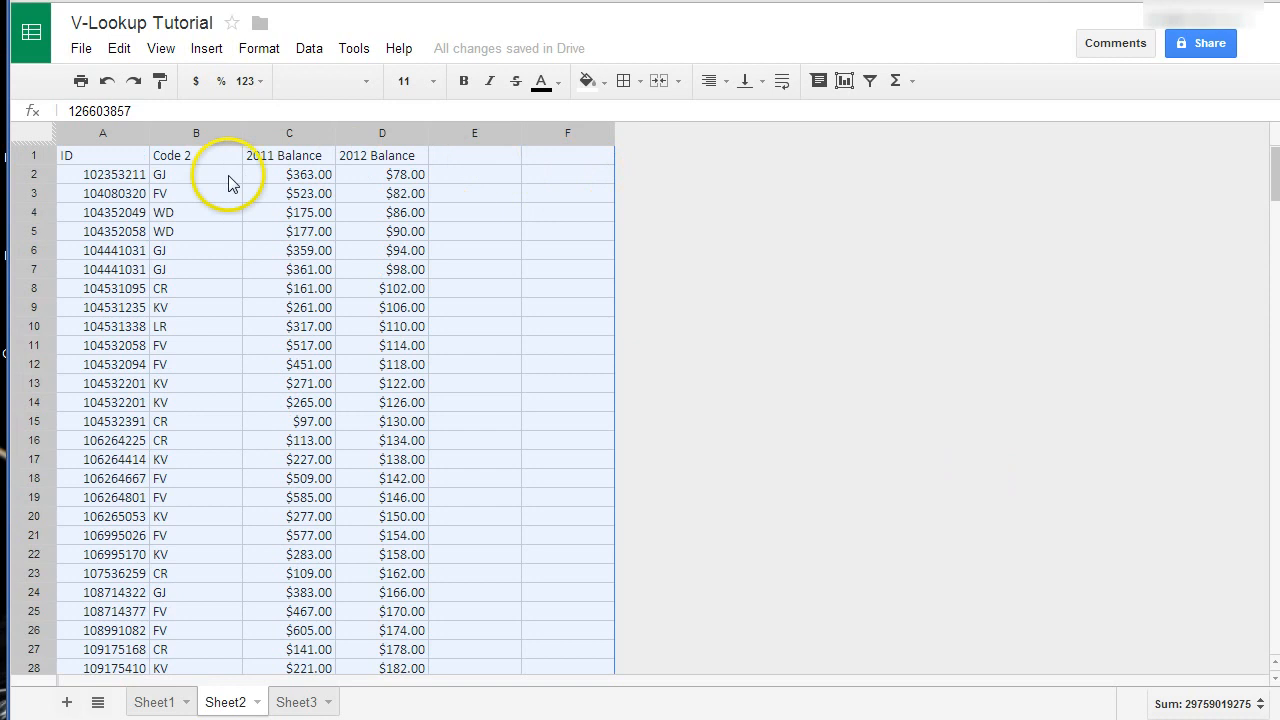
{"action": "mouse_move", "coordinate": [268, 168]}
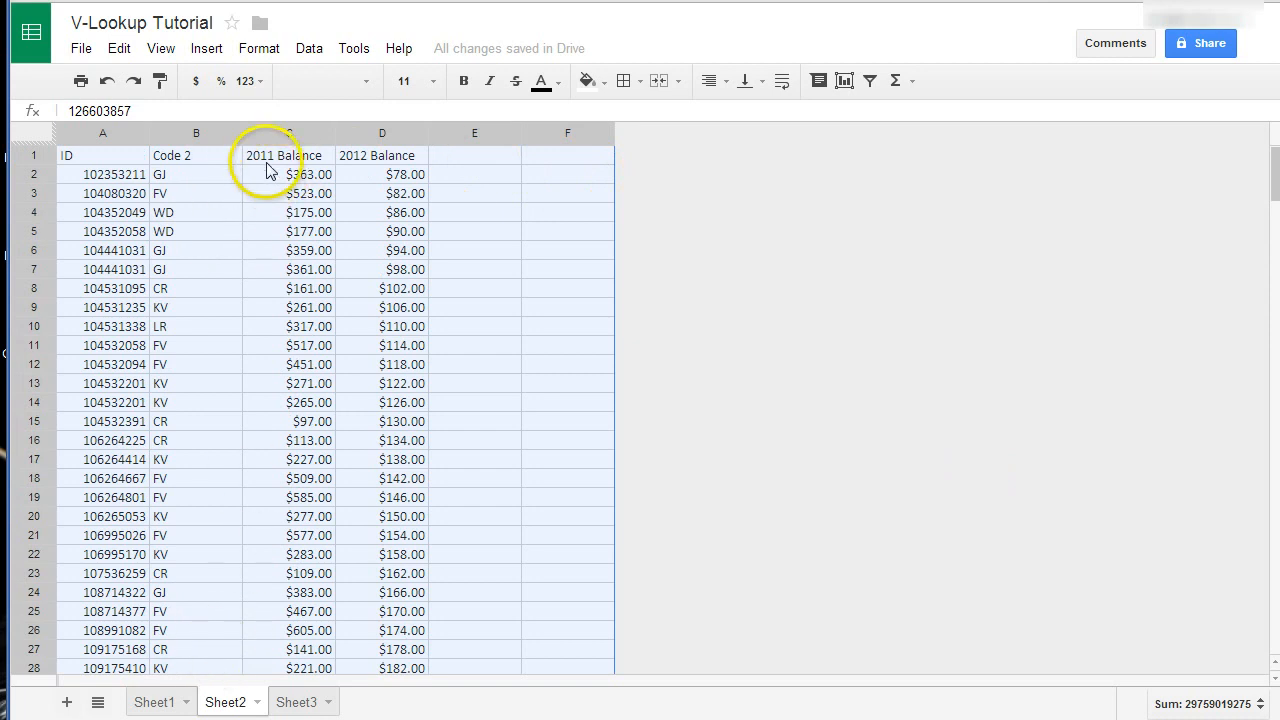
Compare Sheet1 and Sheet2 columns by switching tabs, ending on Sheet2.
{"action": "left_click", "coordinate": [154, 701]}
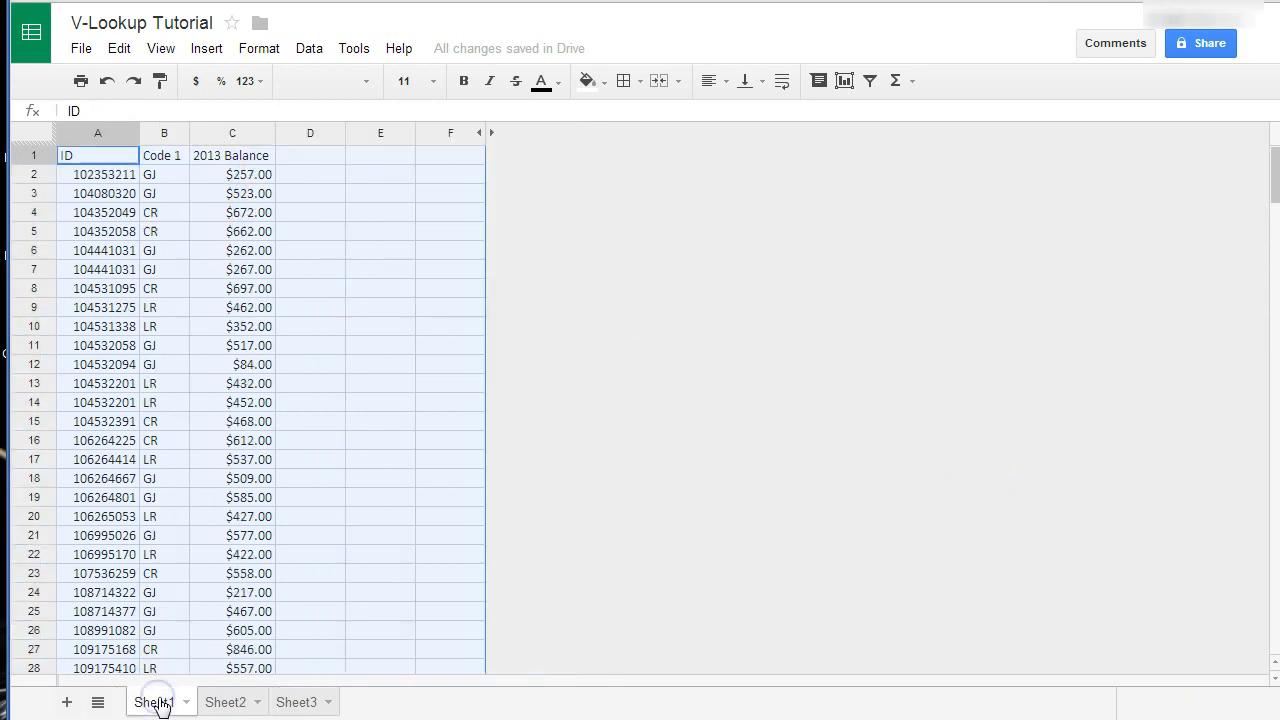
{"action": "left_click", "coordinate": [225, 701]}
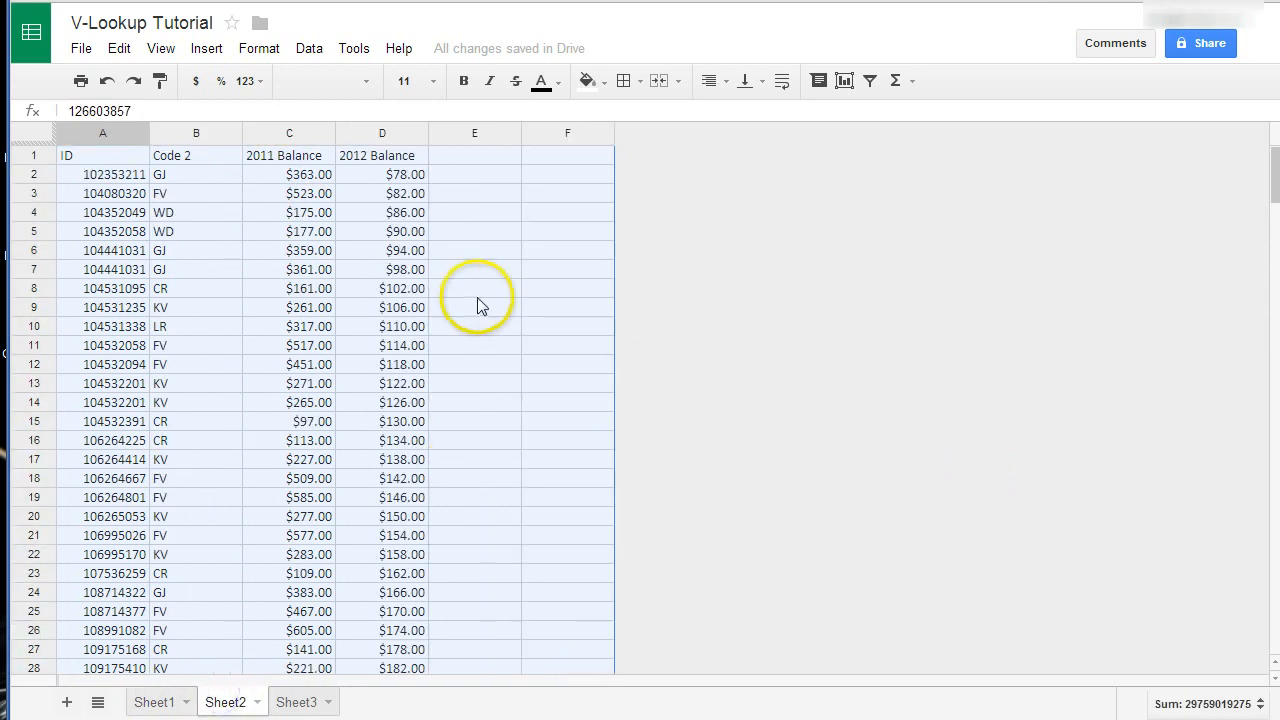
{"action": "left_click", "coordinate": [155, 701]}
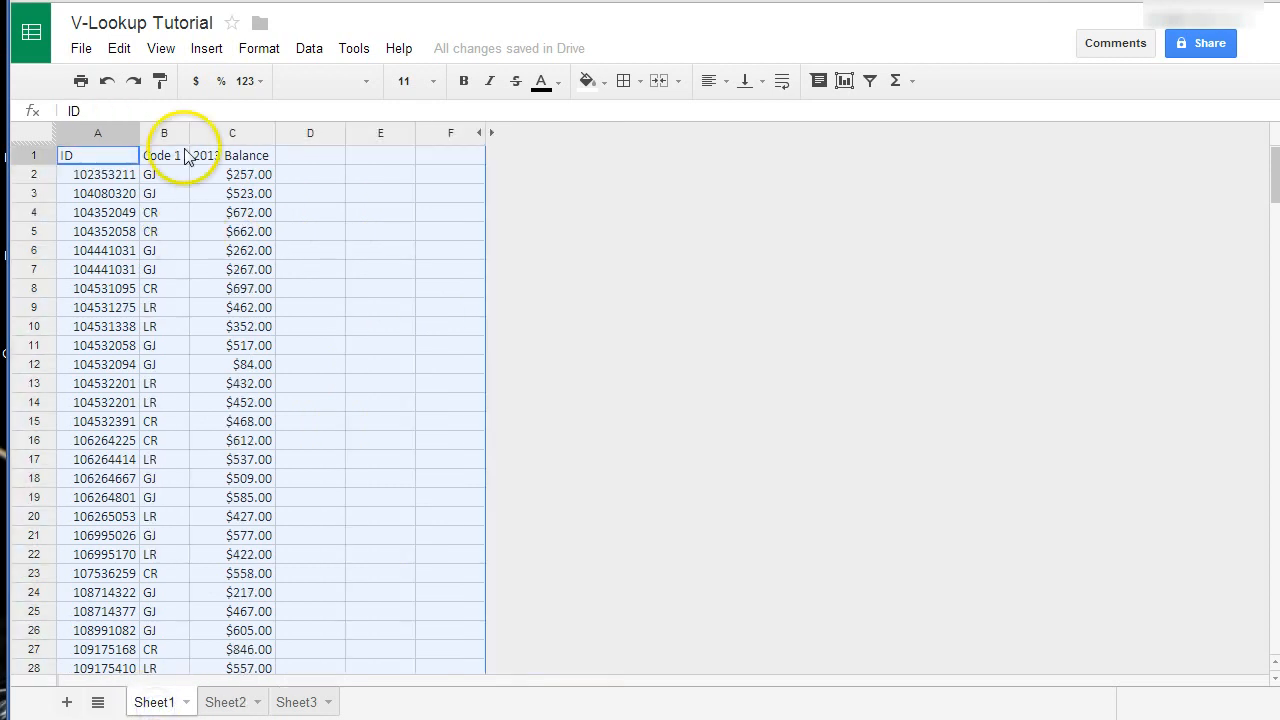
{"action": "left_click", "coordinate": [224, 701]}
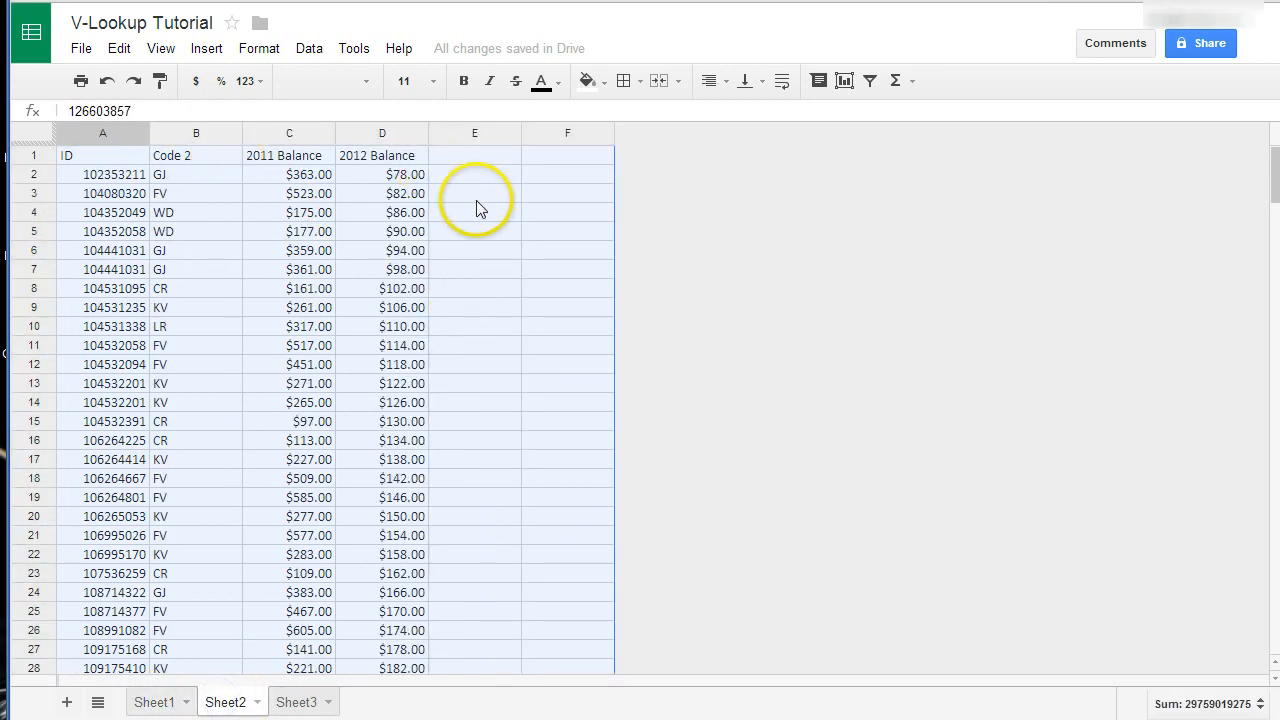
{"action": "mouse_move", "coordinate": [445, 180]}
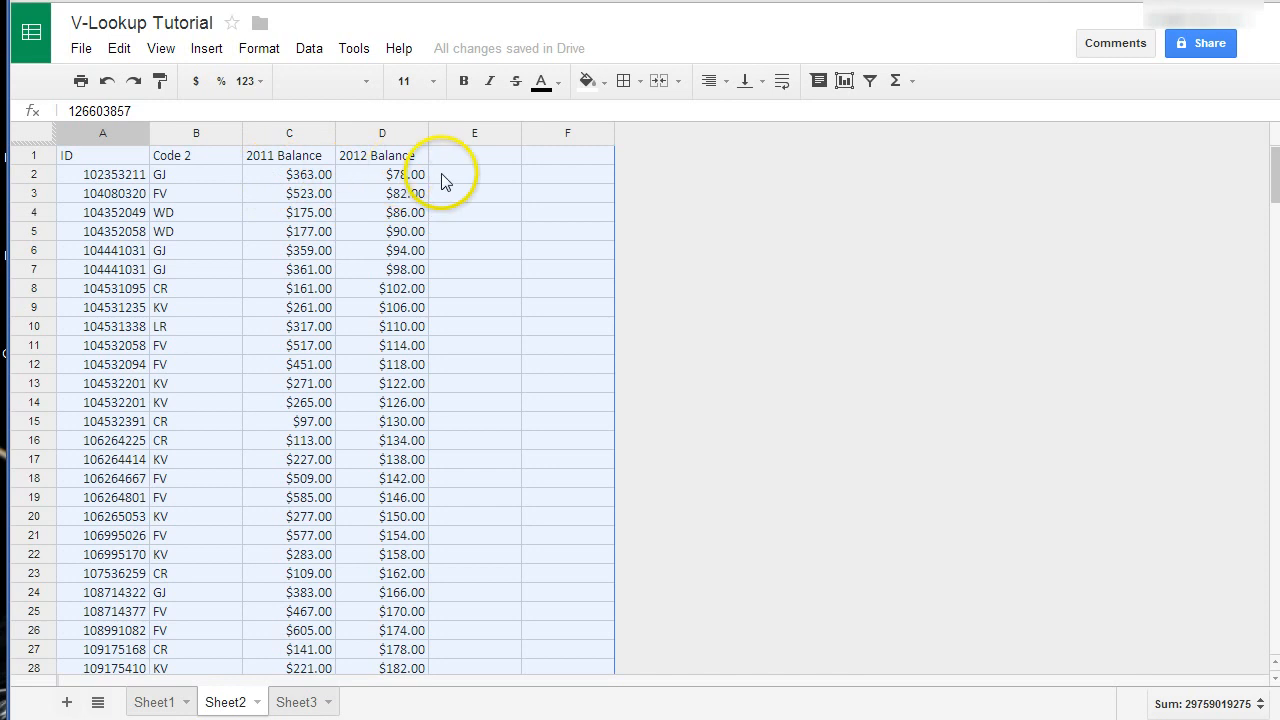
Enter the header '2013 Balance' in cell E1 of Sheet2.
{"action": "left_click", "coordinate": [474, 174]}
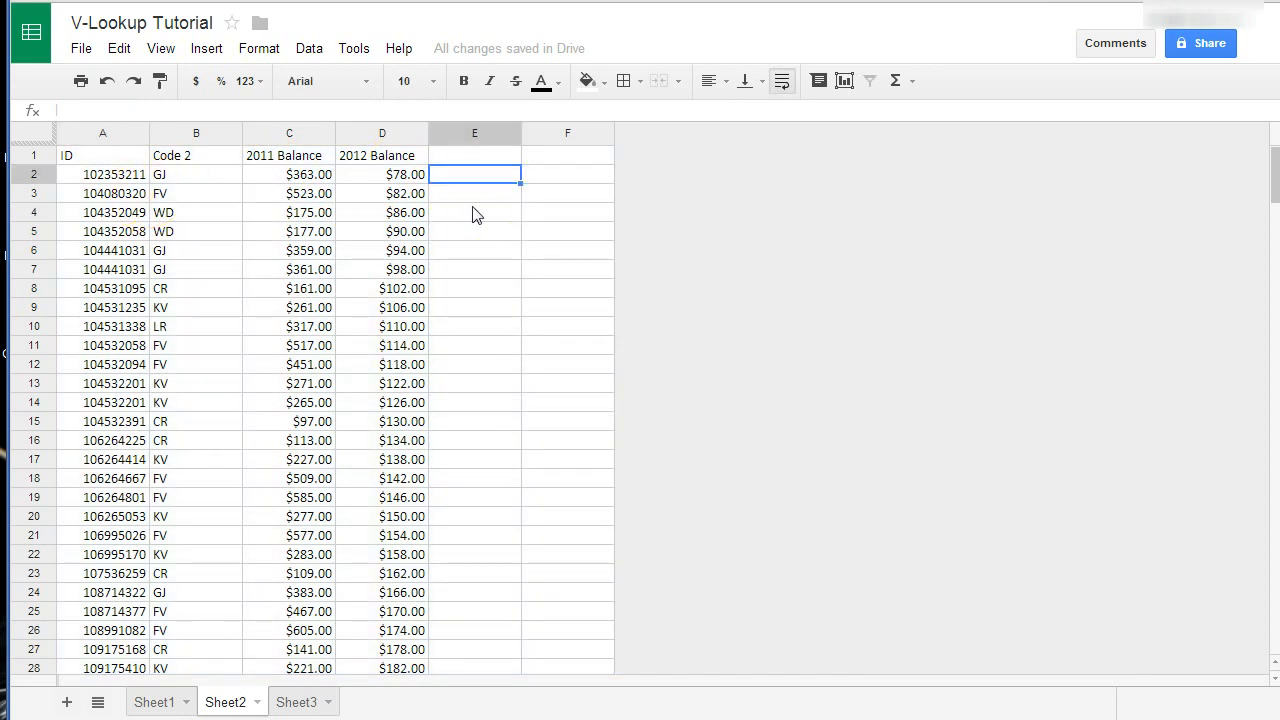
{"action": "left_click", "coordinate": [474, 155]}
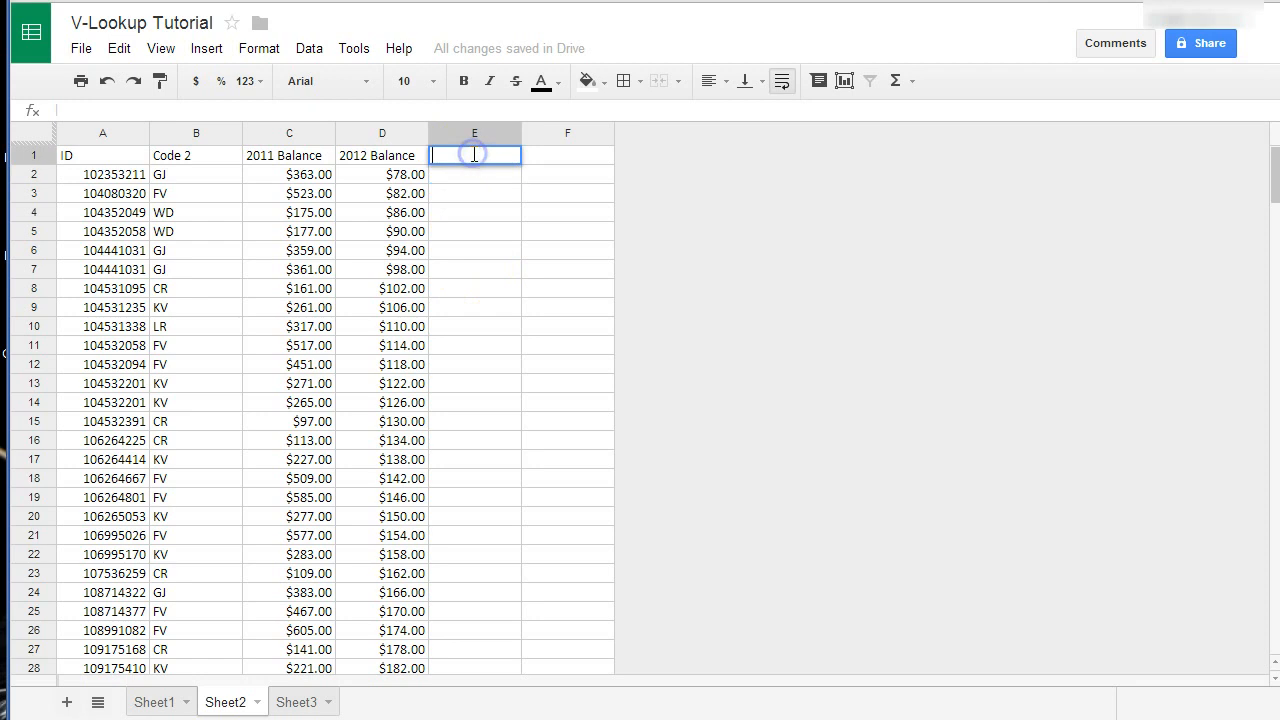
{"action": "type", "text": "2013"}
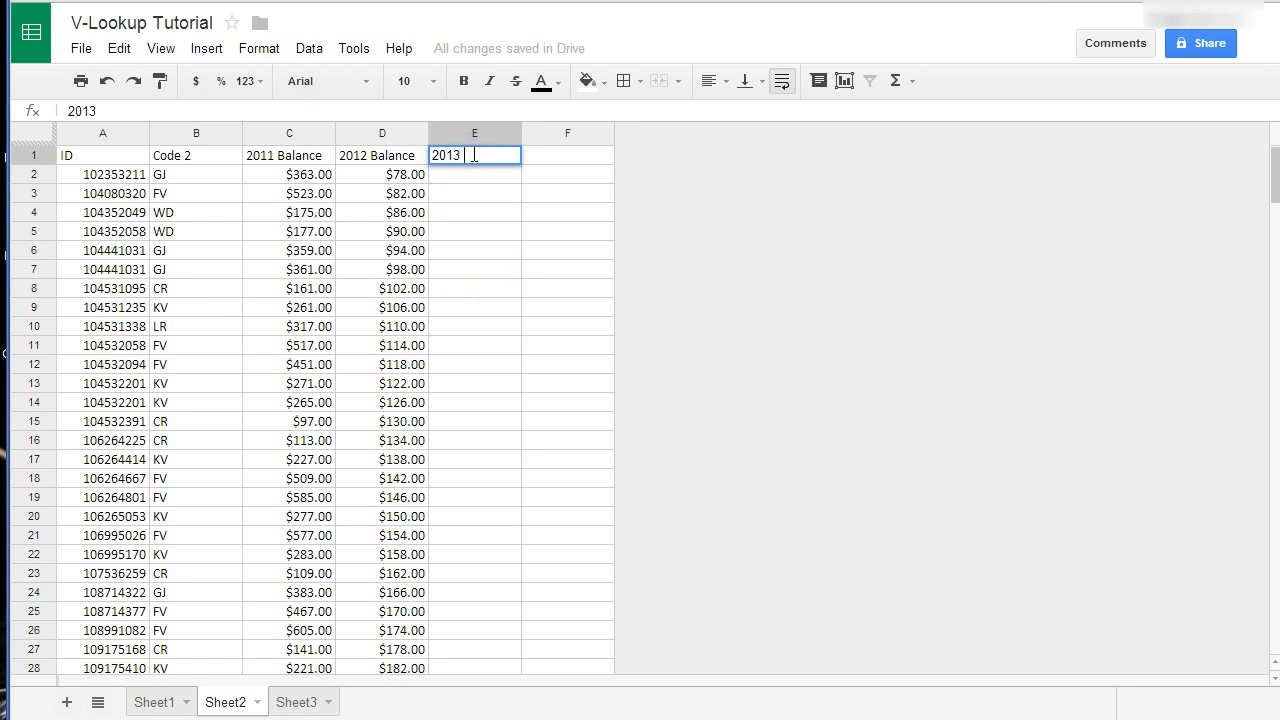
{"action": "type", "text": "Balance"}
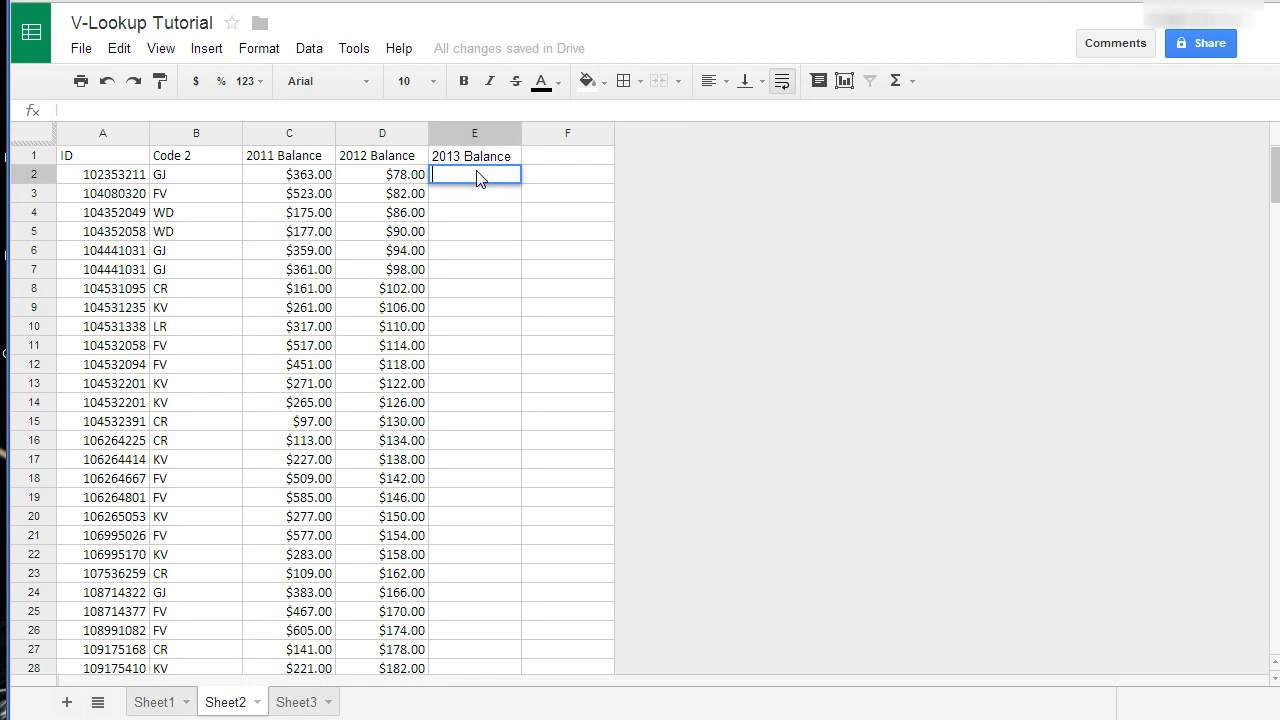
Type =vlookup( into cell E2 on Sheet2.
{"action": "type", "text": "=vla"}
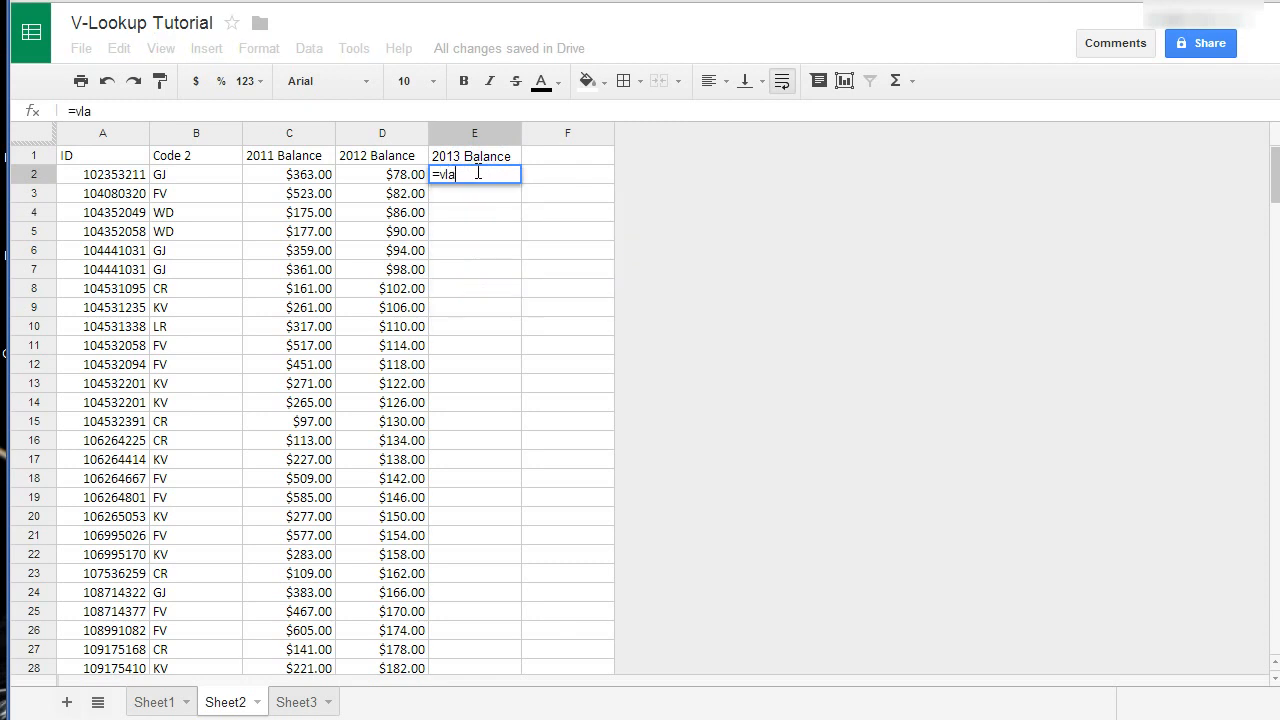
{"action": "type", "text": "o"}
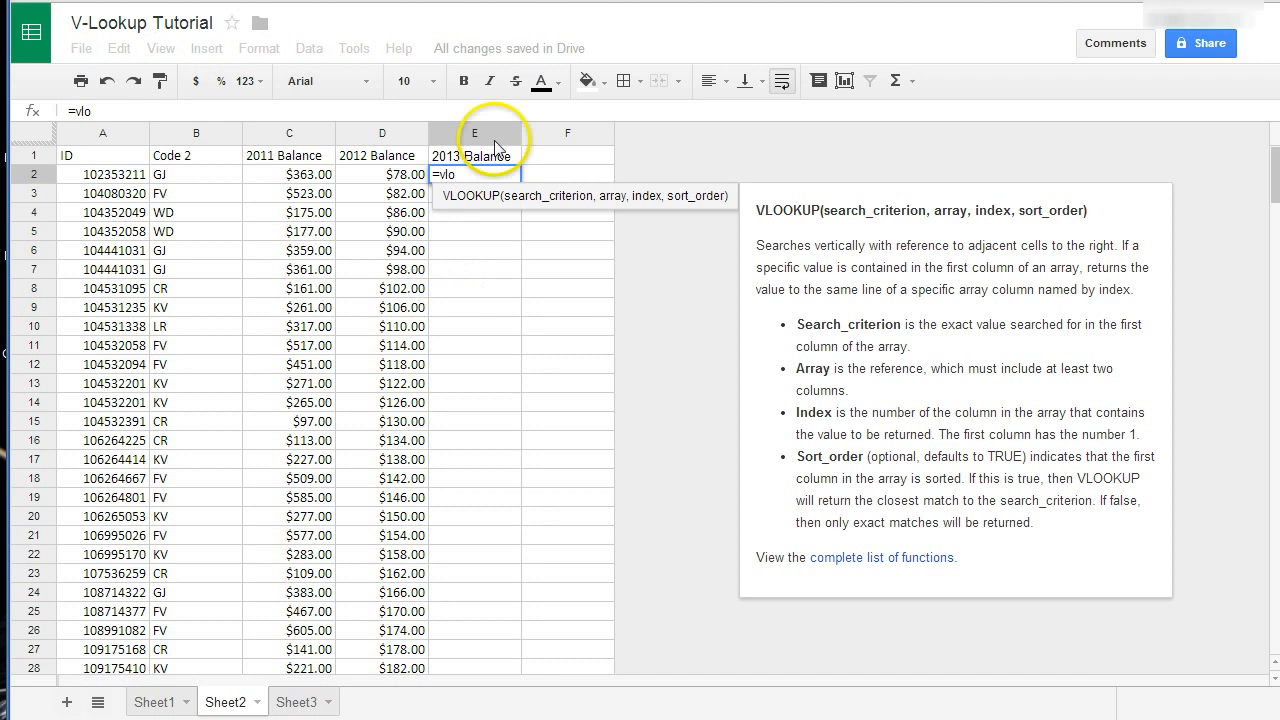
{"action": "mouse_move", "coordinate": [1057, 358]}
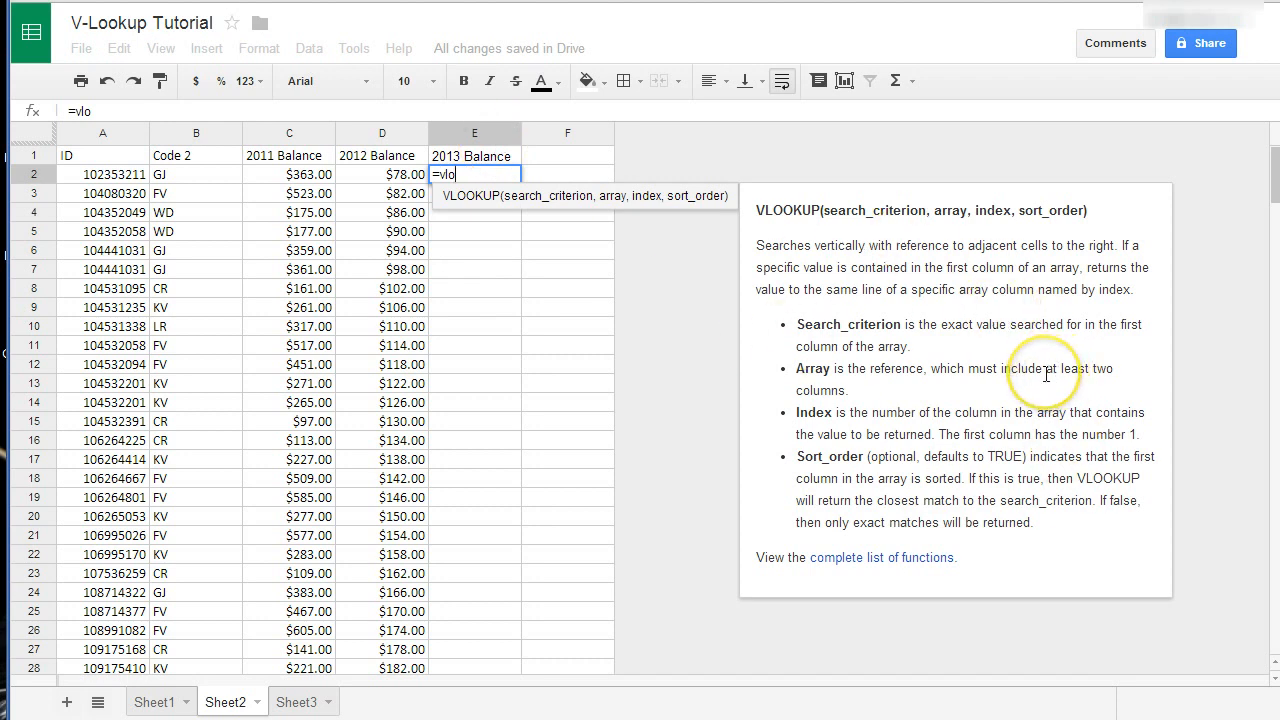
{"action": "mouse_move", "coordinate": [958, 434]}
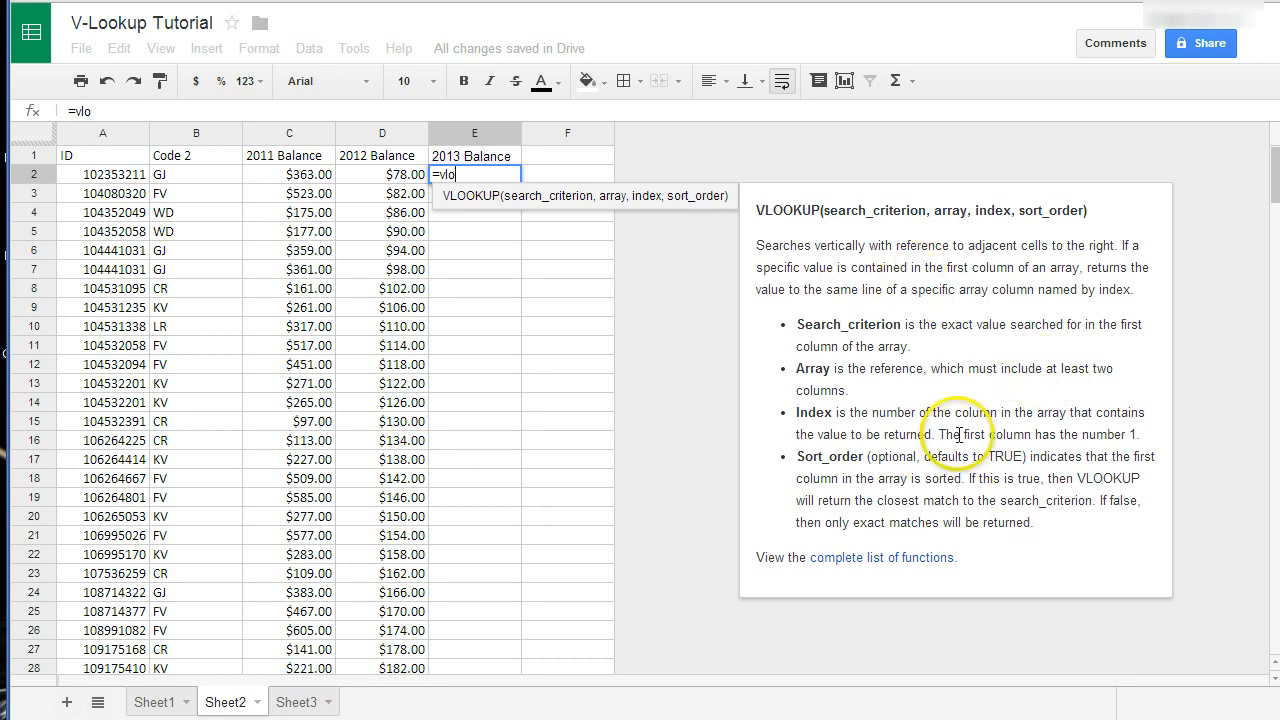
{"action": "mouse_move", "coordinate": [895, 389]}
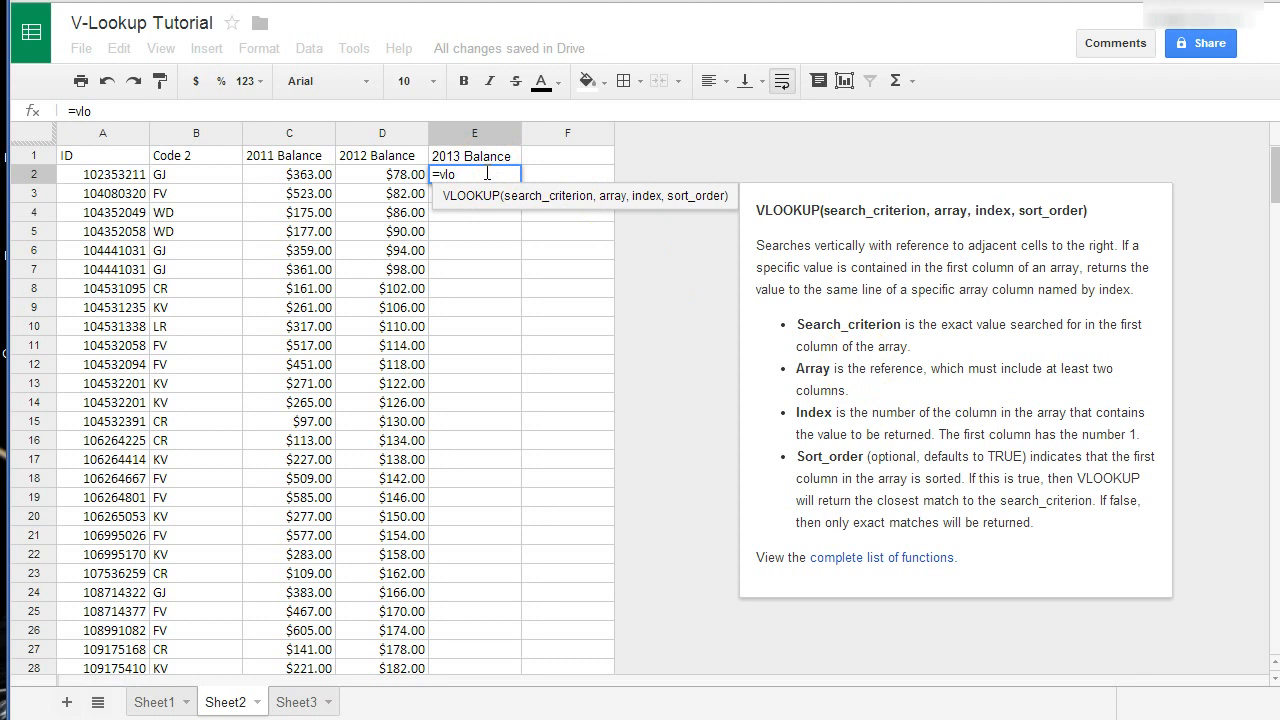
{"action": "type", "text": "okup"}
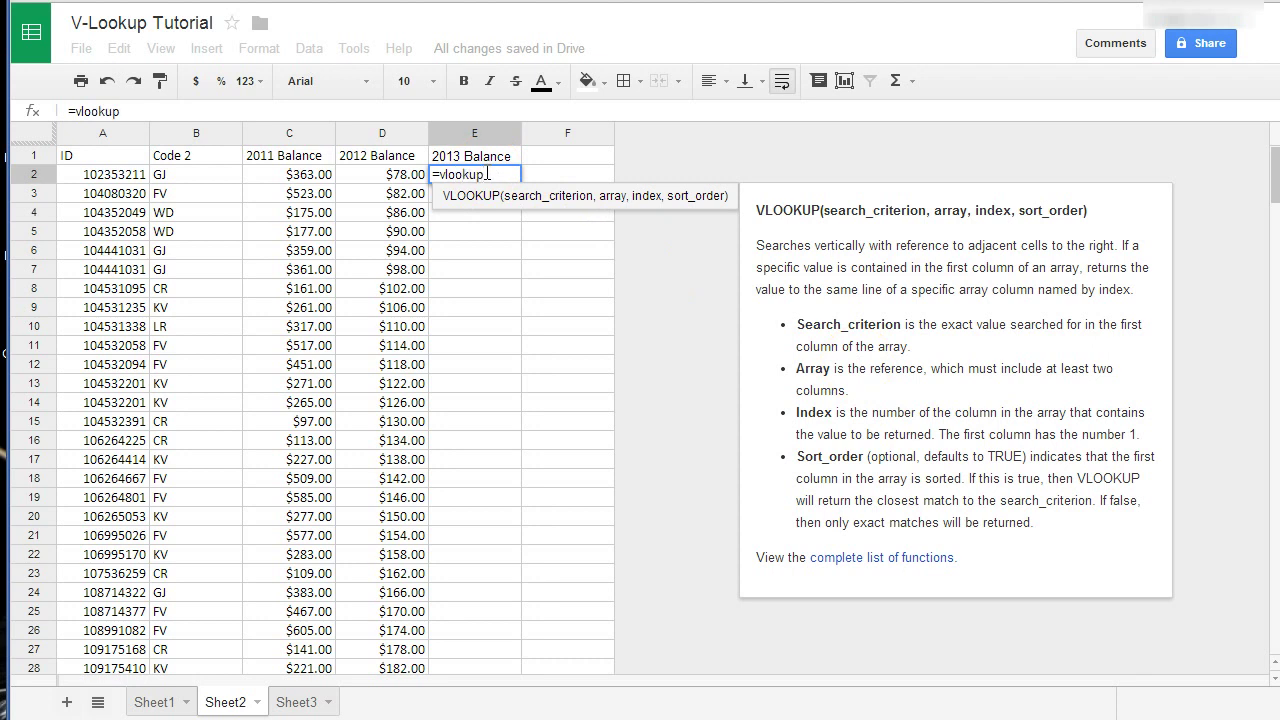
{"action": "type", "text": "("}
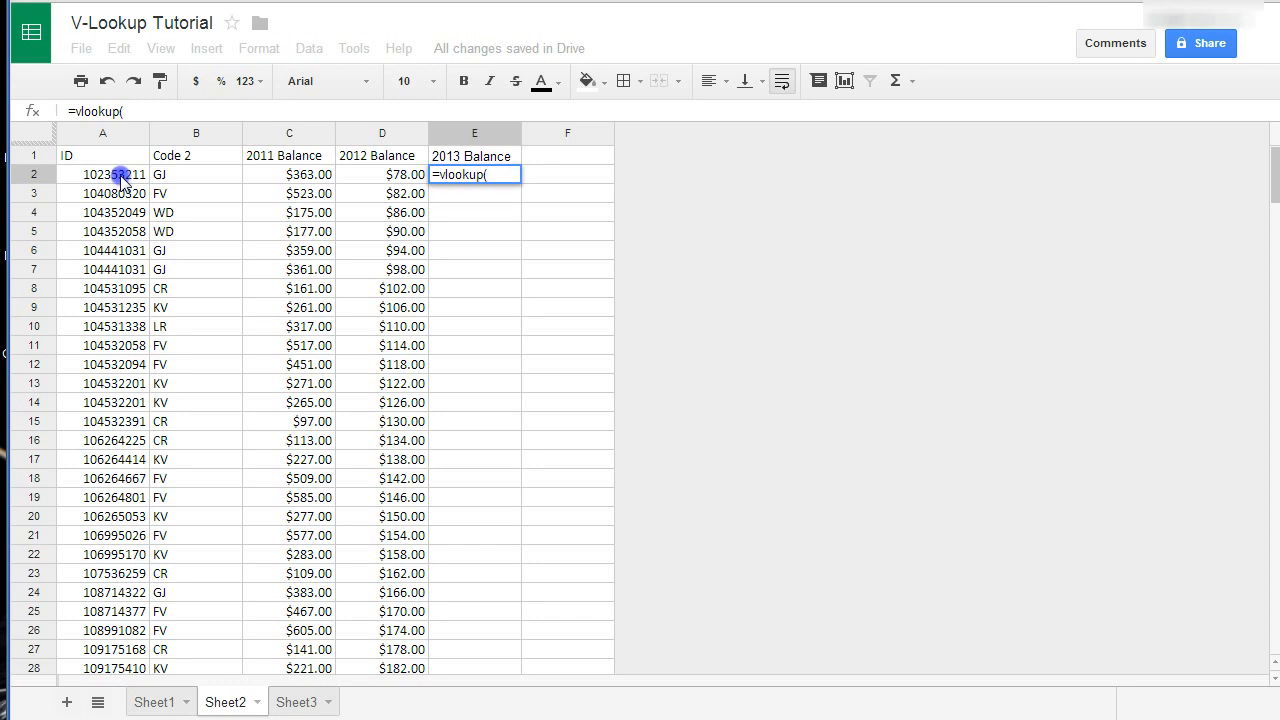
Finish E2 as VLOOKUP(A2, Sheet1 columns A:C, 3, FALSE), returning $257.
{"action": "left_click", "coordinate": [102, 174]}
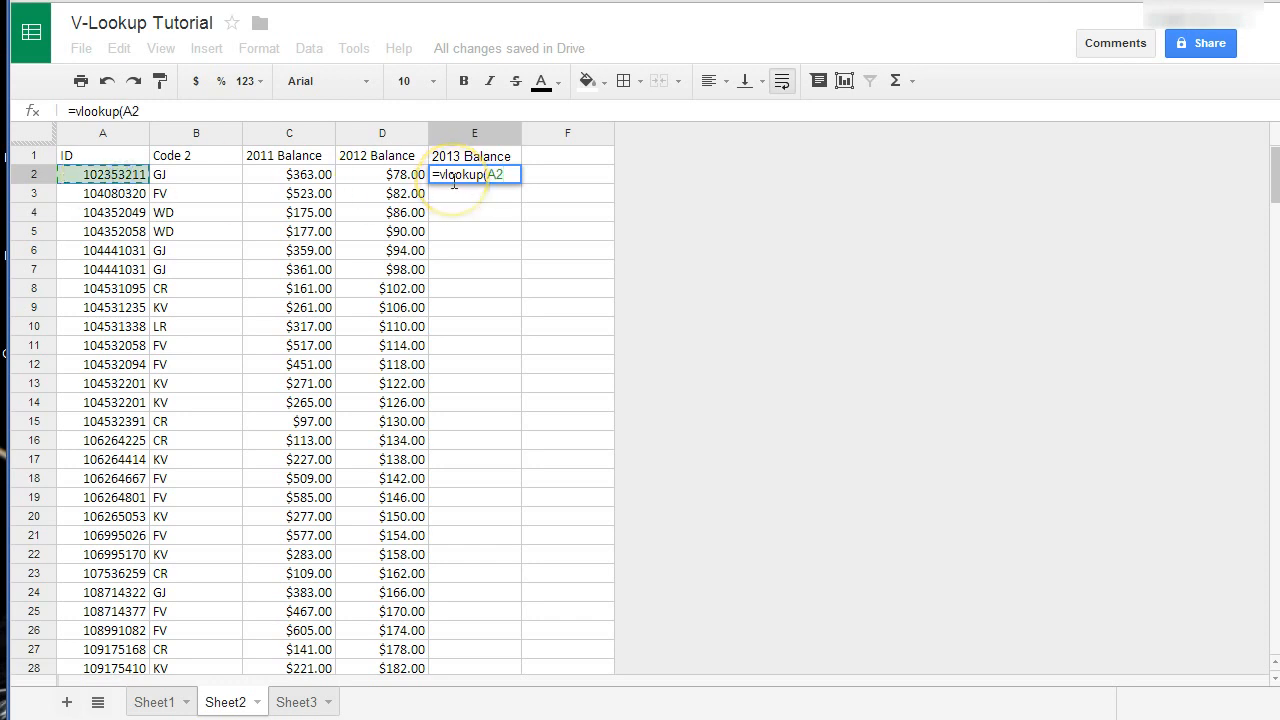
{"action": "type", "text": ","}
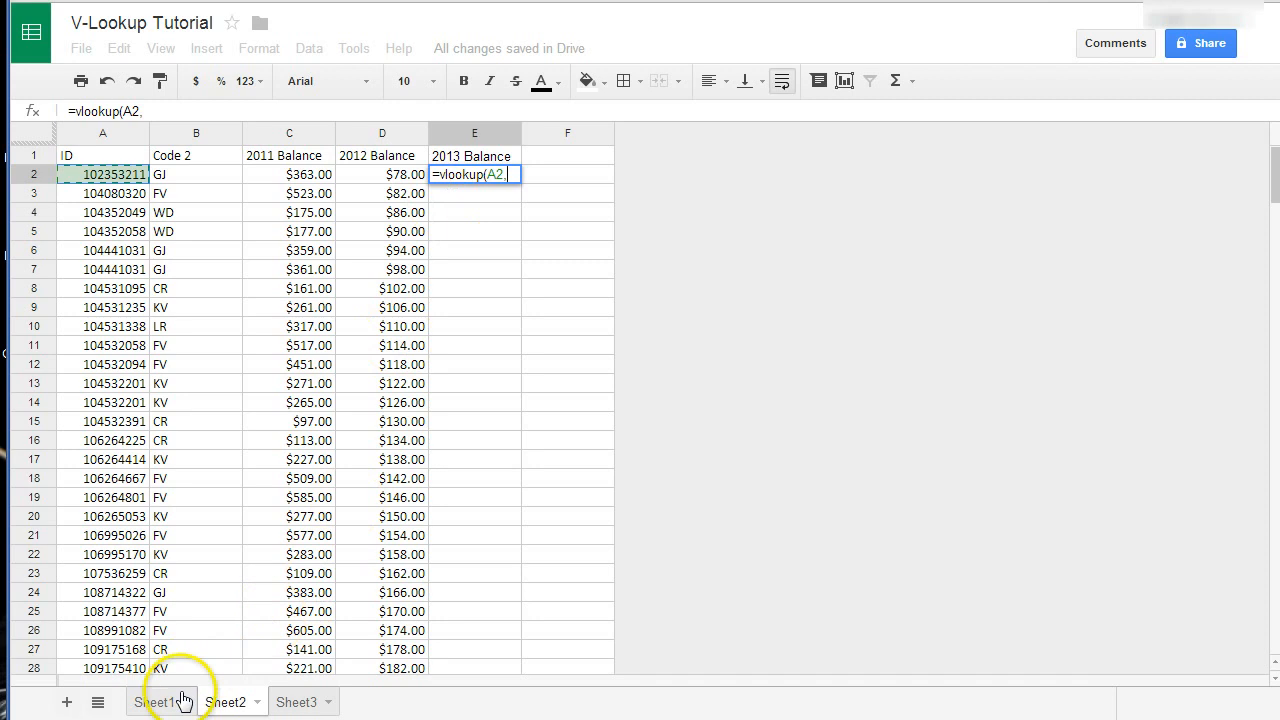
{"action": "left_click", "coordinate": [225, 701]}
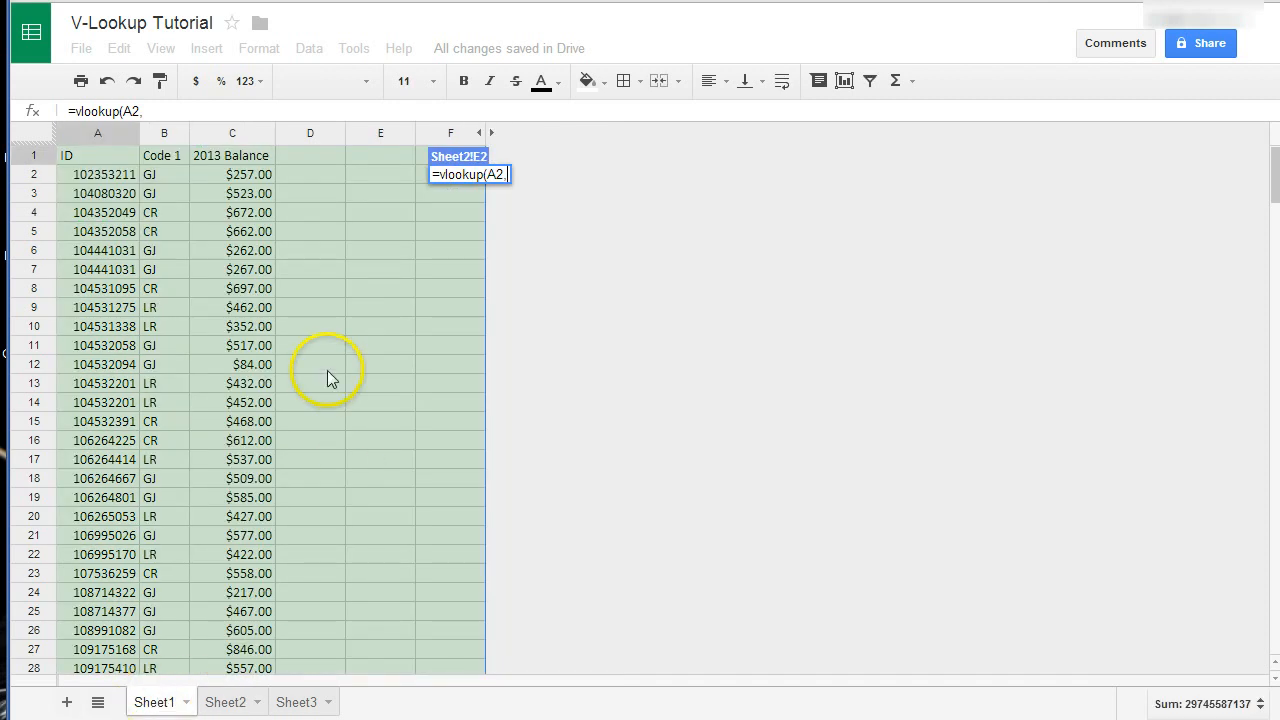
{"action": "mouse_move", "coordinate": [130, 175]}
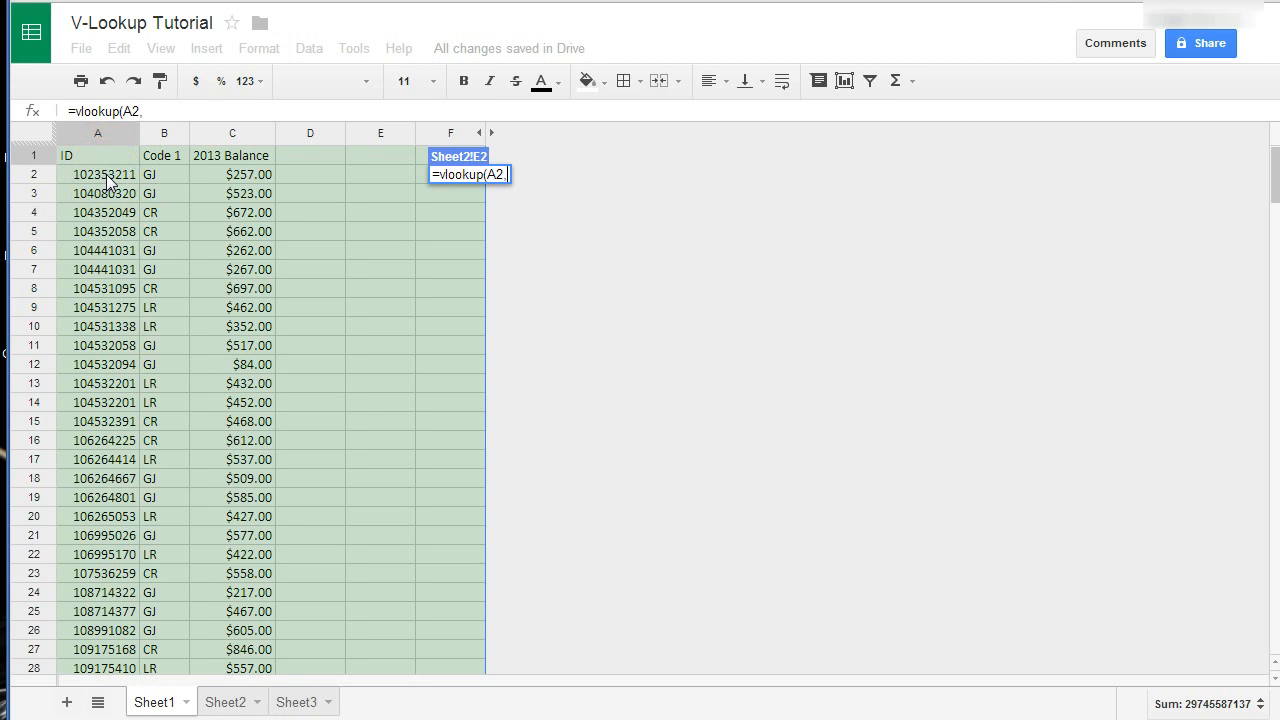
{"action": "left_click", "coordinate": [97, 132]}
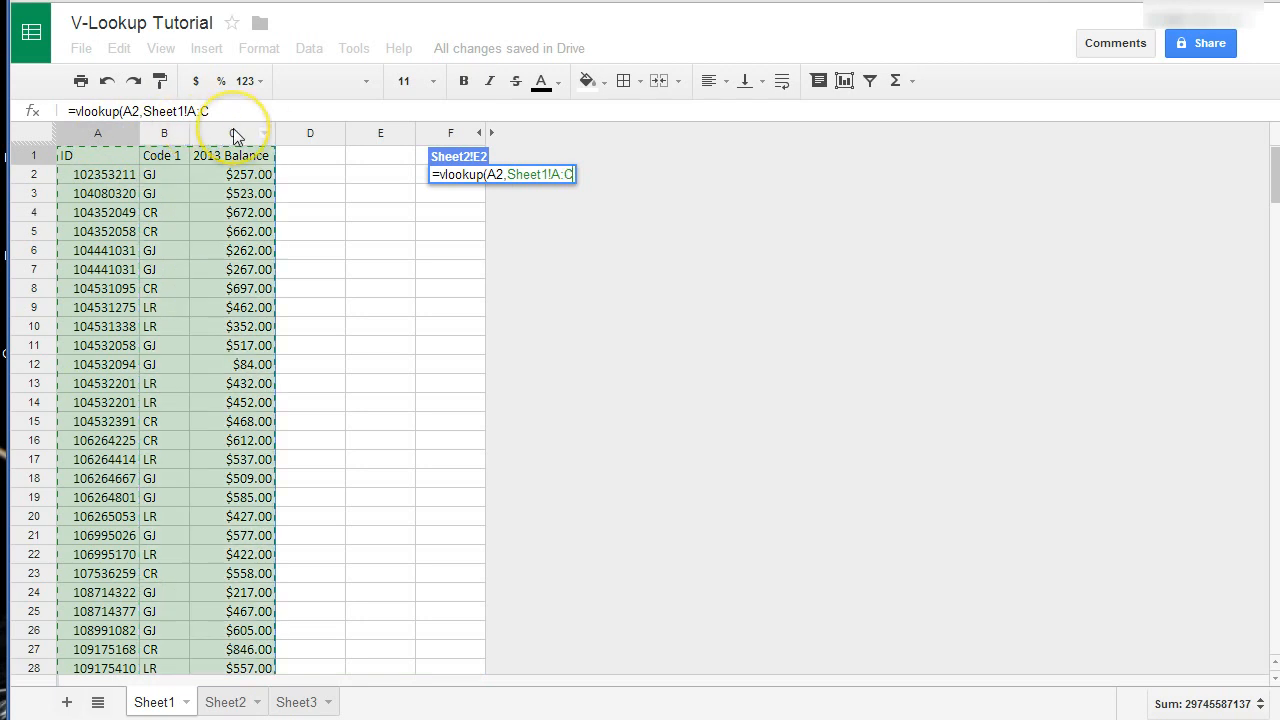
{"action": "mouse_move", "coordinate": [235, 133]}
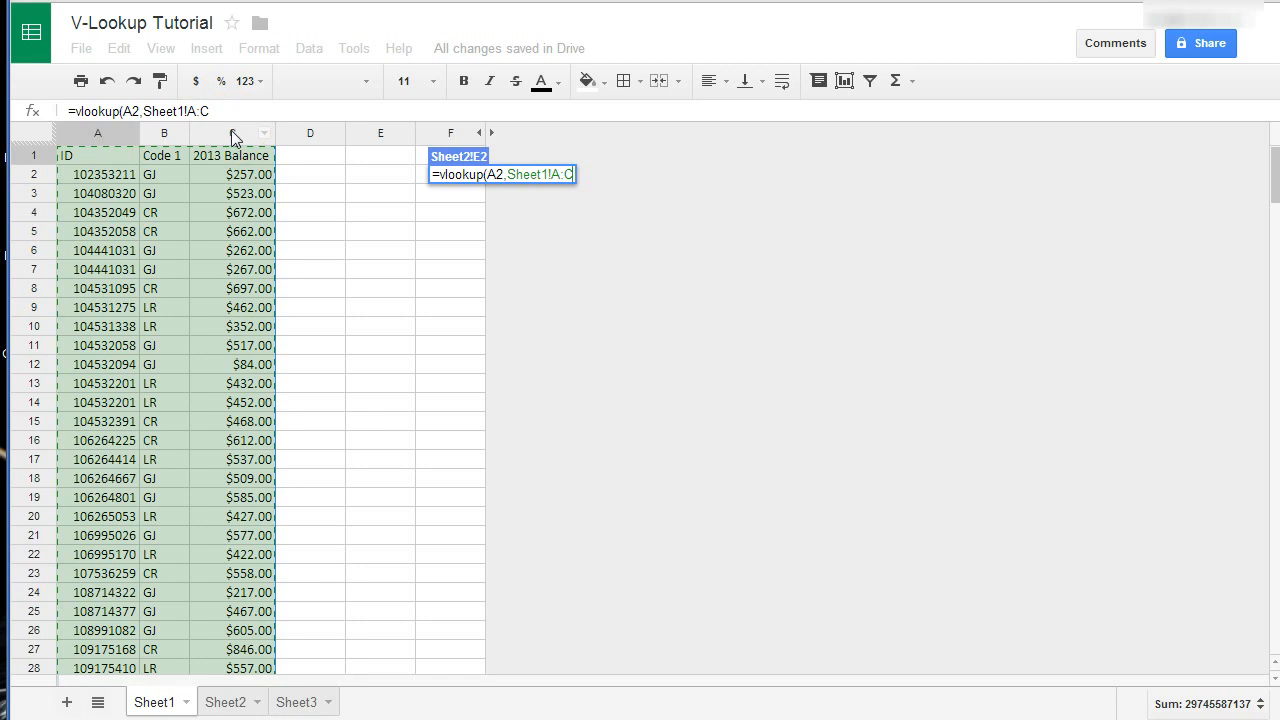
{"action": "mouse_move", "coordinate": [88, 330]}
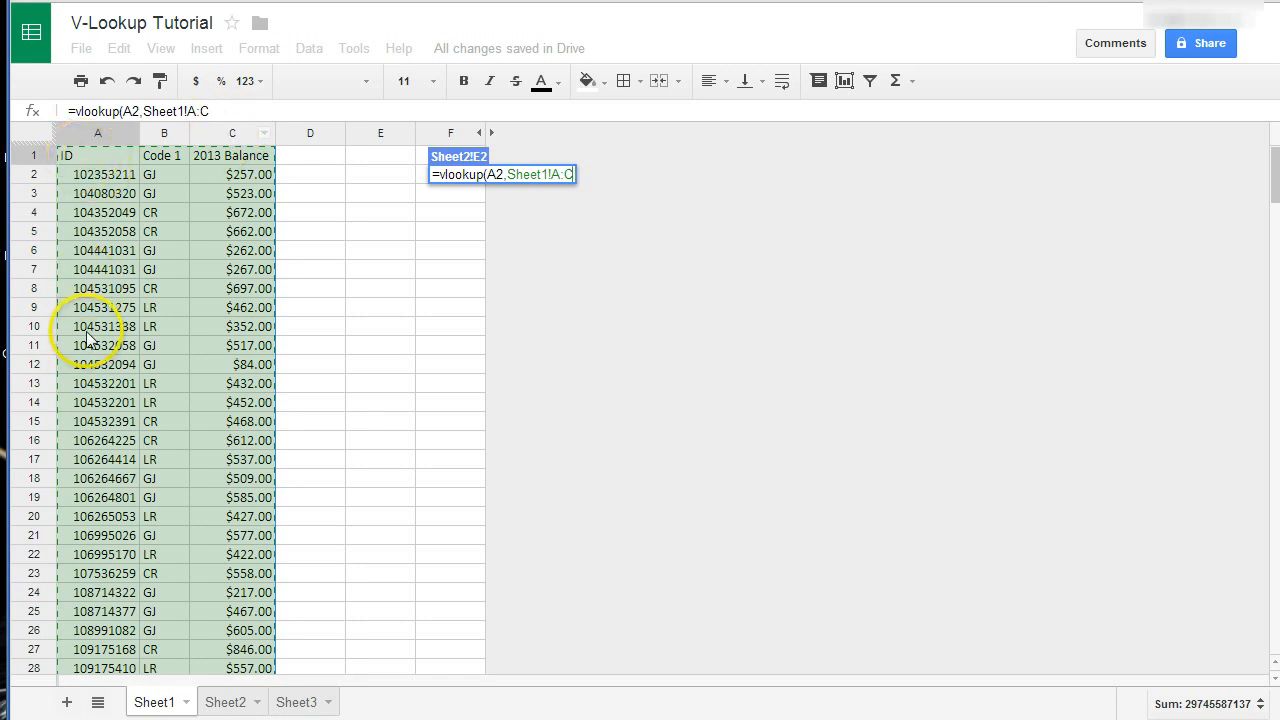
{"action": "mouse_move", "coordinate": [95, 262]}
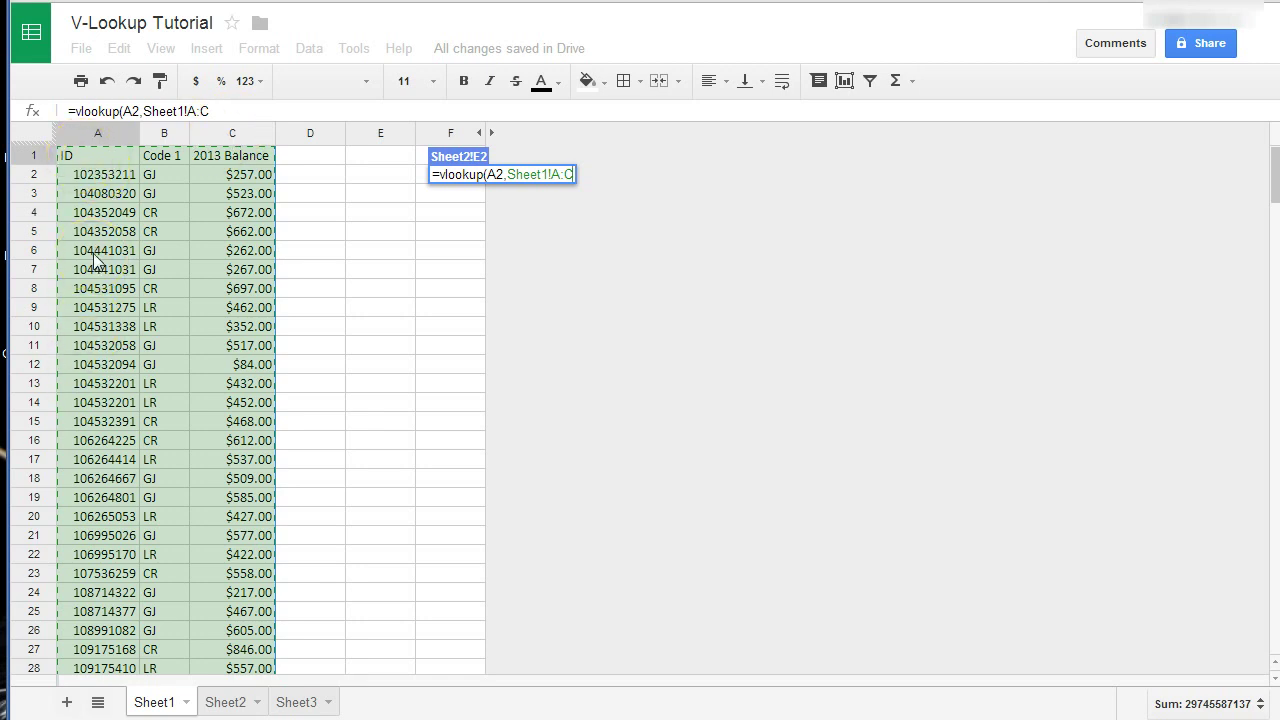
{"action": "mouse_move", "coordinate": [90, 262]}
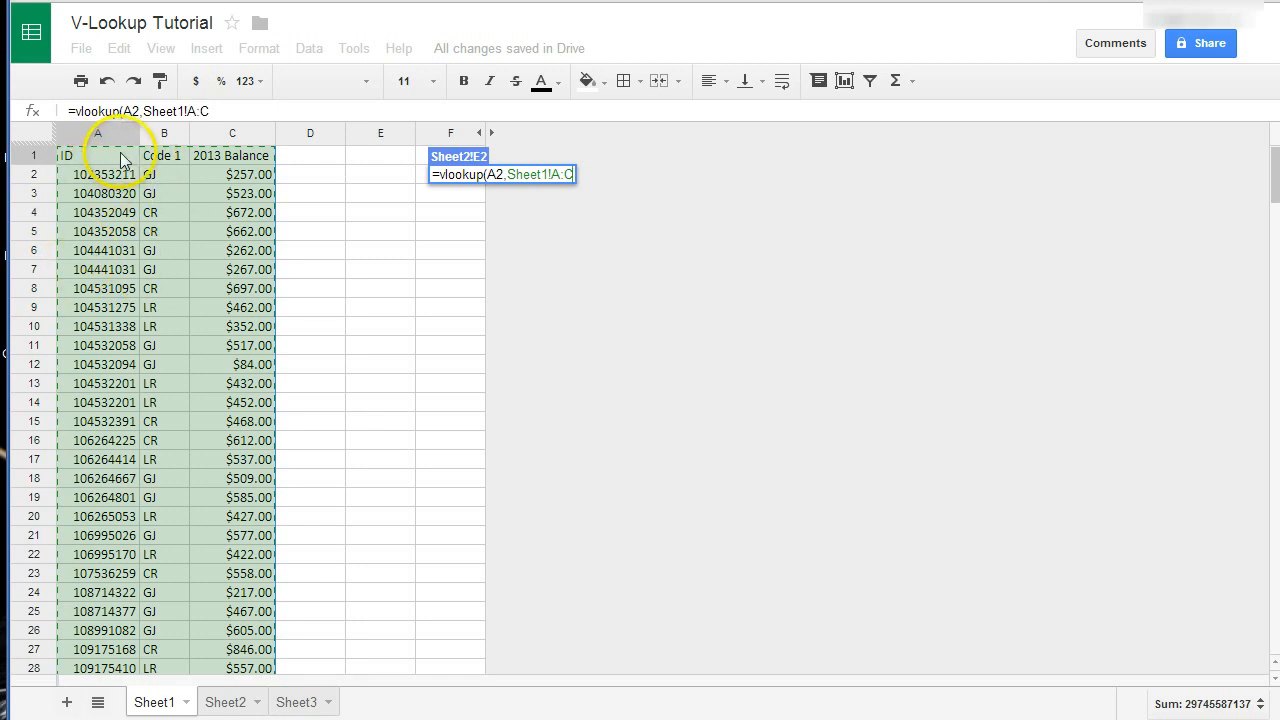
{"action": "mouse_move", "coordinate": [190, 158]}
{"action": "type", "text": ","}
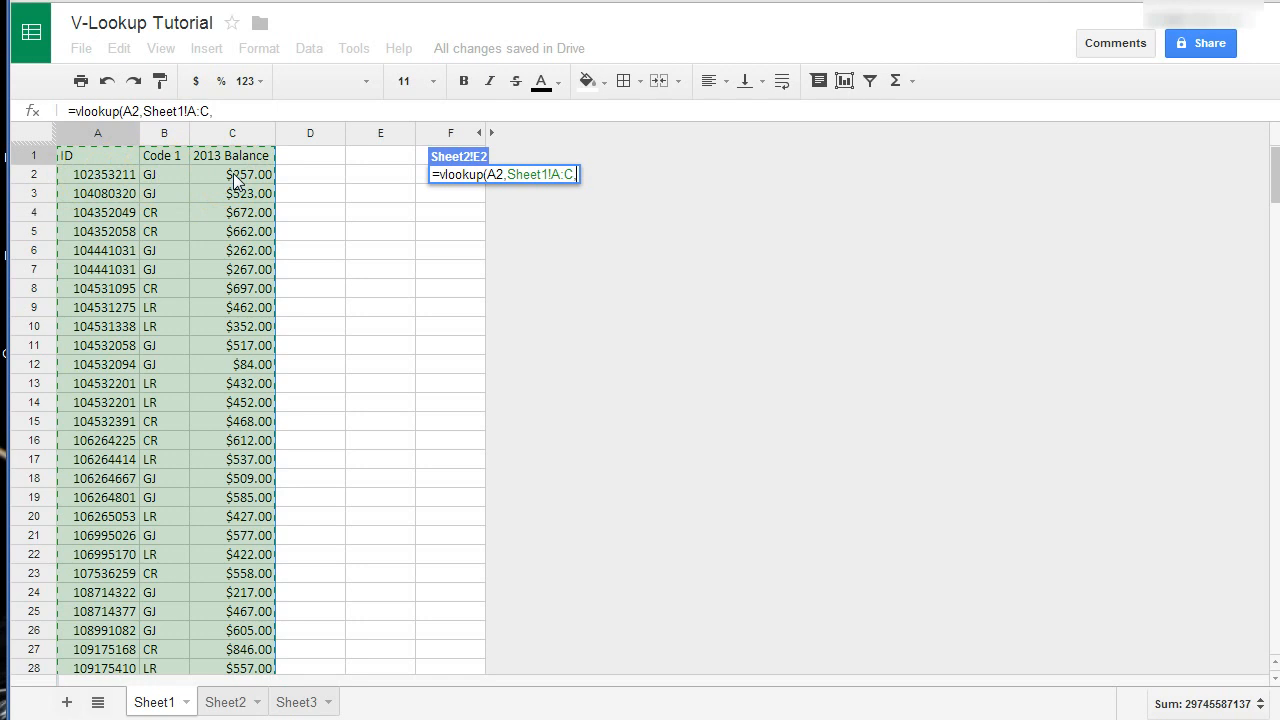
{"action": "type", "text": "3,"}
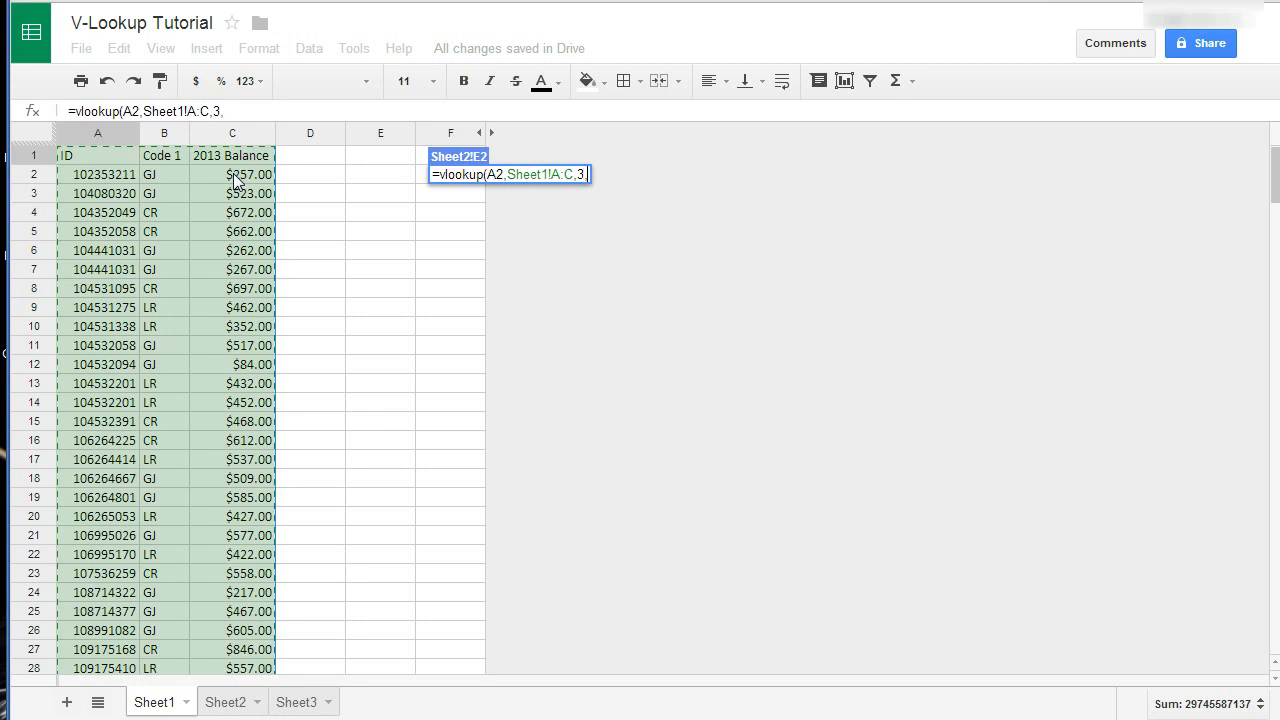
{"action": "type", "text": "FALSDE"}
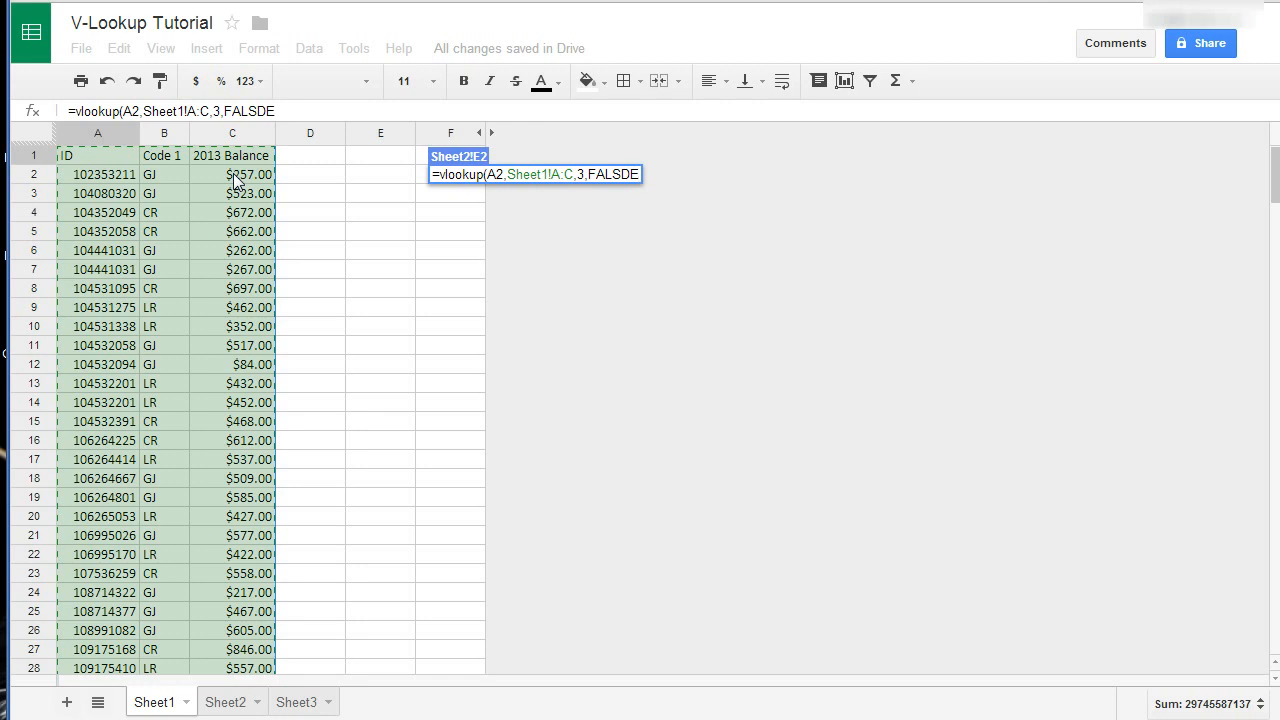
{"action": "key", "text": "Backspace"}
{"action": "type", "text": ")"}
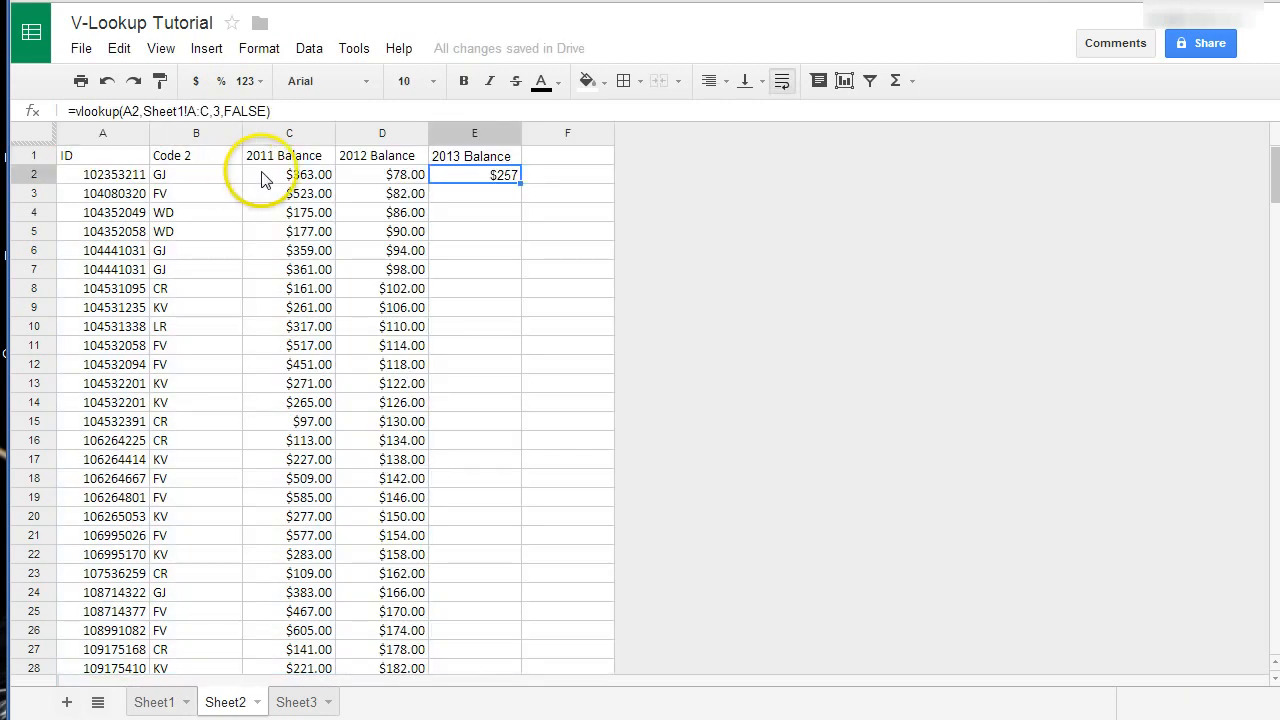
{"action": "mouse_move", "coordinate": [519, 186]}
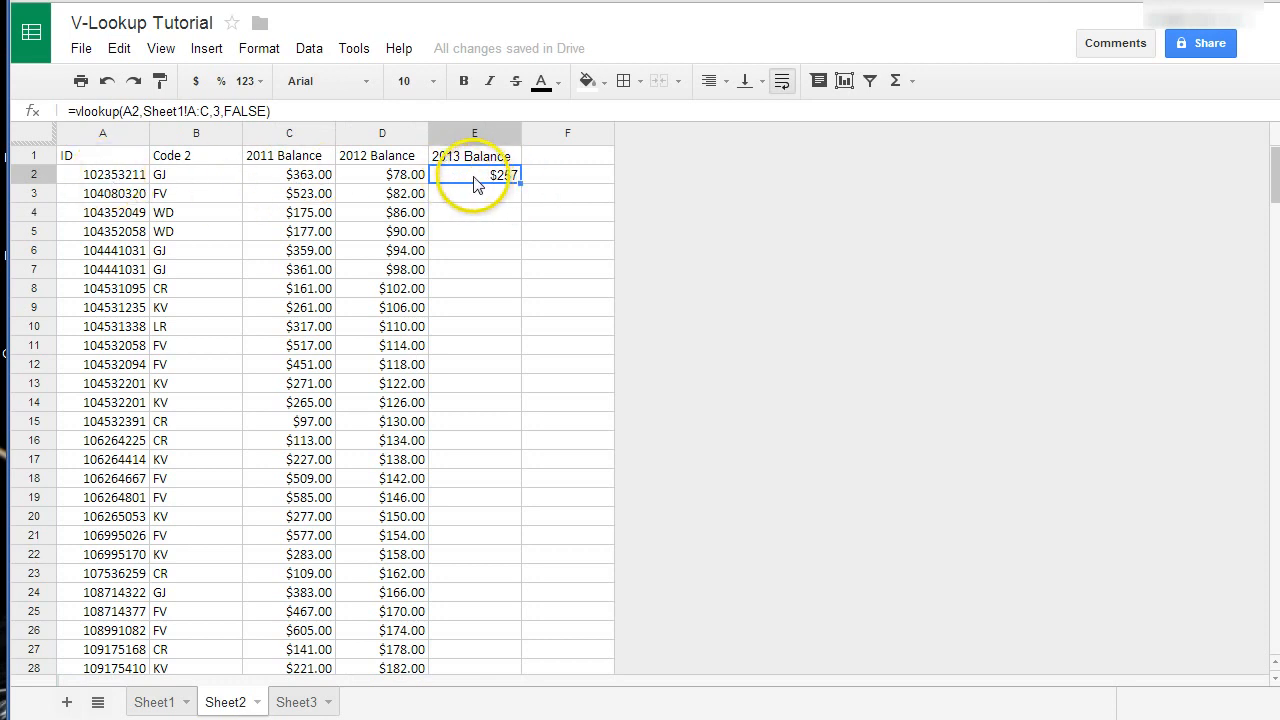
{"action": "left_click", "coordinate": [155, 701]}
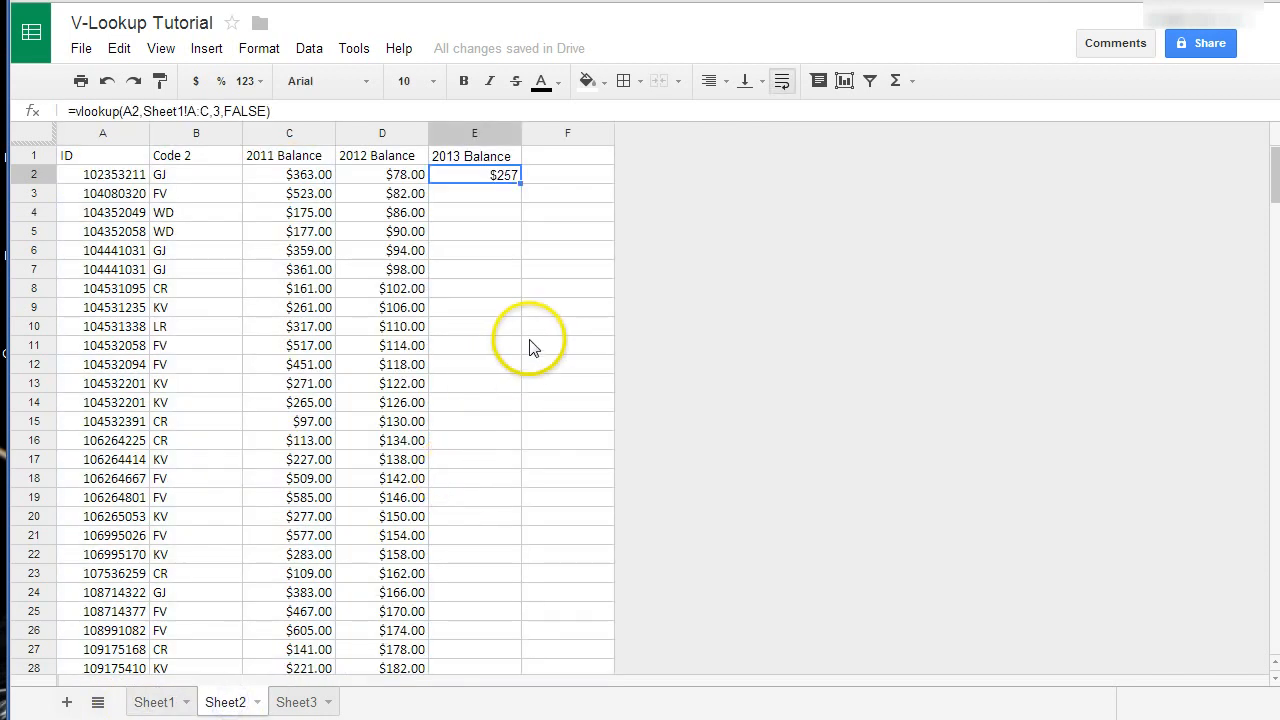
{"action": "mouse_move", "coordinate": [520, 338]}
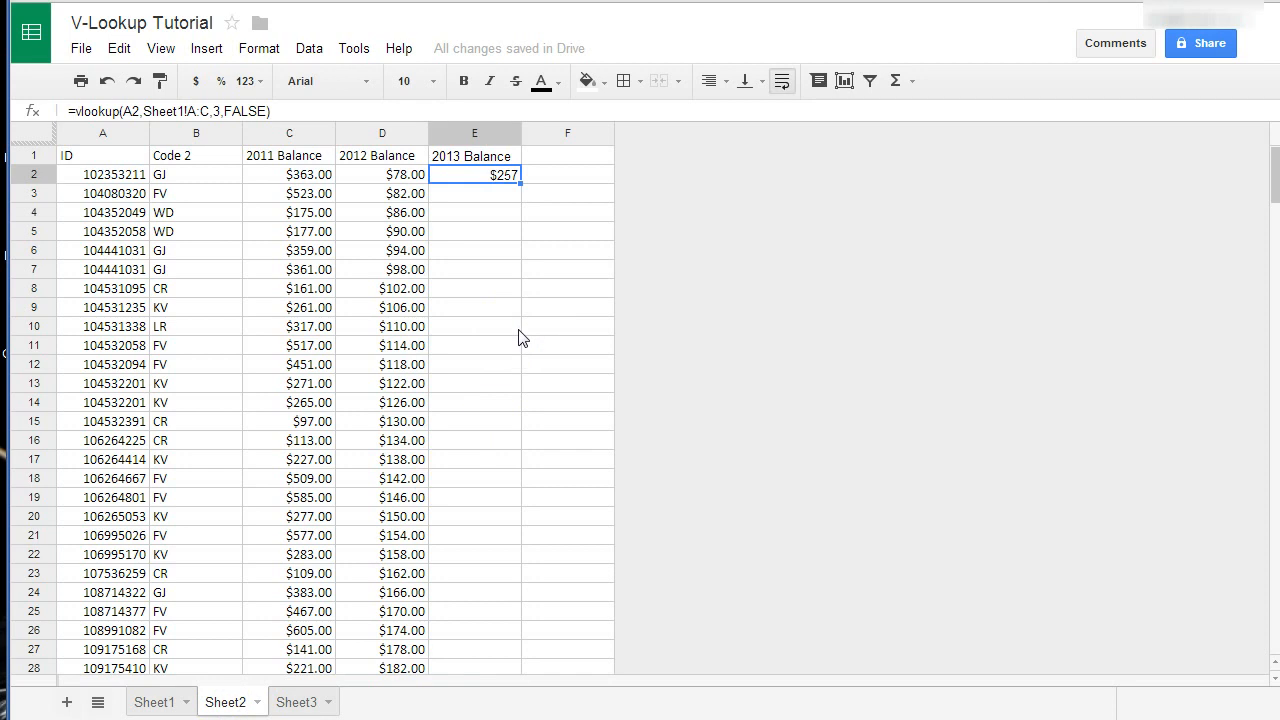
{"action": "mouse_move", "coordinate": [451, 324]}
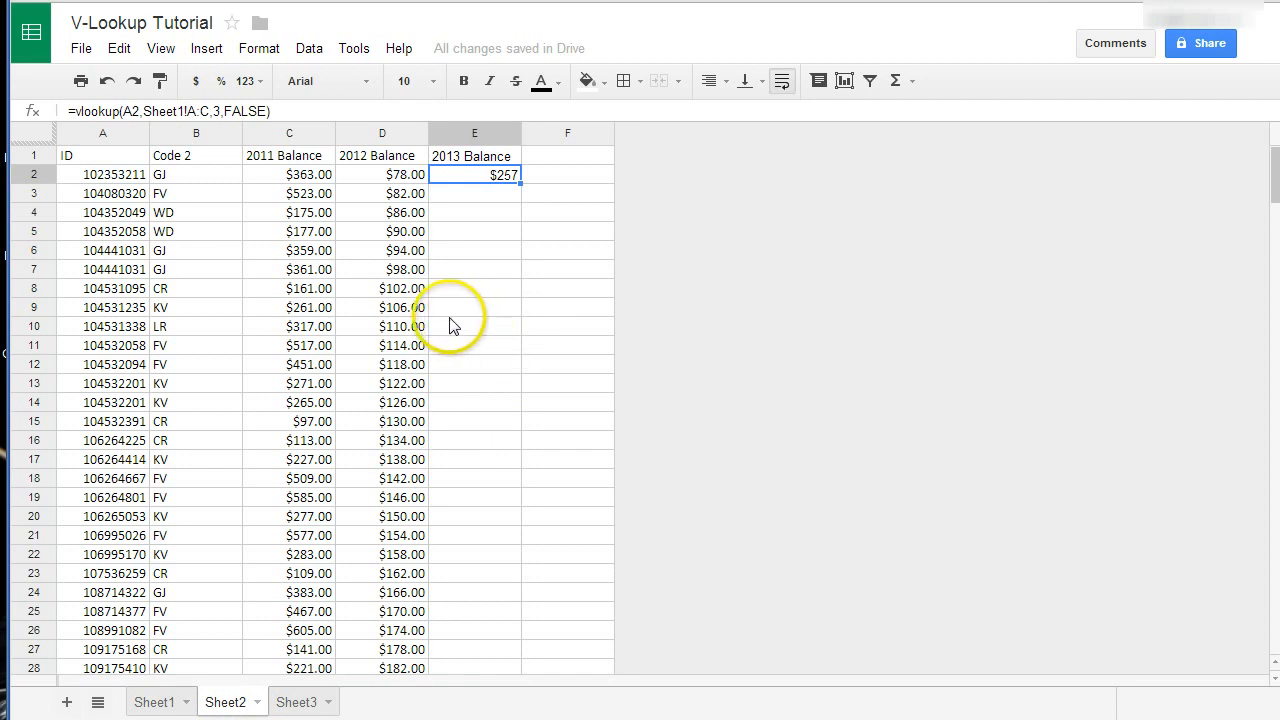
{"action": "mouse_move", "coordinate": [116, 200]}
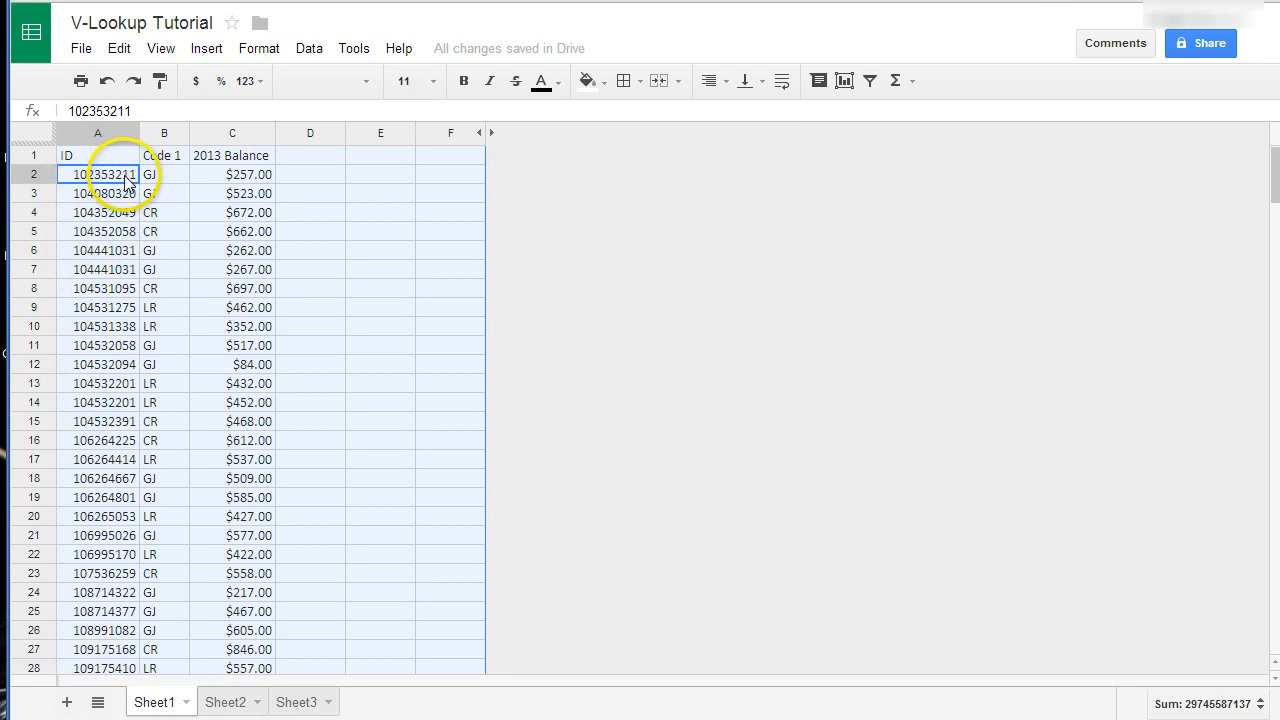
{"action": "mouse_move", "coordinate": [125, 185]}
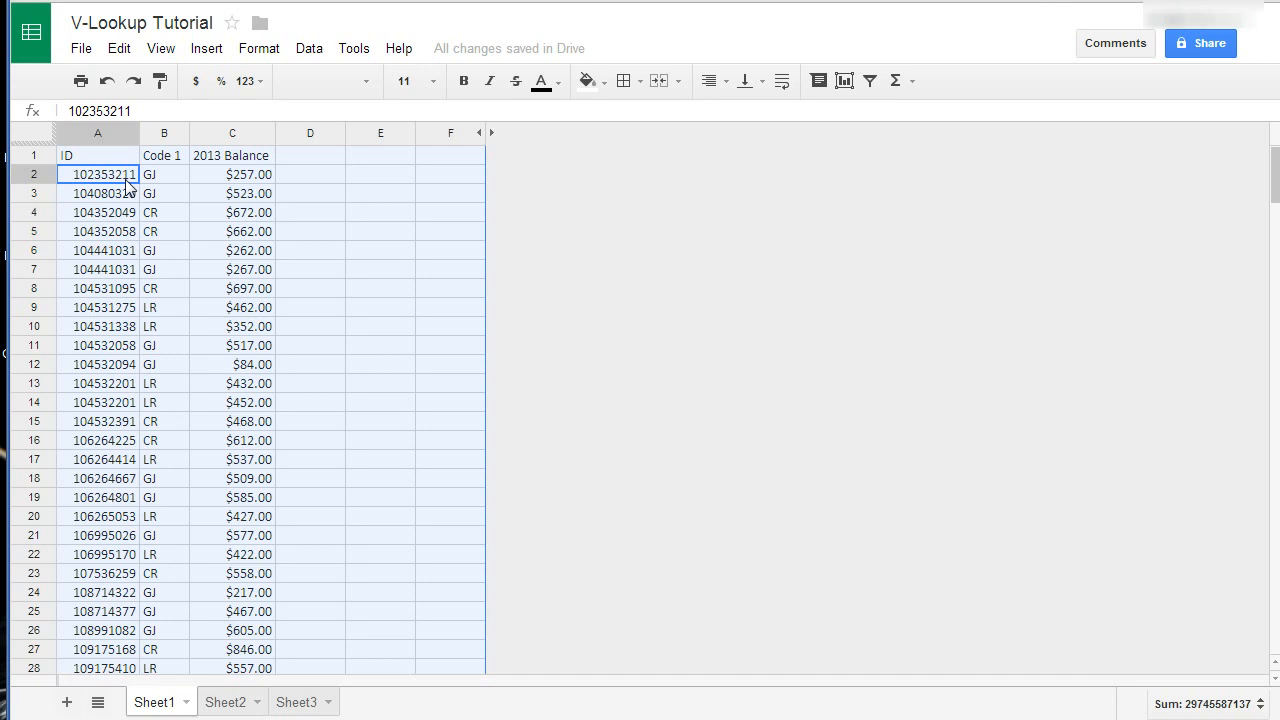
{"action": "mouse_move", "coordinate": [190, 625]}
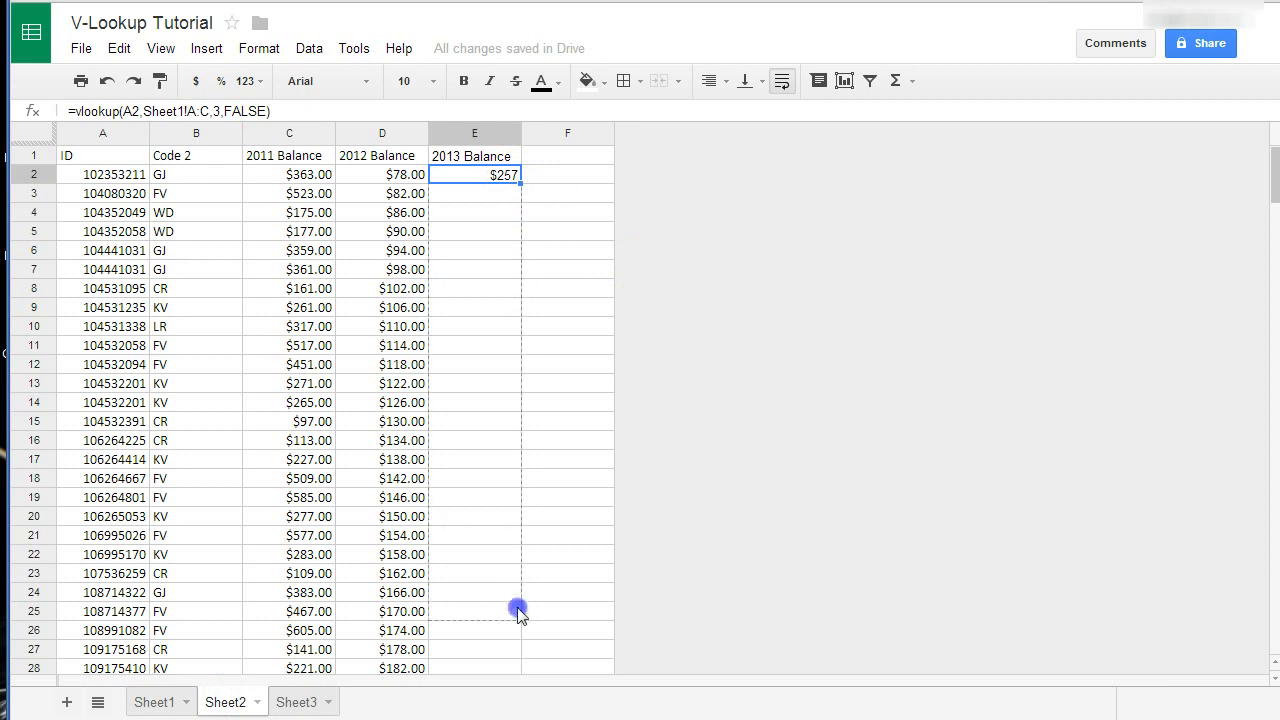
{"action": "scroll", "scroll_direction": "down", "scroll_amount": 3}
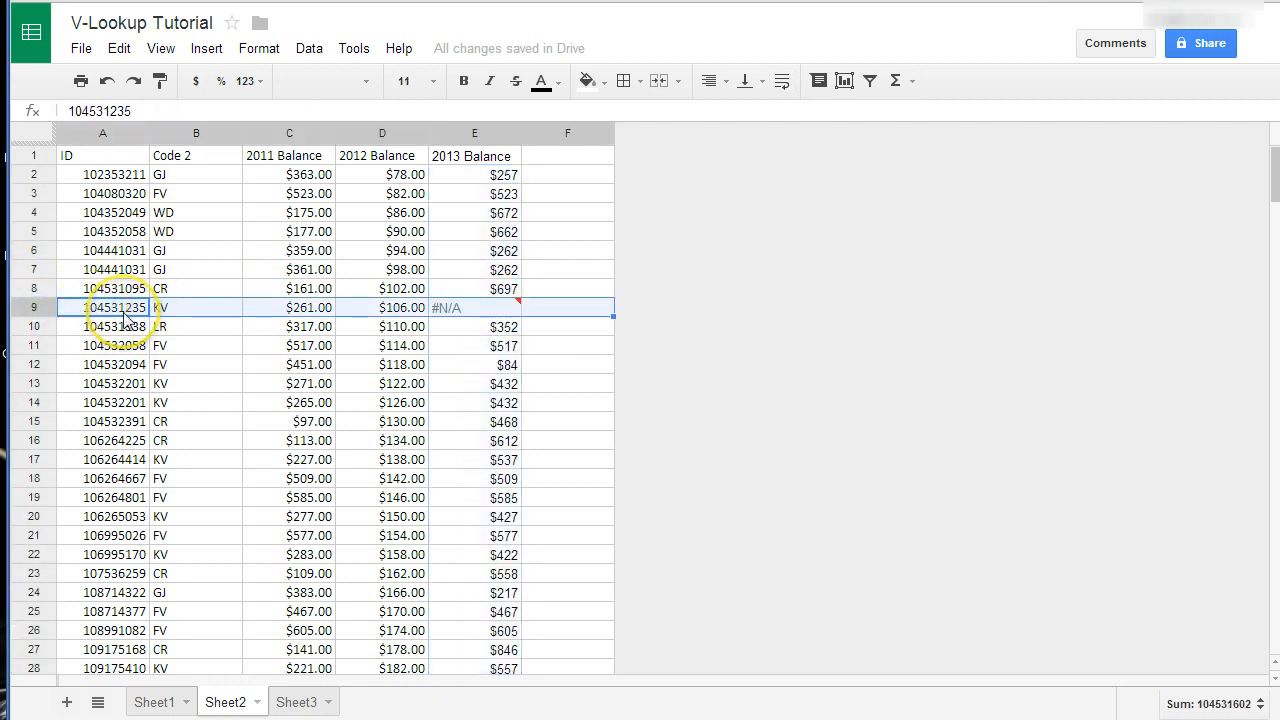
{"action": "left_click", "coordinate": [155, 701]}
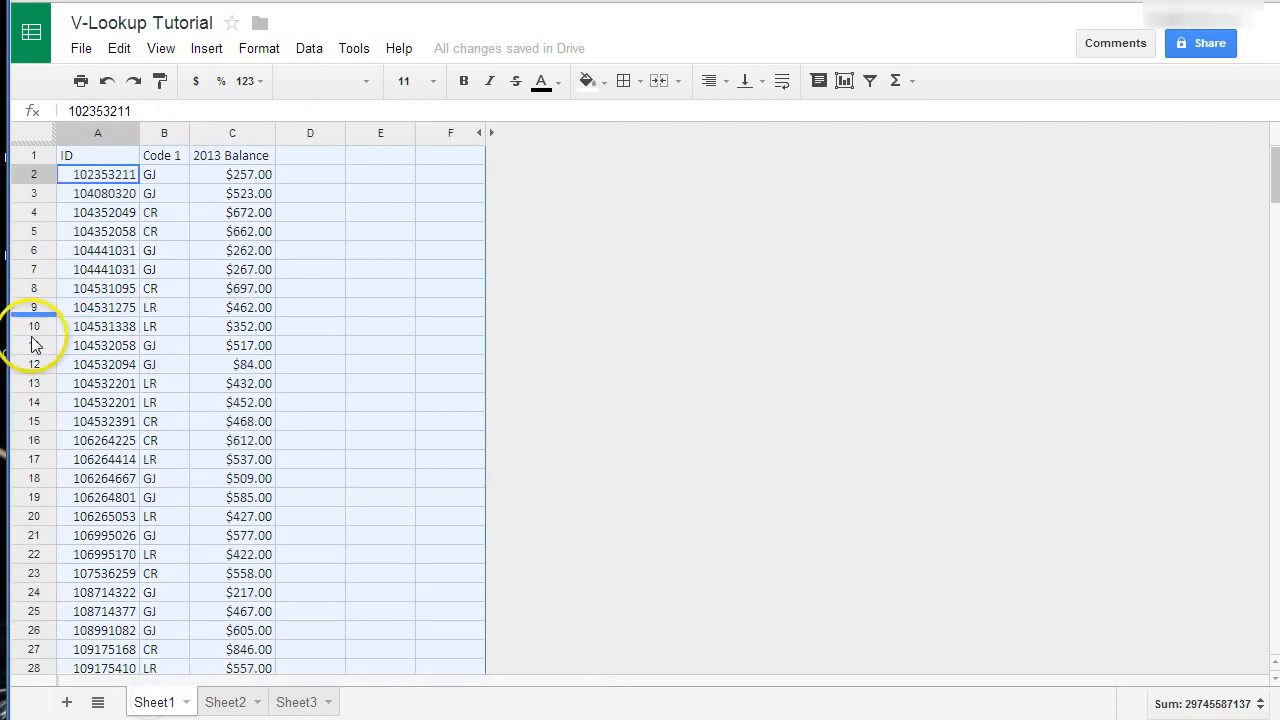
{"action": "left_click", "coordinate": [295, 701]}
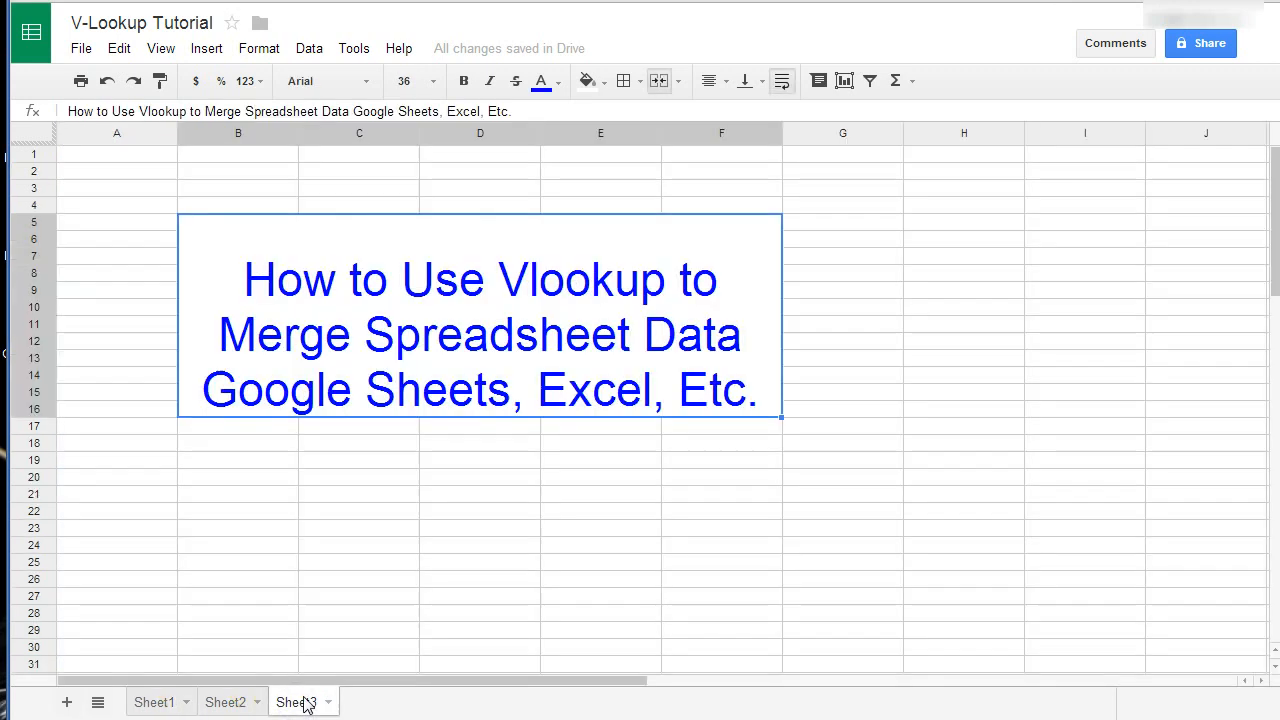
{"action": "left_click", "coordinate": [225, 702]}
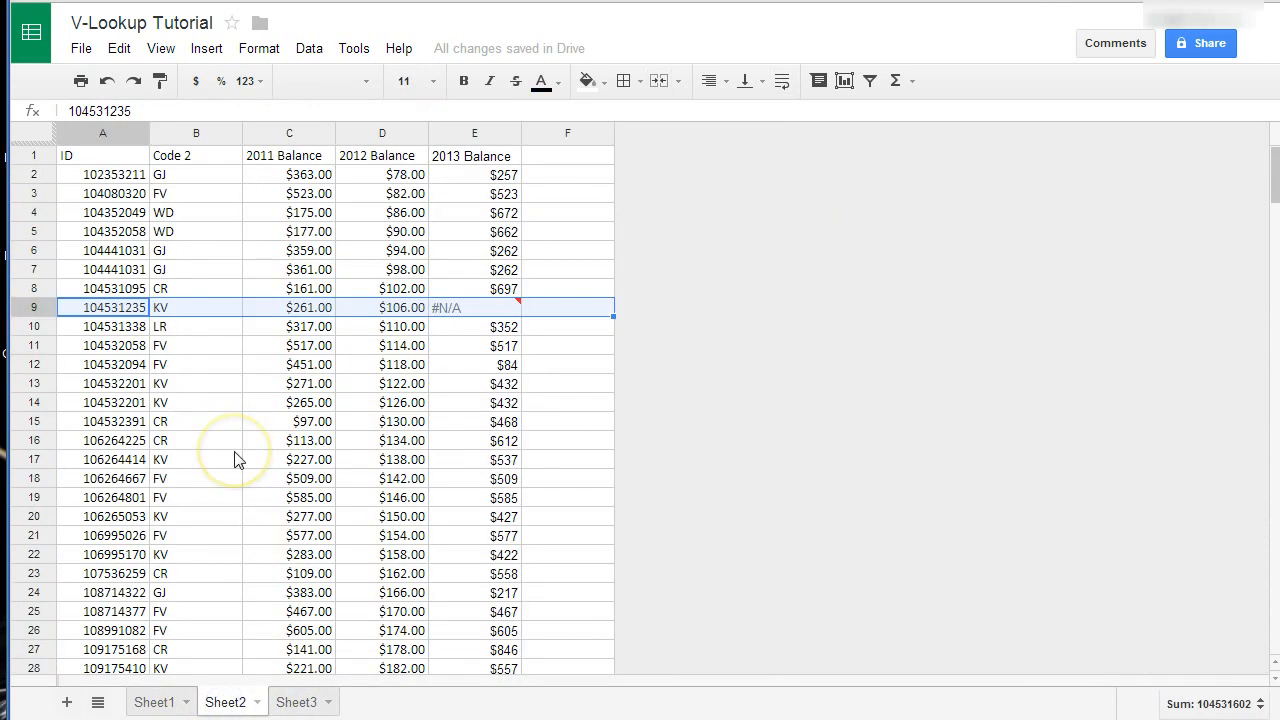
{"action": "mouse_move", "coordinate": [223, 459]}
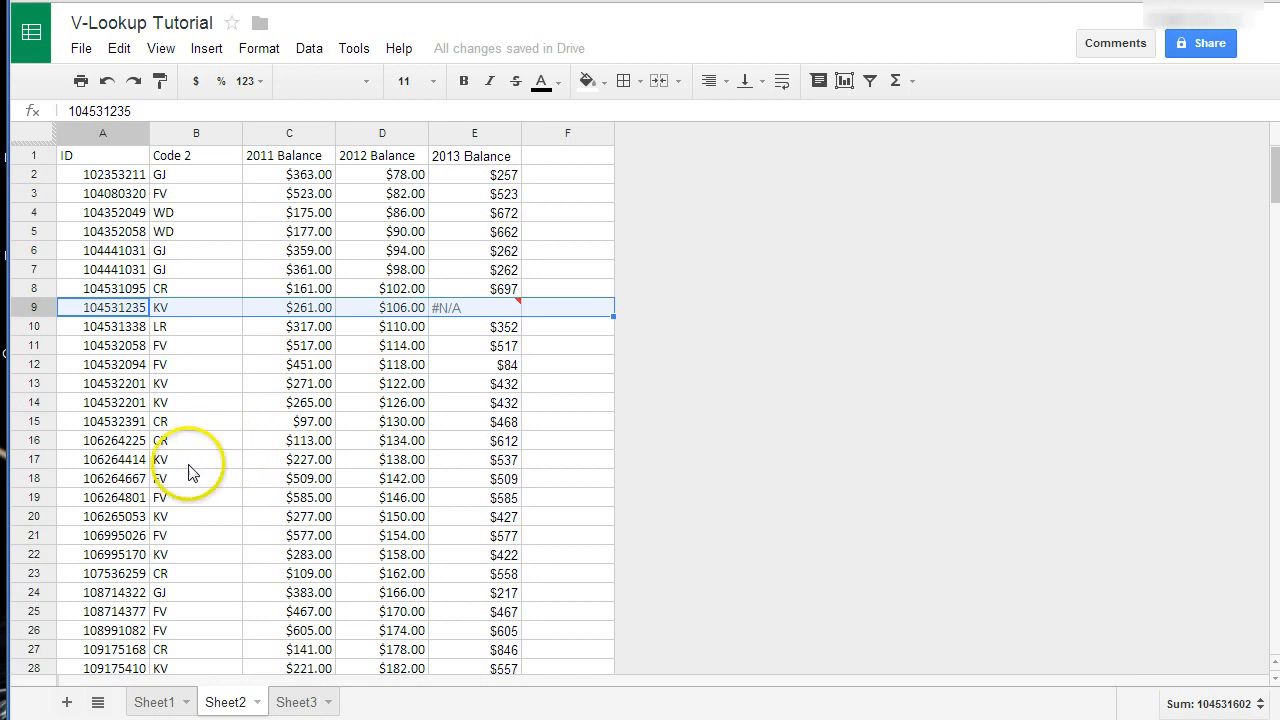
{"action": "mouse_move", "coordinate": [158, 473]}
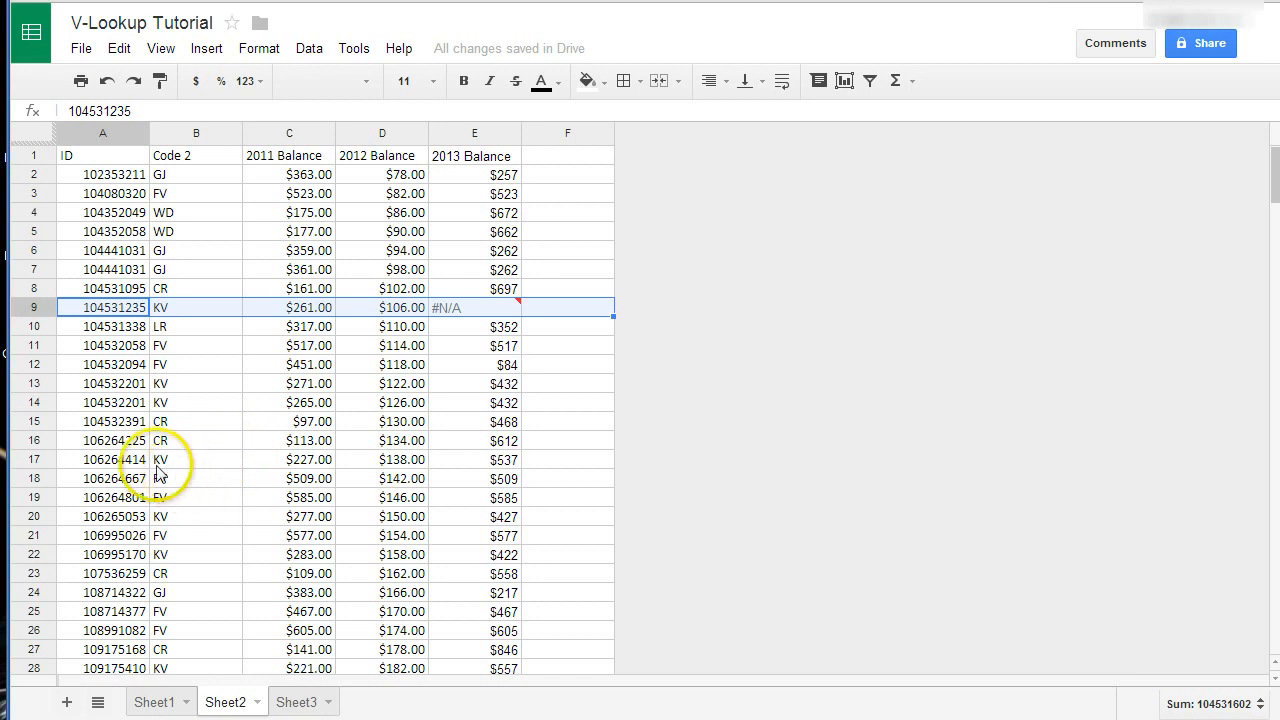
{"action": "mouse_move", "coordinate": [80, 377]}
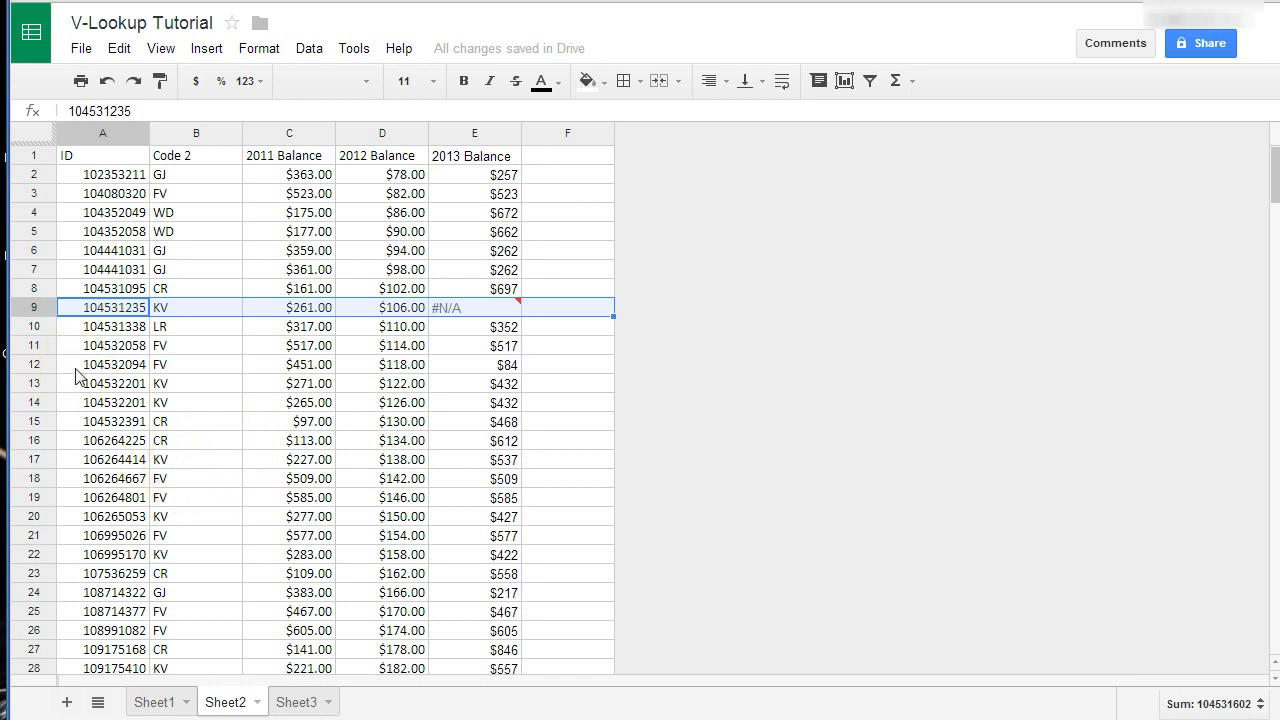
{"action": "mouse_move", "coordinate": [357, 327]}
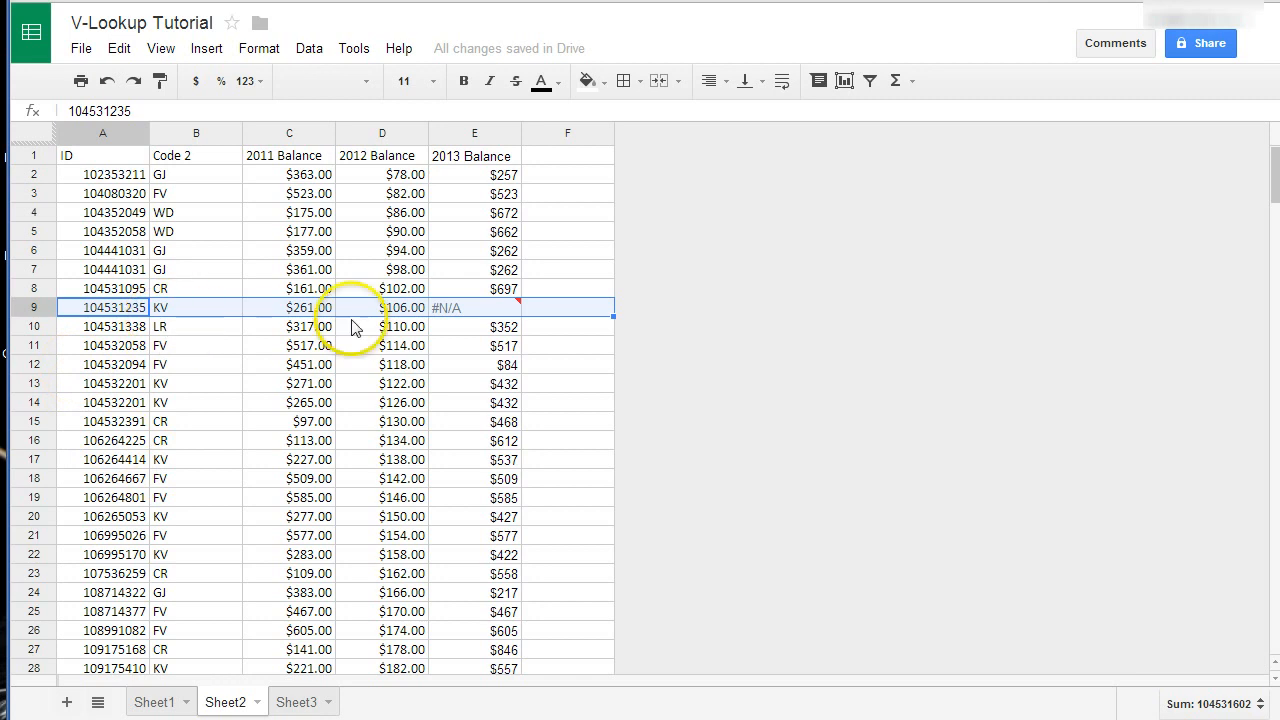
{"action": "mouse_move", "coordinate": [497, 330]}
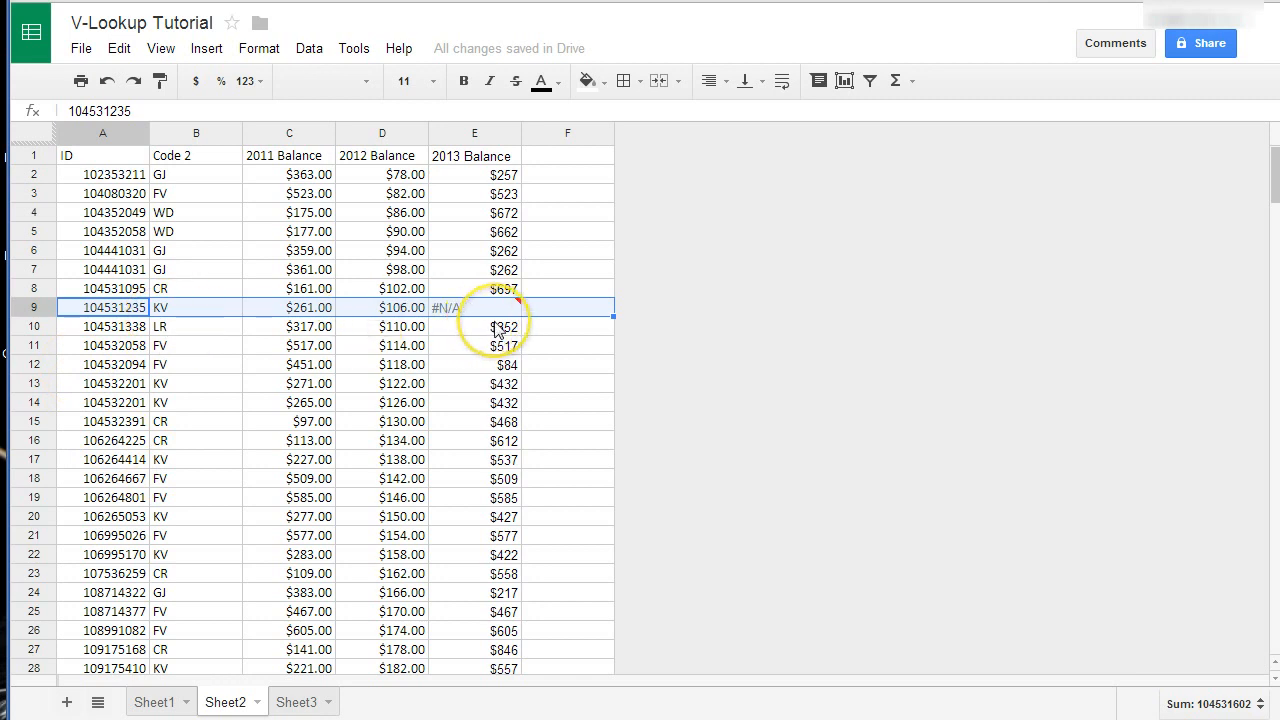
{"action": "mouse_move", "coordinate": [250, 360]}
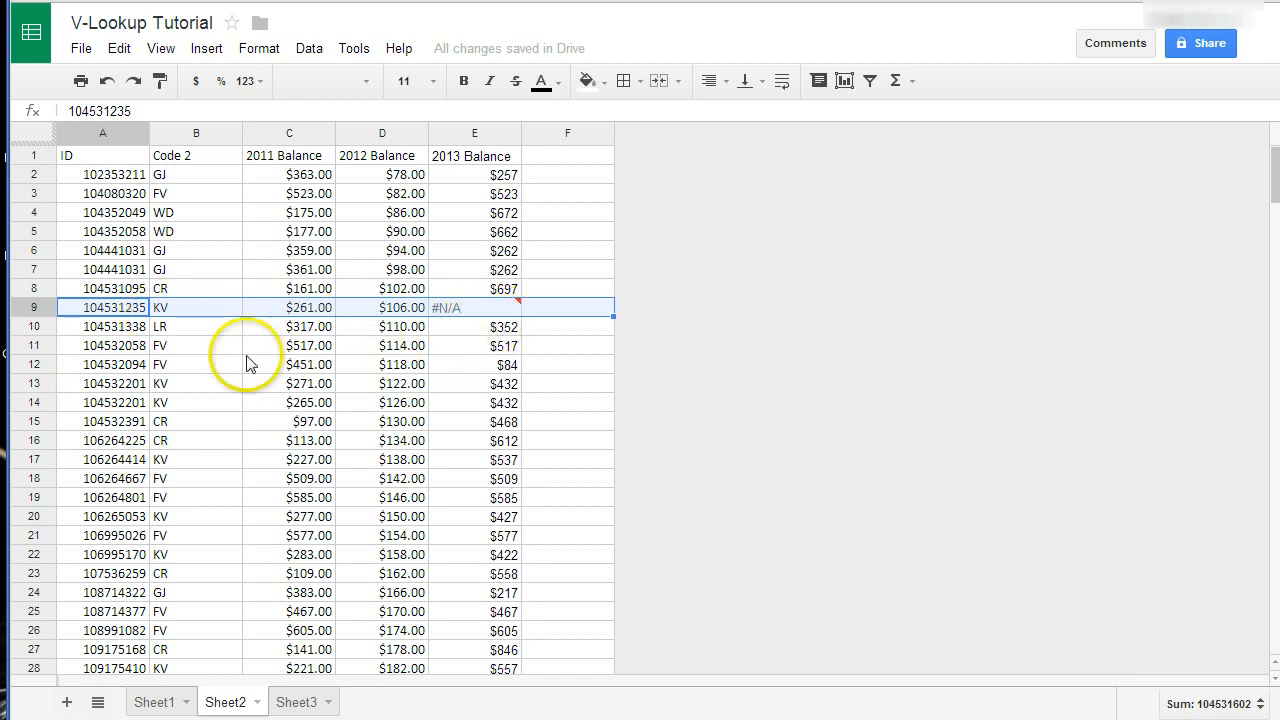
Fill the lookup formula from E57 down to row 245, then scroll back up.
{"action": "scroll", "scroll_direction": "down", "scroll_amount": 3}
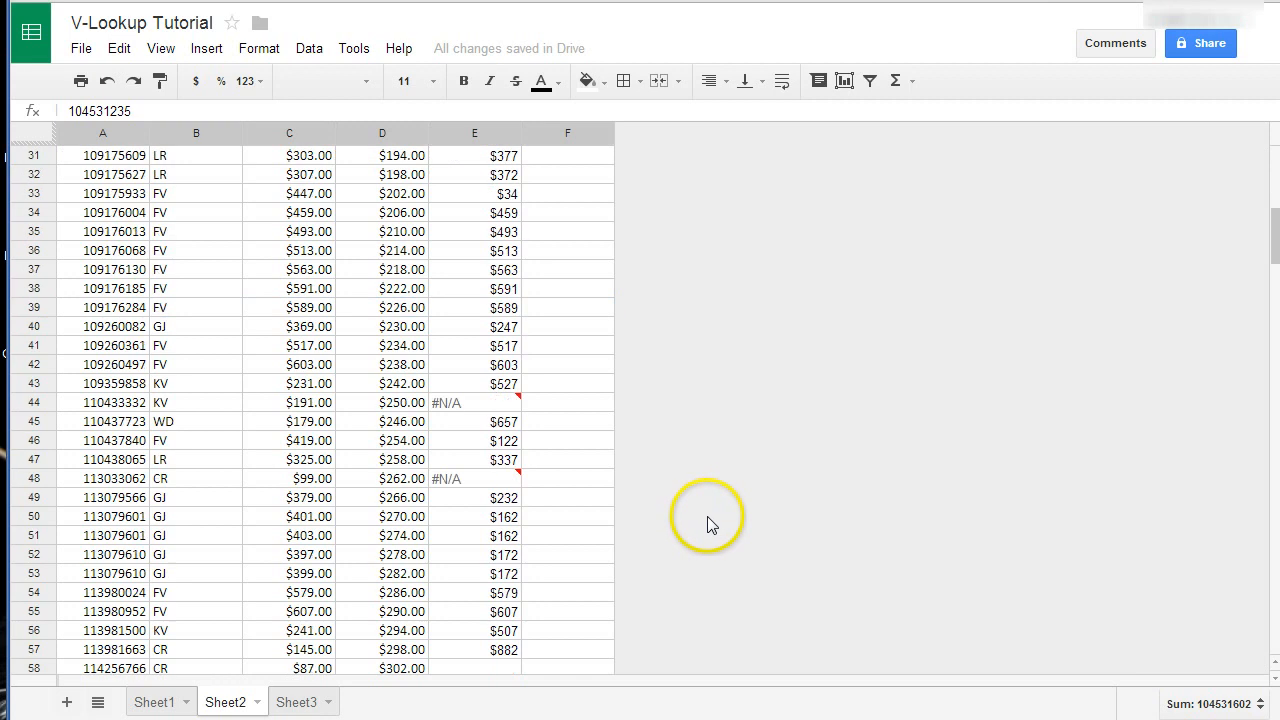
{"action": "left_click", "coordinate": [505, 421]}
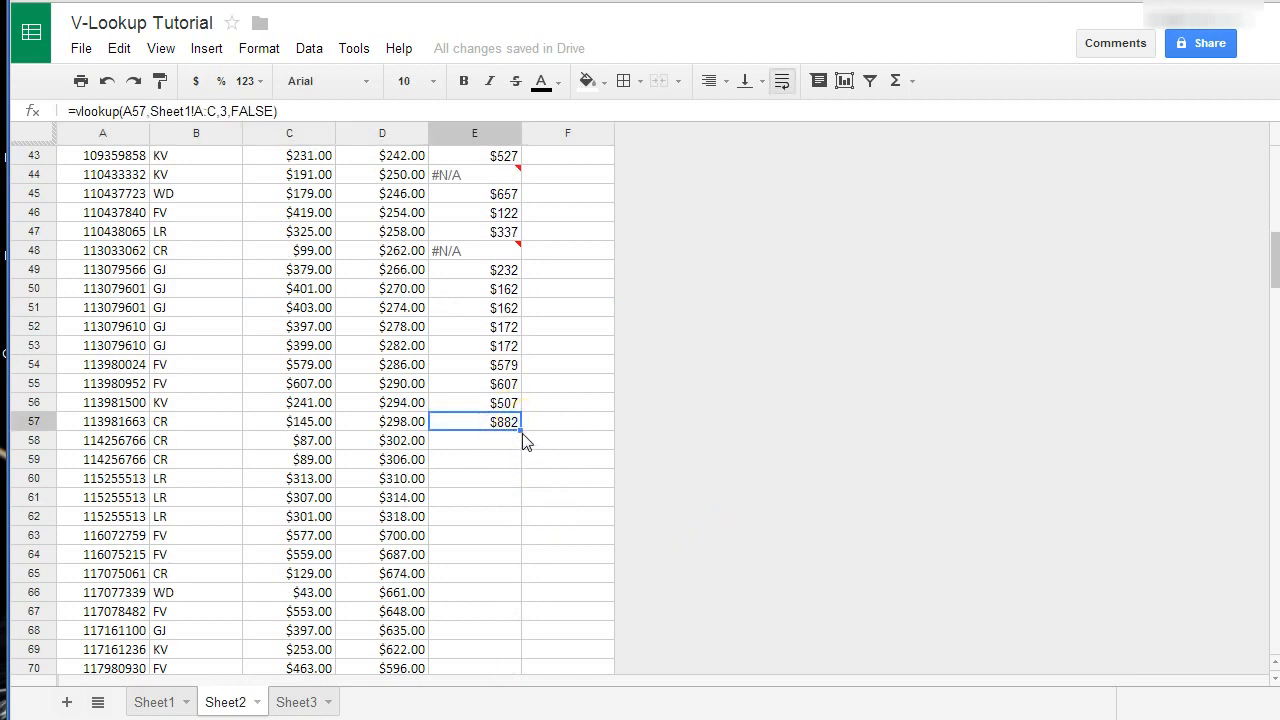
{"action": "scroll", "scroll_direction": "down", "scroll_amount": 3}
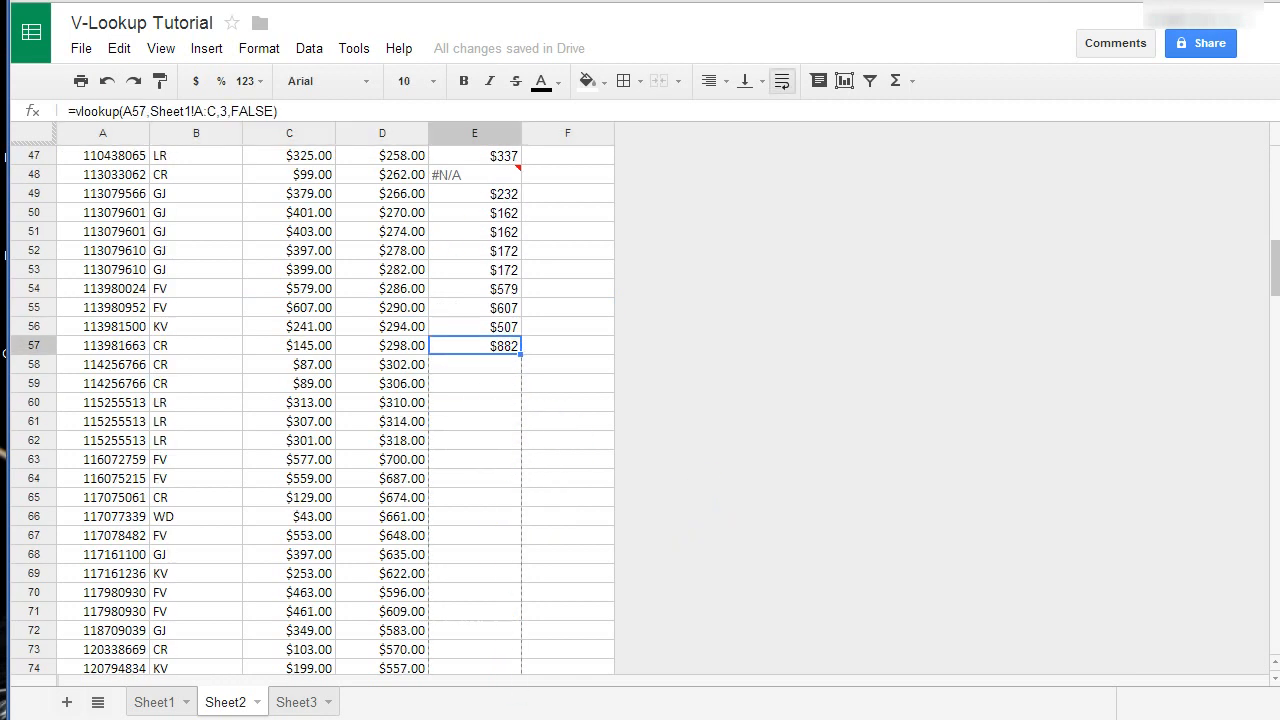
{"action": "scroll", "scroll_direction": "down", "scroll_amount": 3}
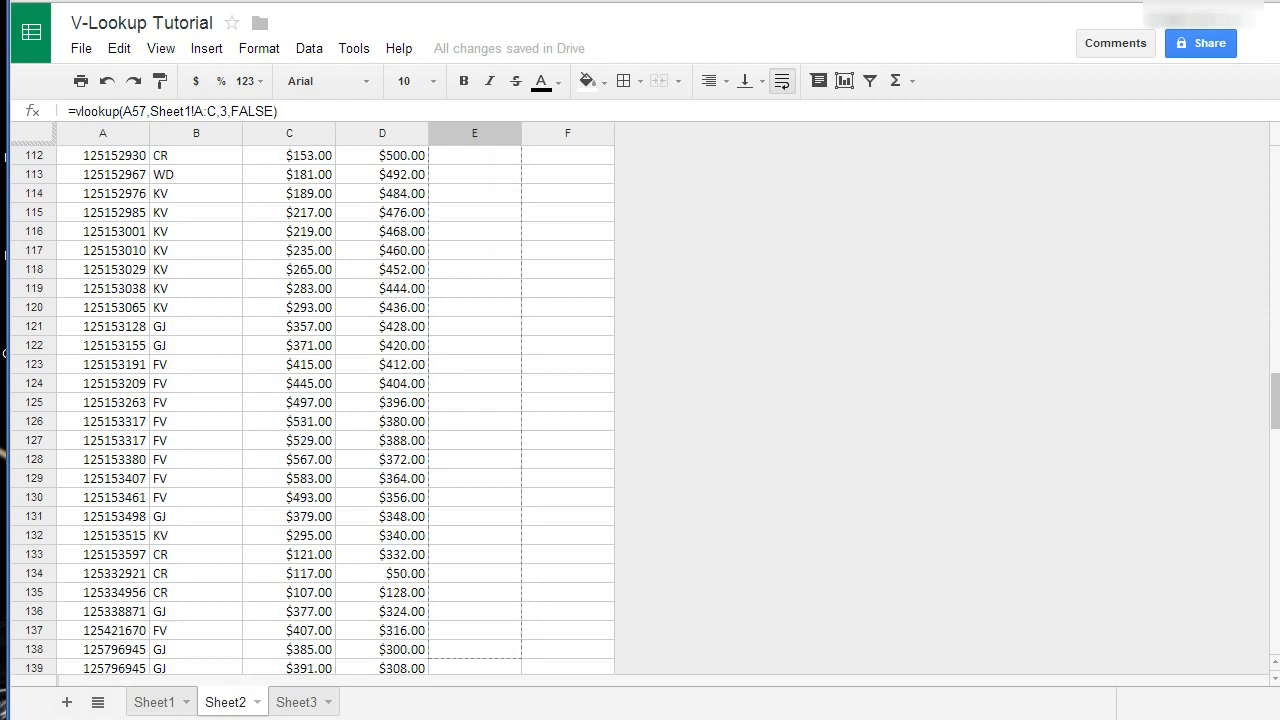
{"action": "scroll", "scroll_direction": "down", "scroll_amount": 3}
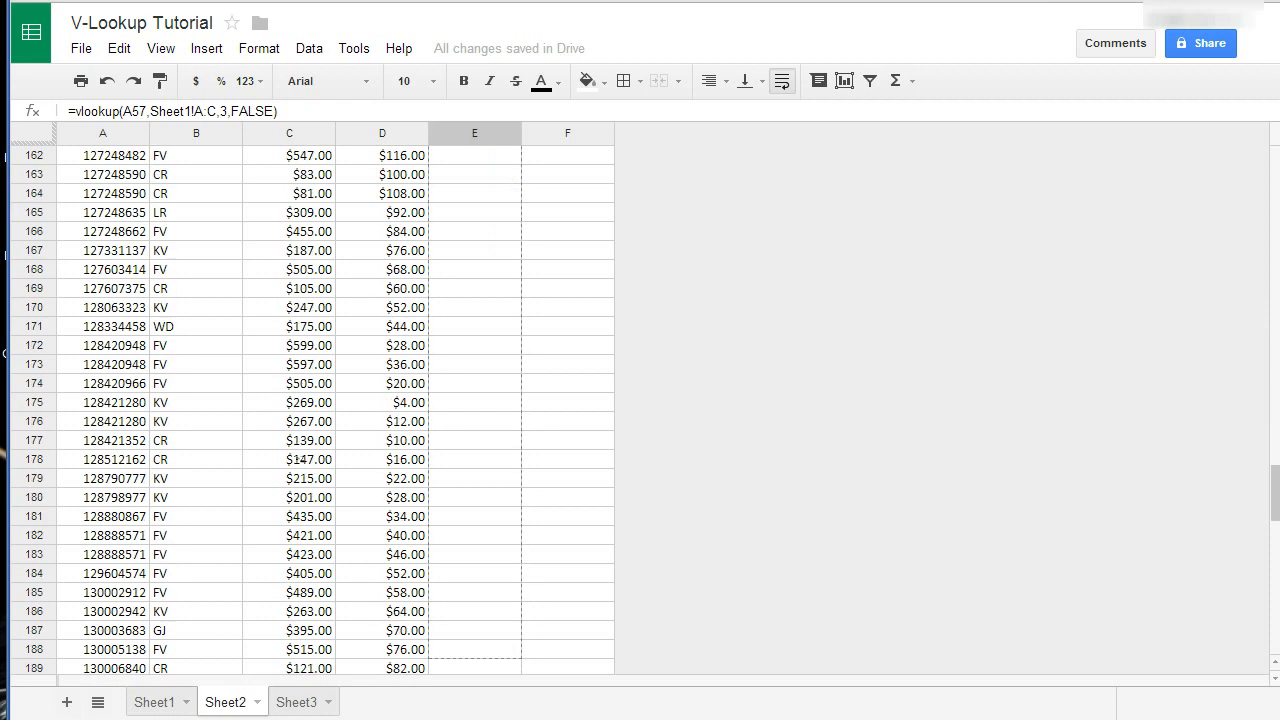
{"action": "scroll", "scroll_direction": "down", "scroll_amount": 3}
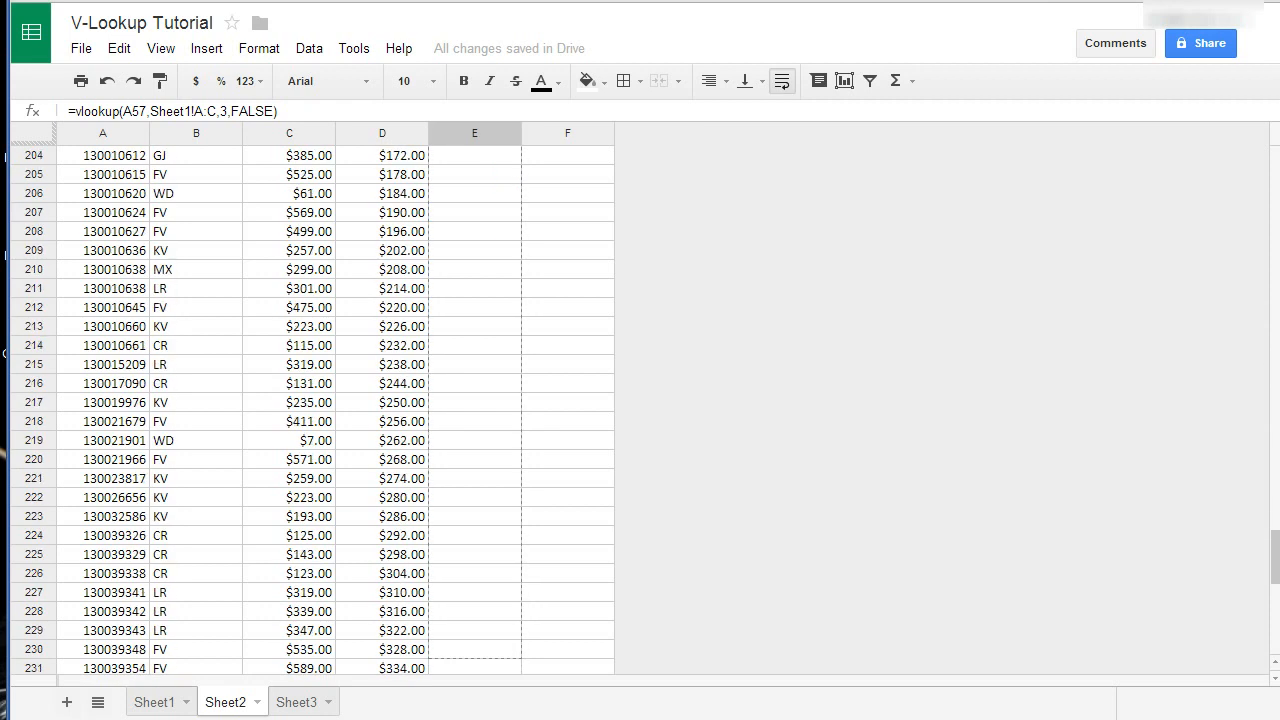
{"action": "scroll", "scroll_direction": "down", "scroll_amount": 3}
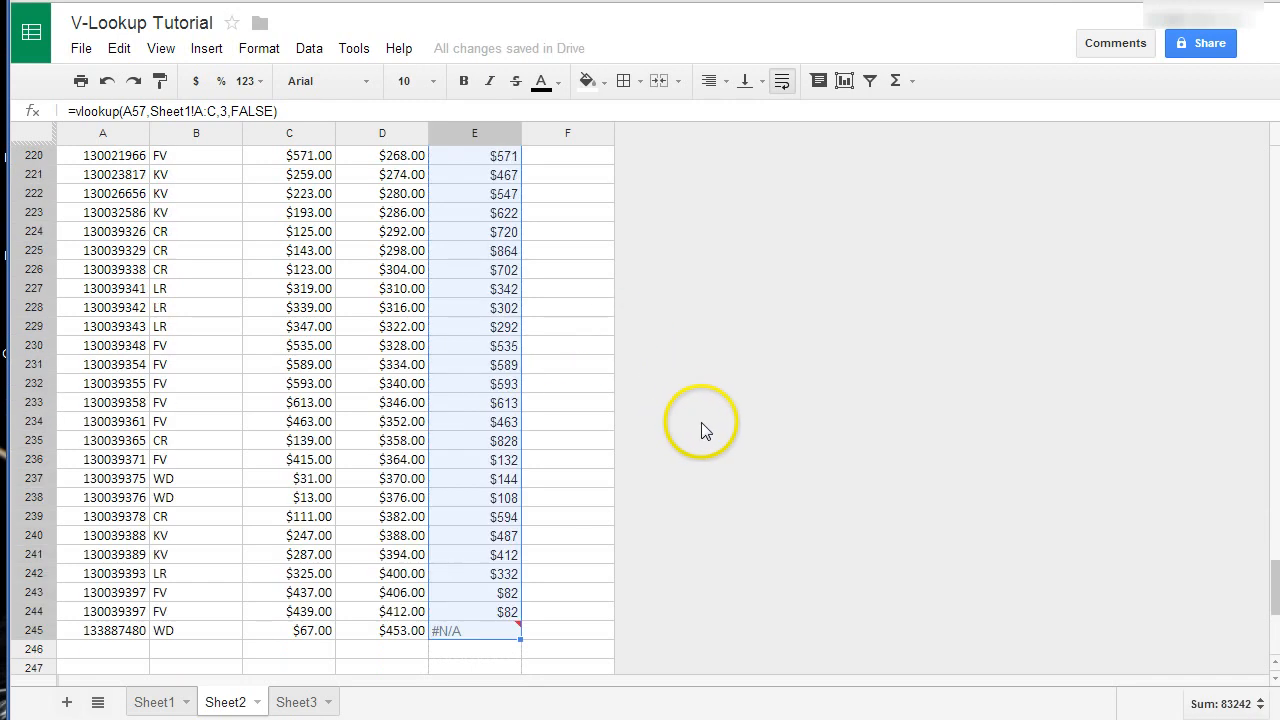
{"action": "scroll", "scroll_direction": "up", "scroll_amount": 3}
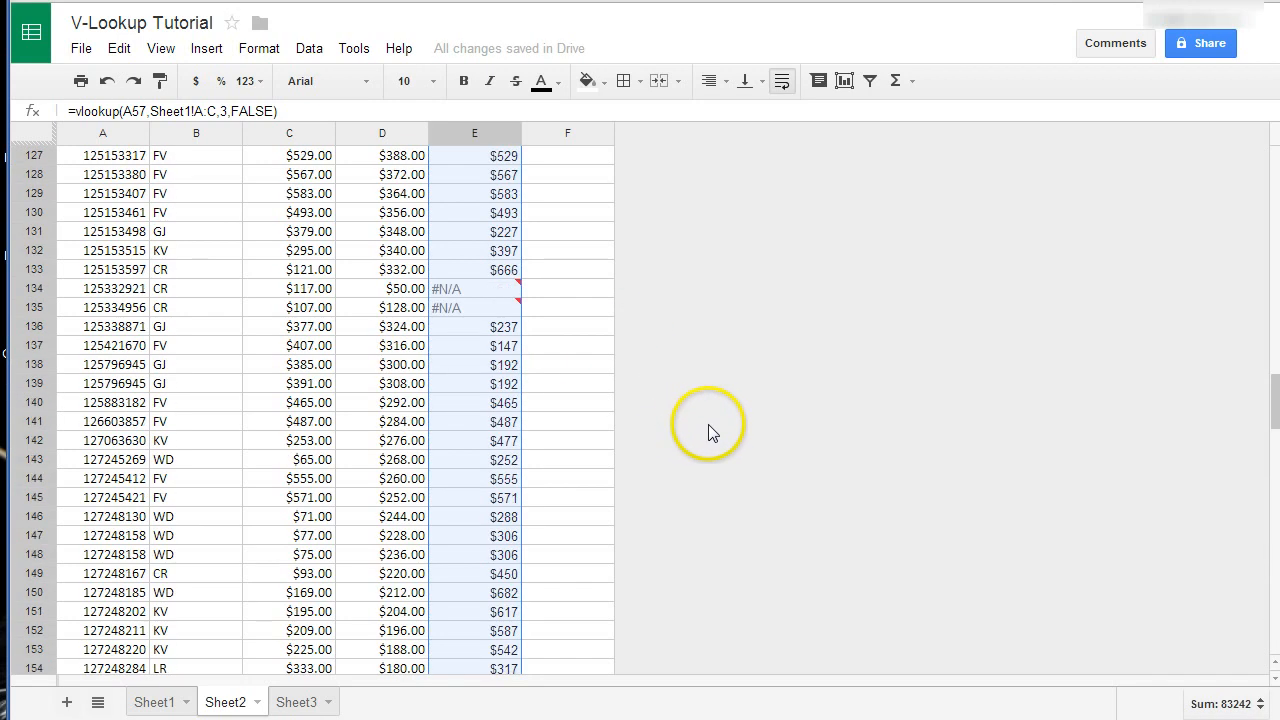
{"action": "scroll", "scroll_direction": "up", "scroll_amount": 3}
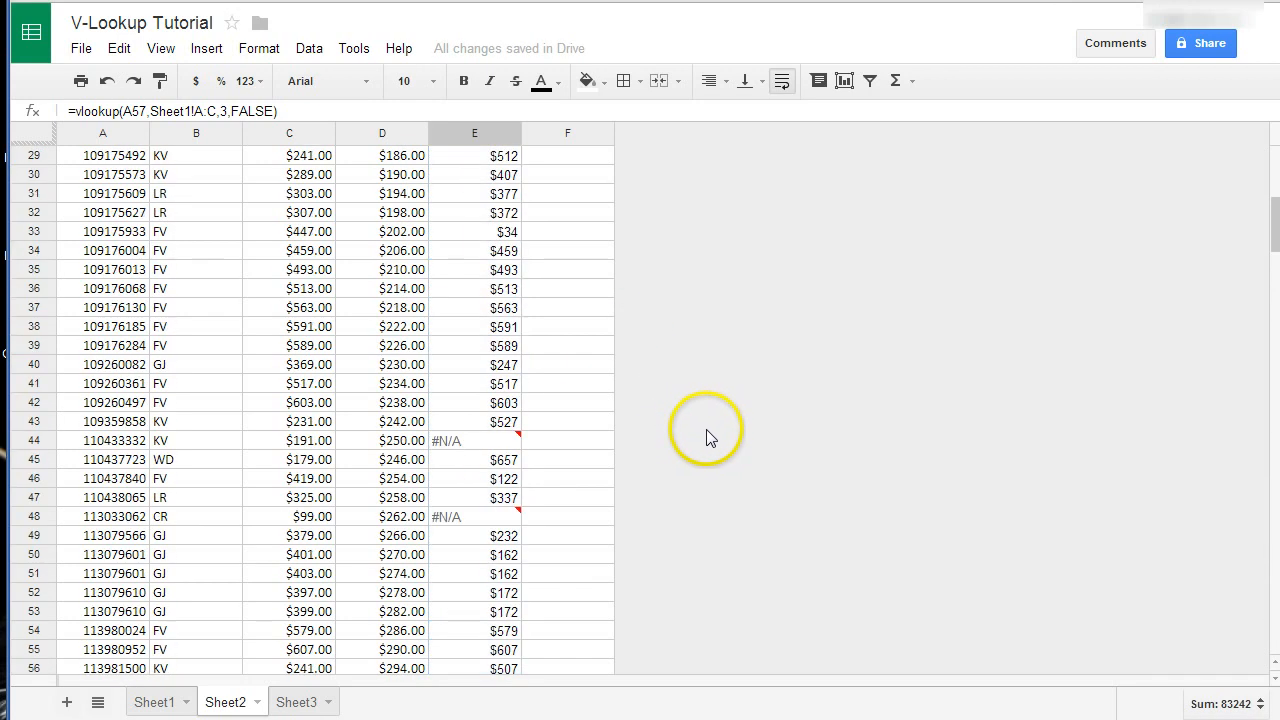
{"action": "scroll", "scroll_direction": "up", "scroll_amount": 3}
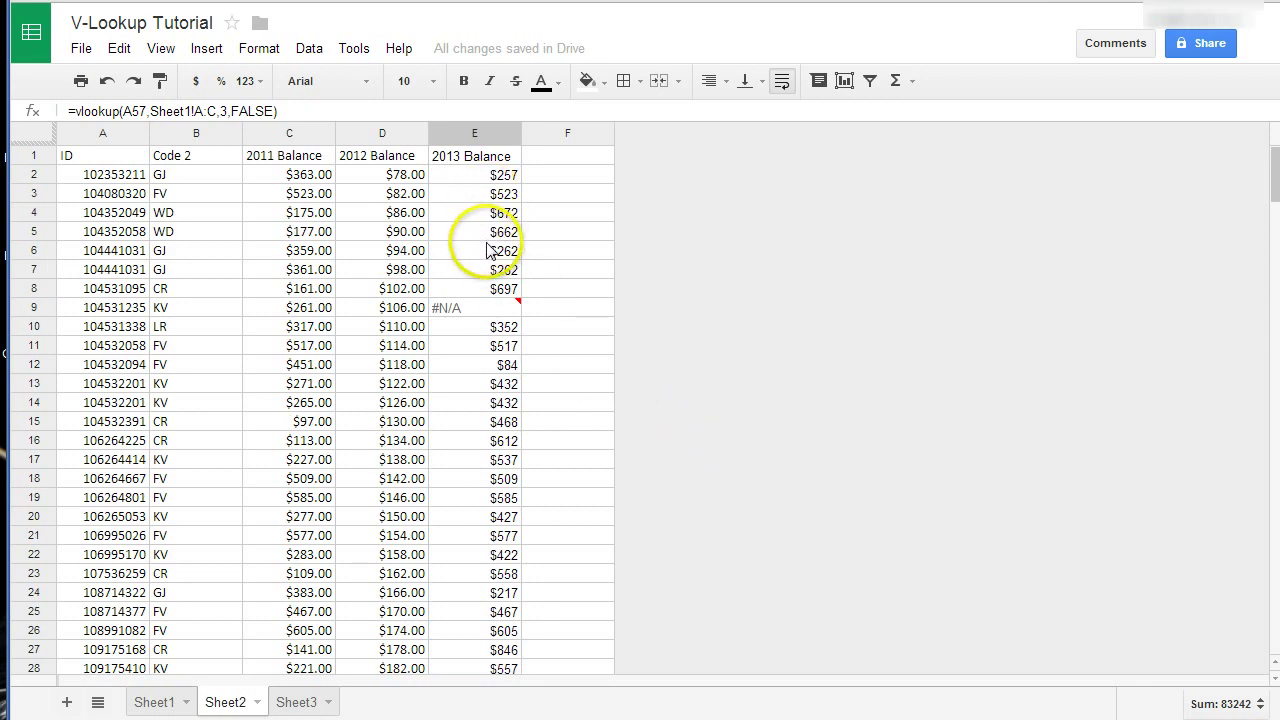
Check the lookup formulas, set Sheet1's C2 balance to 0, and return to Sheet2.
{"action": "left_click", "coordinate": [474, 250]}
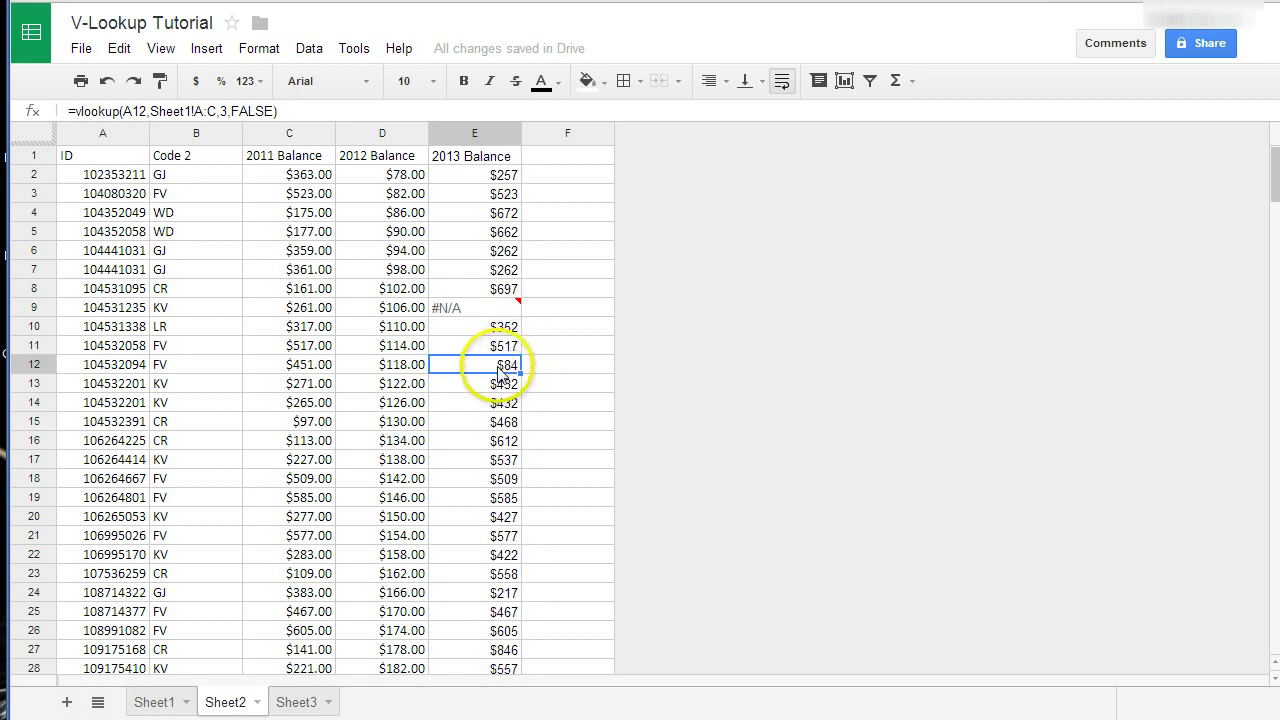
{"action": "left_click", "coordinate": [473, 174]}
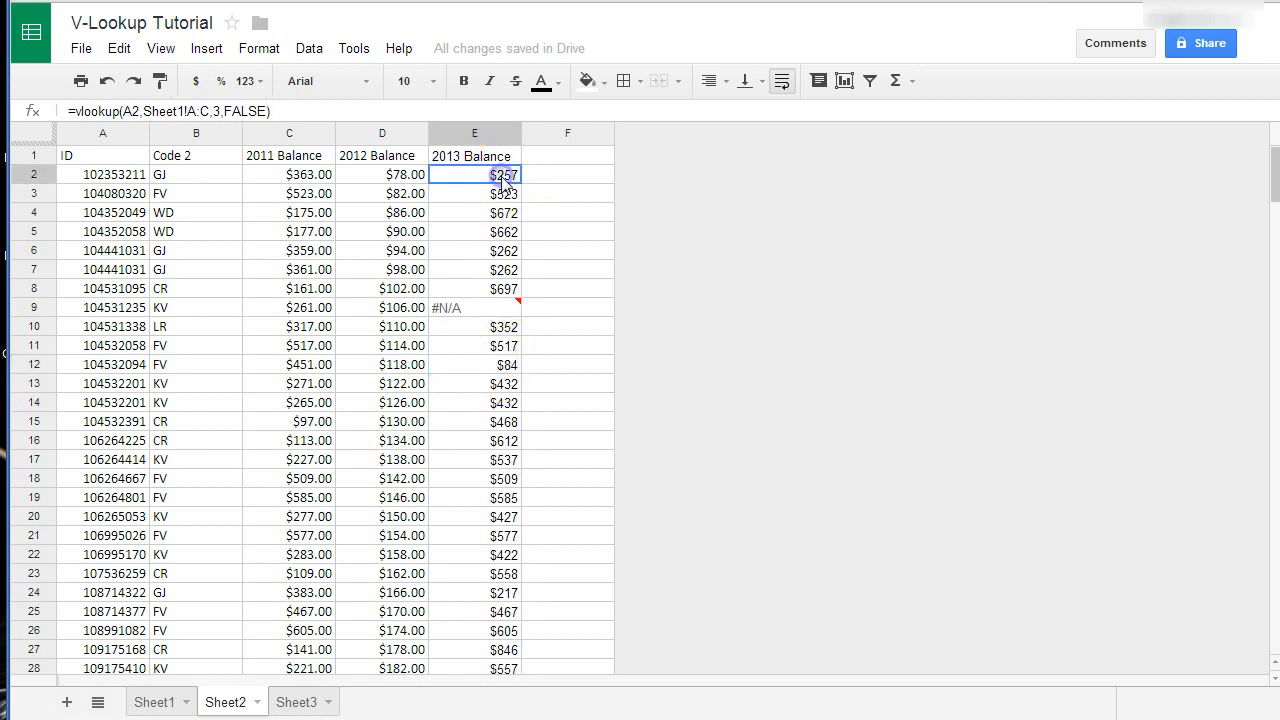
{"action": "left_click", "coordinate": [155, 701]}
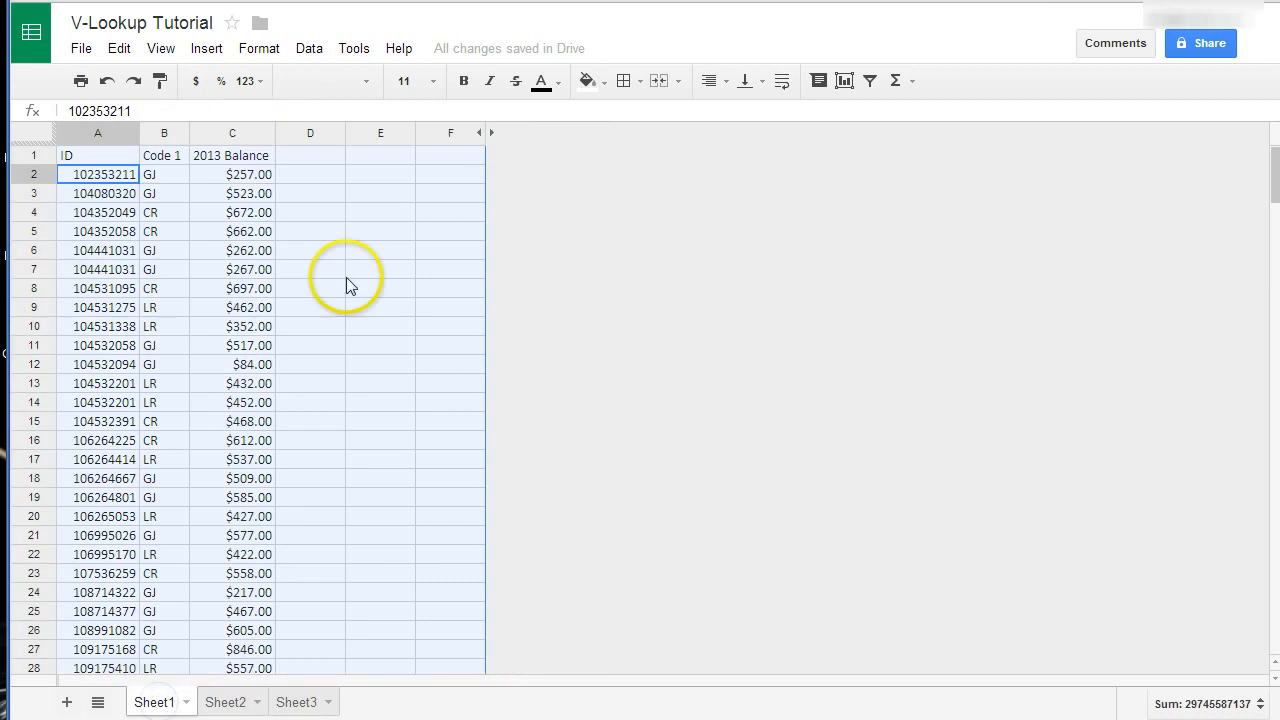
{"action": "left_click", "coordinate": [232, 174]}
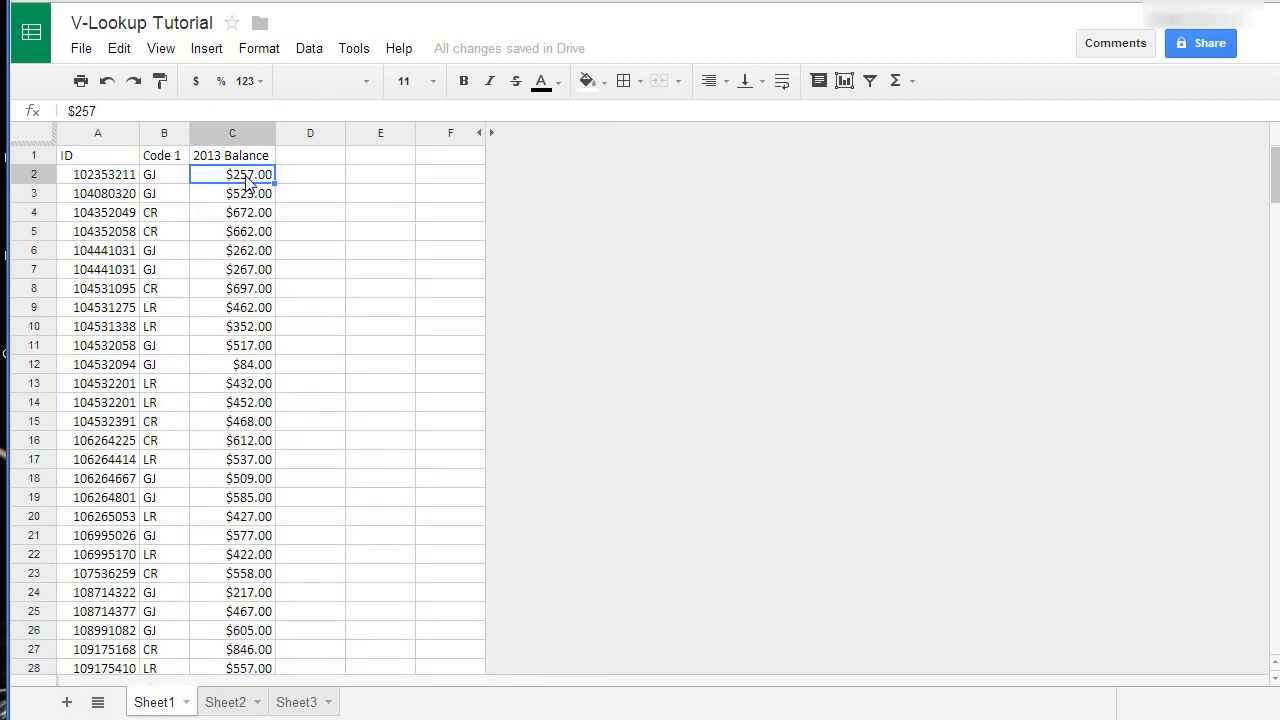
{"action": "left_click", "coordinate": [310, 212]}
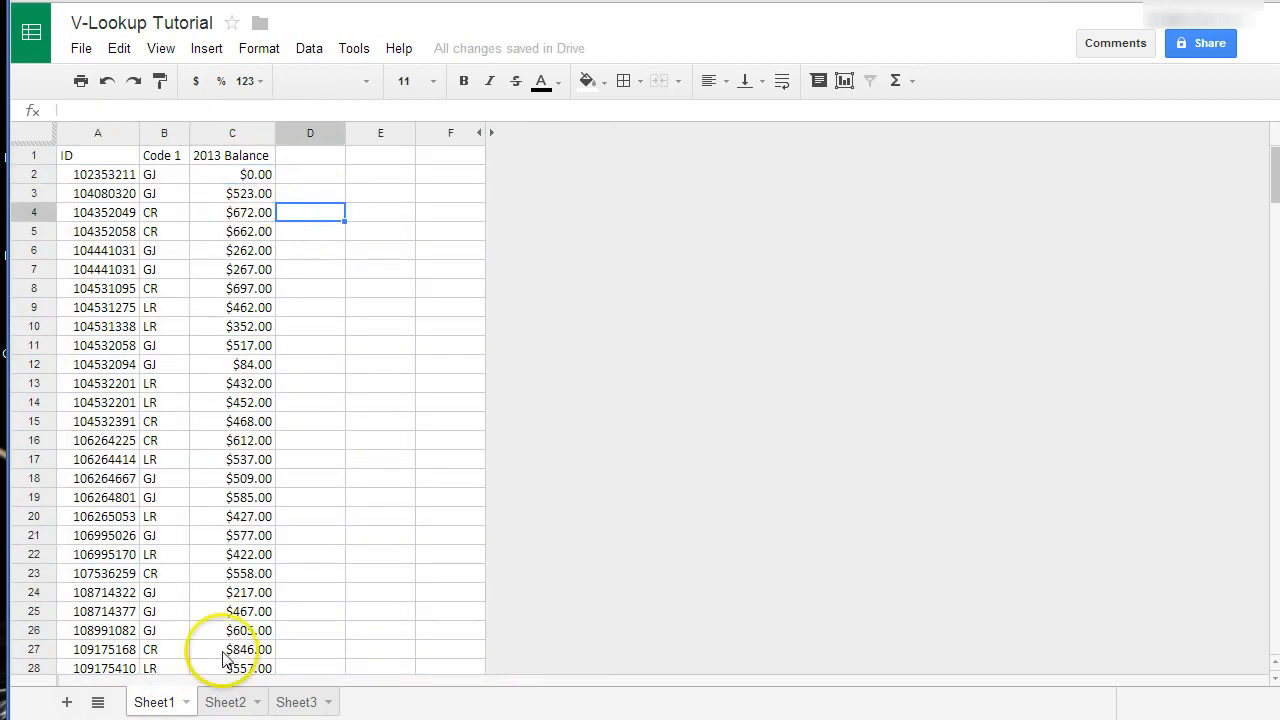
{"action": "left_click", "coordinate": [224, 701]}
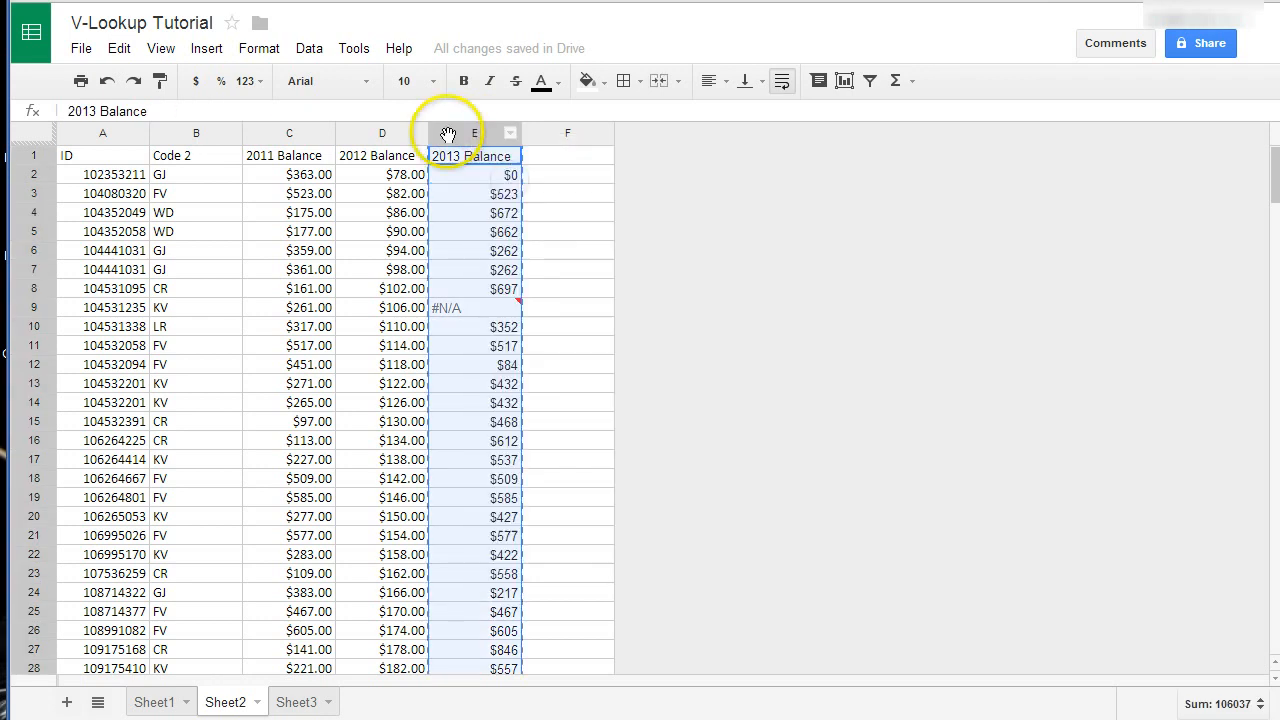
Paste Sheet2's column E back as values only, then enter 0 in Sheet1's C3.
{"action": "right_click", "coordinate": [455, 133]}
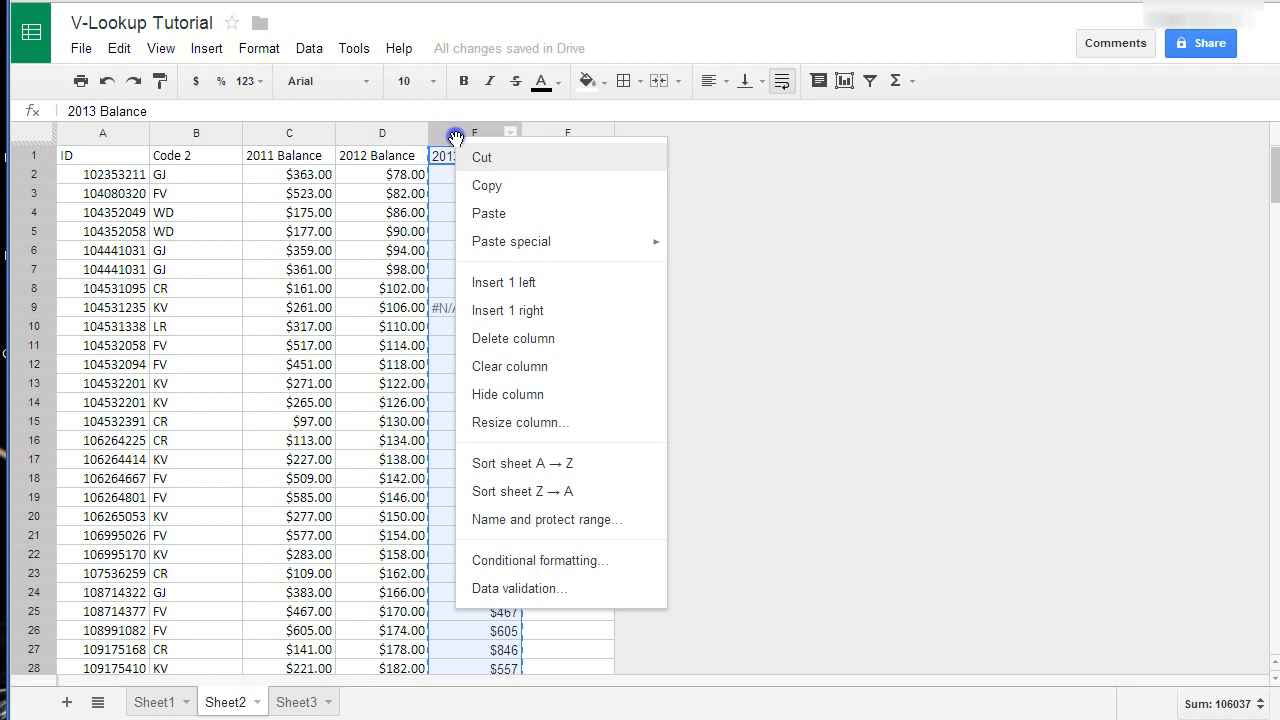
{"action": "mouse_move", "coordinate": [490, 186]}
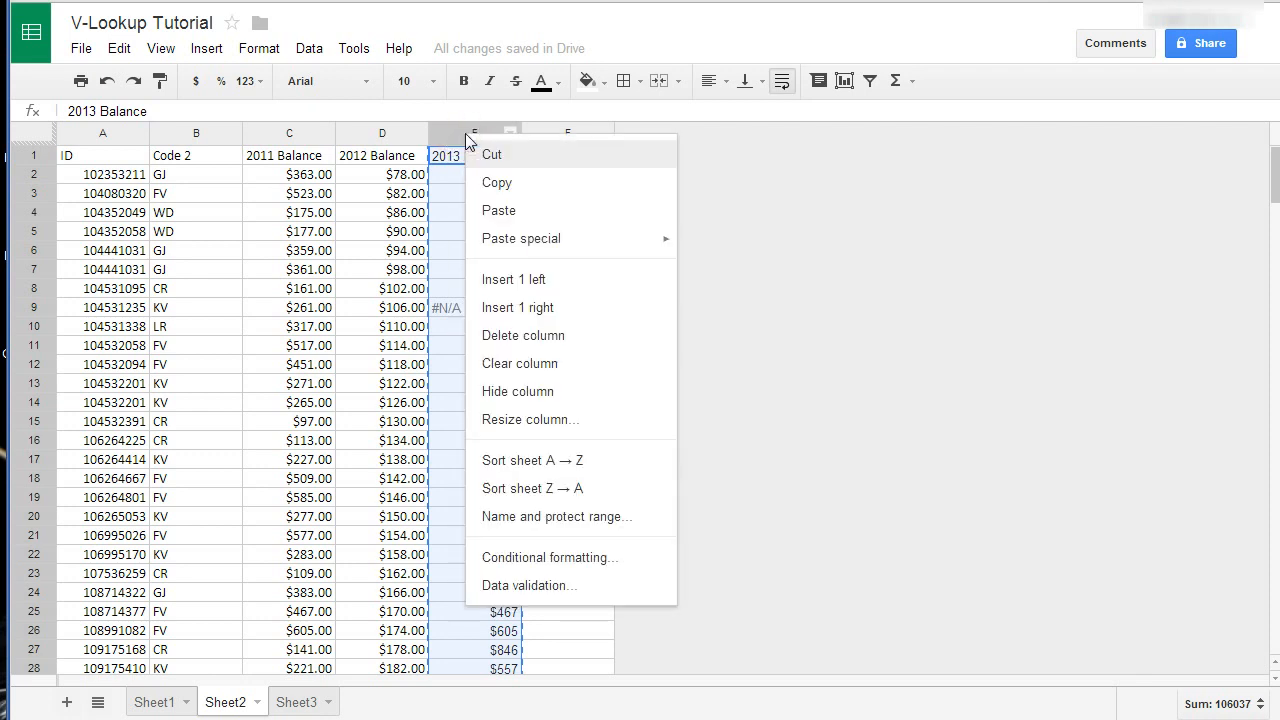
{"action": "mouse_move", "coordinate": [521, 238]}
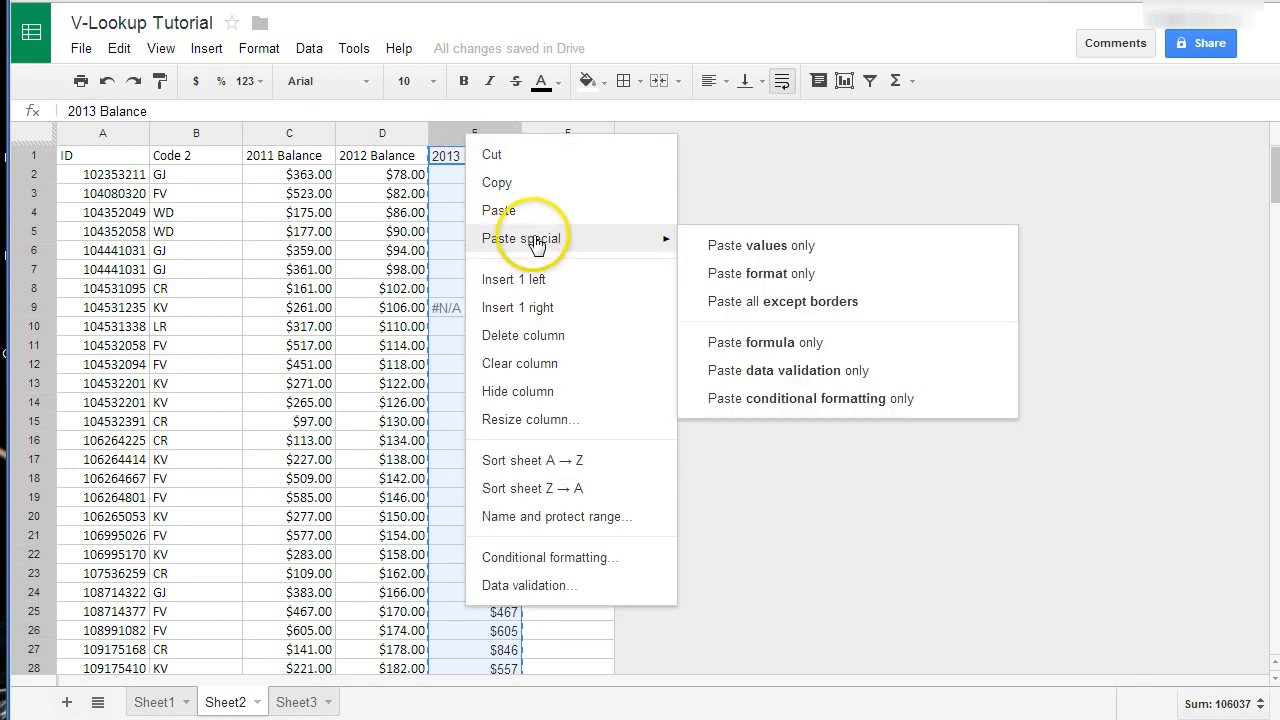
{"action": "mouse_move", "coordinate": [760, 245]}
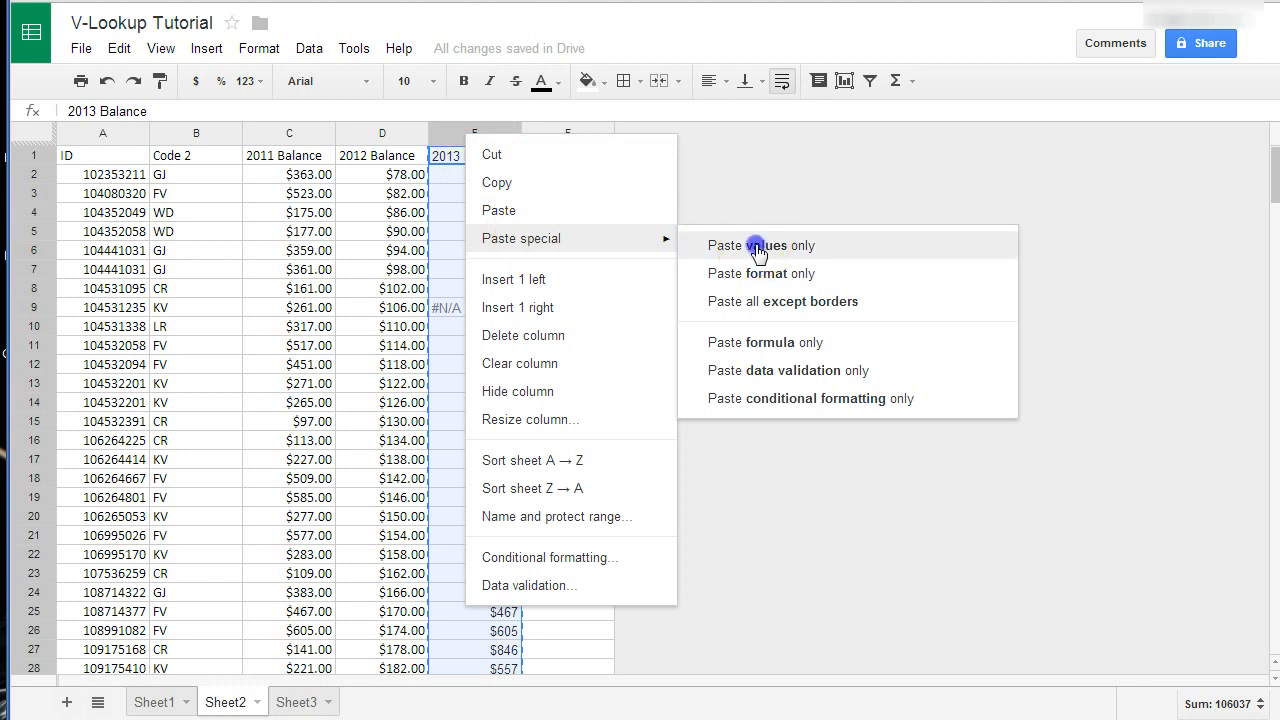
{"action": "left_click", "coordinate": [760, 245]}
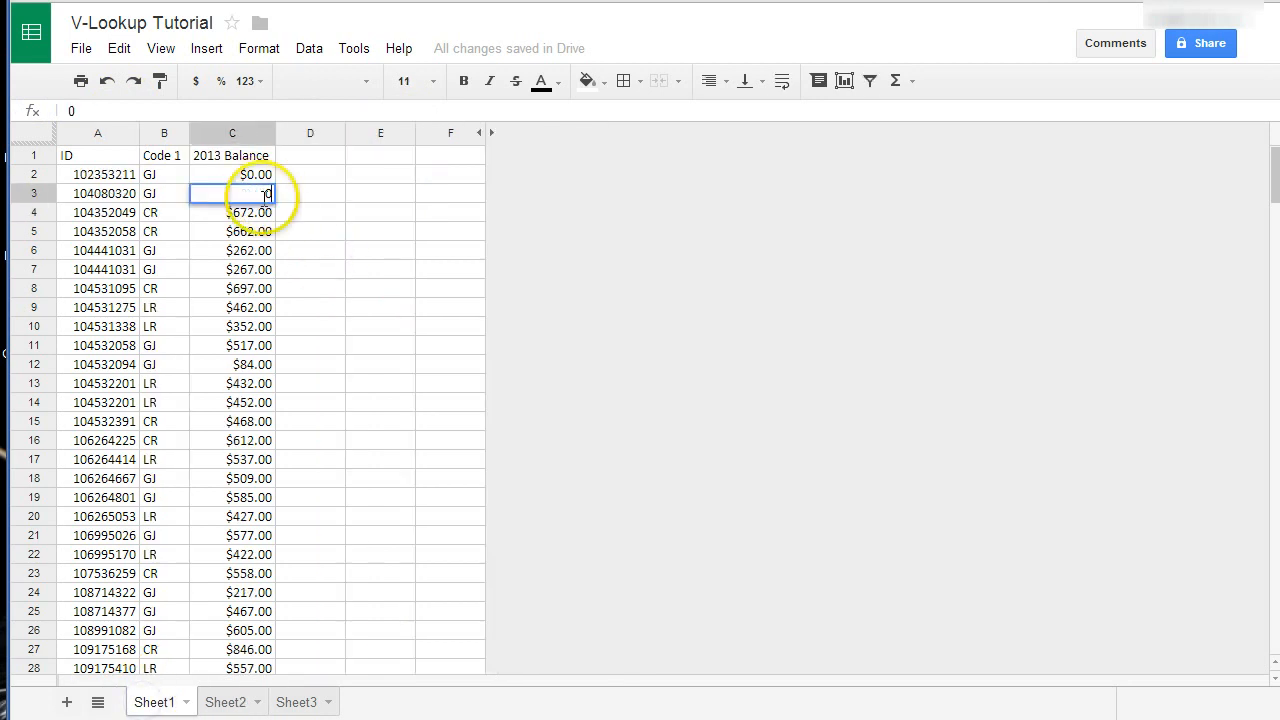
{"action": "type", "text": "0"}
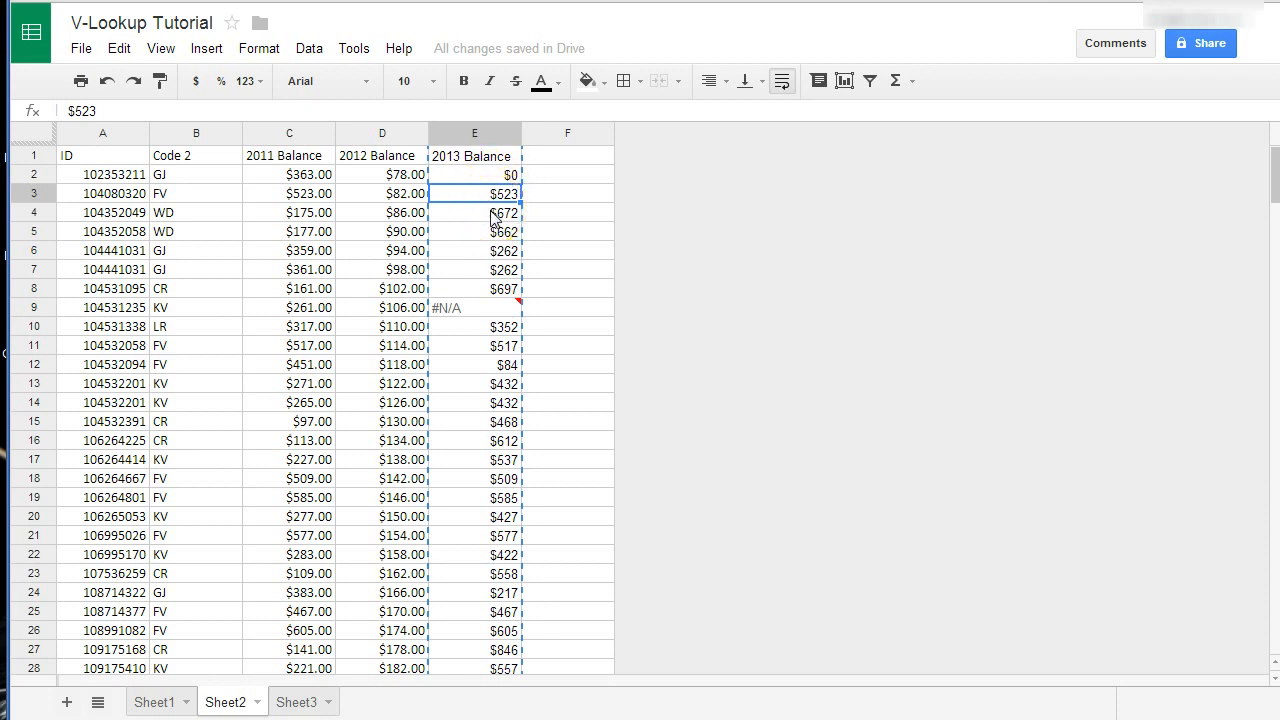
{"action": "mouse_move", "coordinate": [490, 218]}
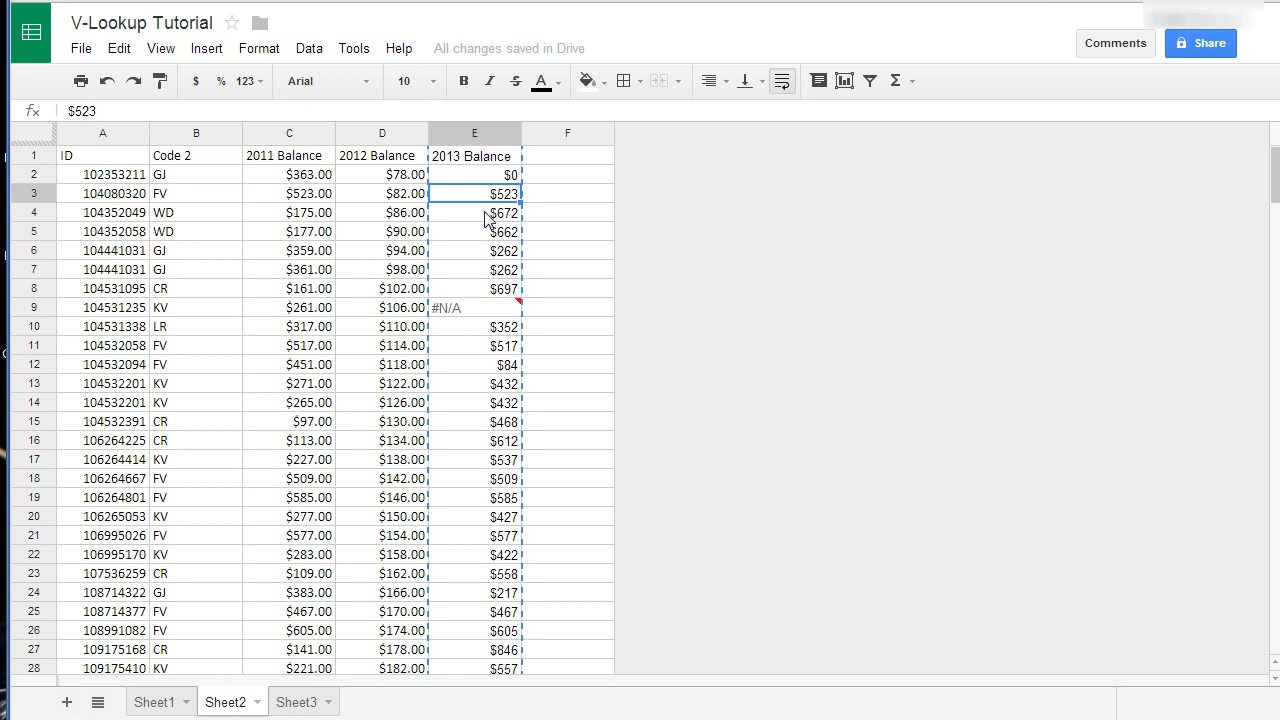
{"action": "mouse_move", "coordinate": [551, 246]}
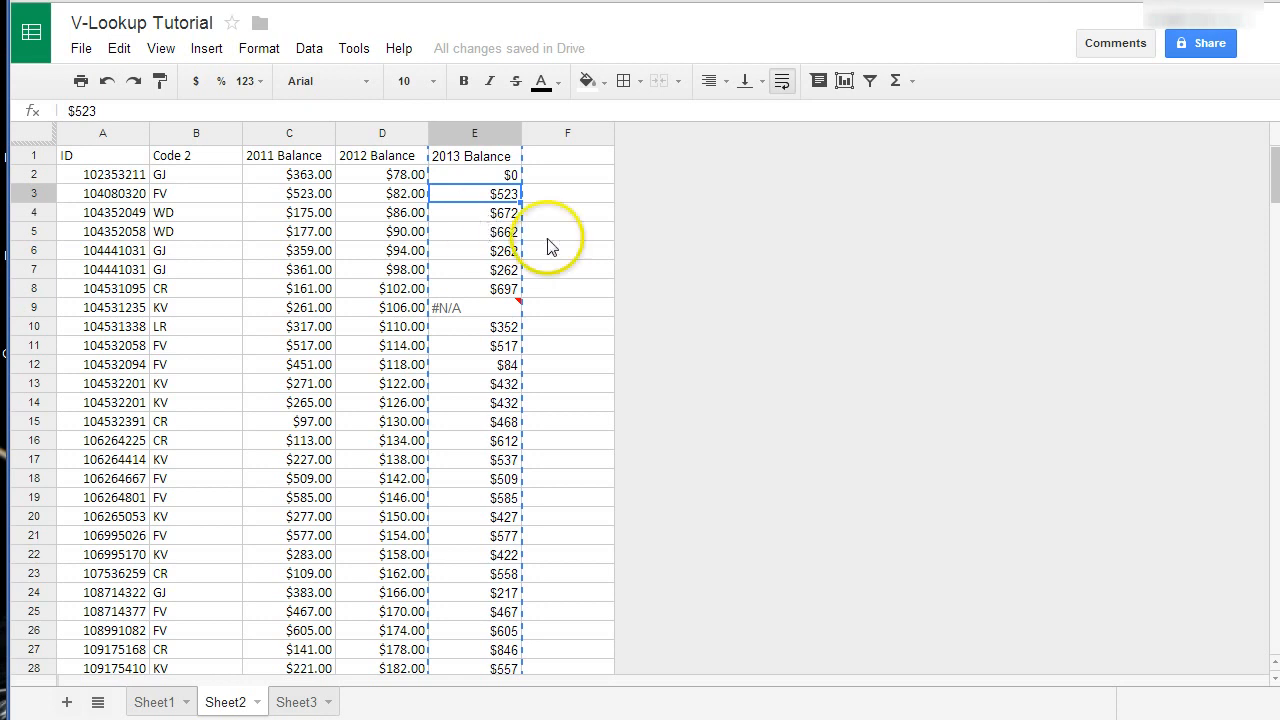
{"action": "mouse_move", "coordinate": [560, 248]}
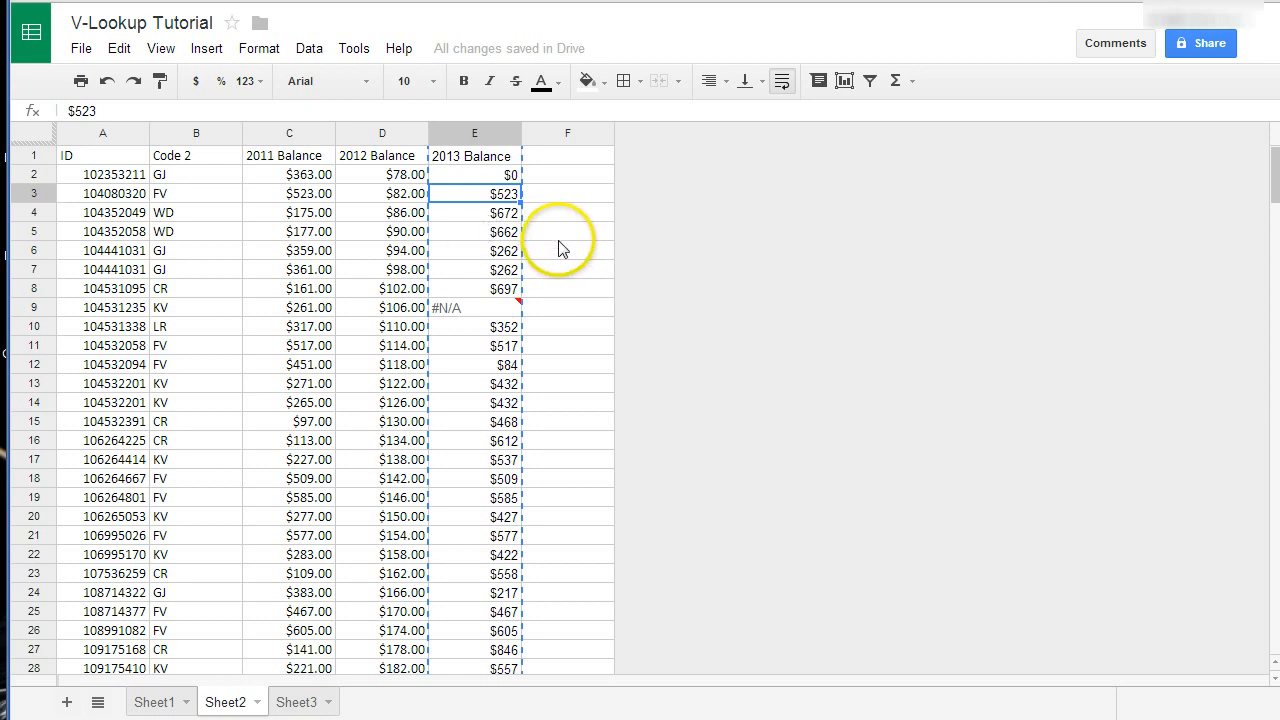
{"action": "mouse_move", "coordinate": [532, 462]}
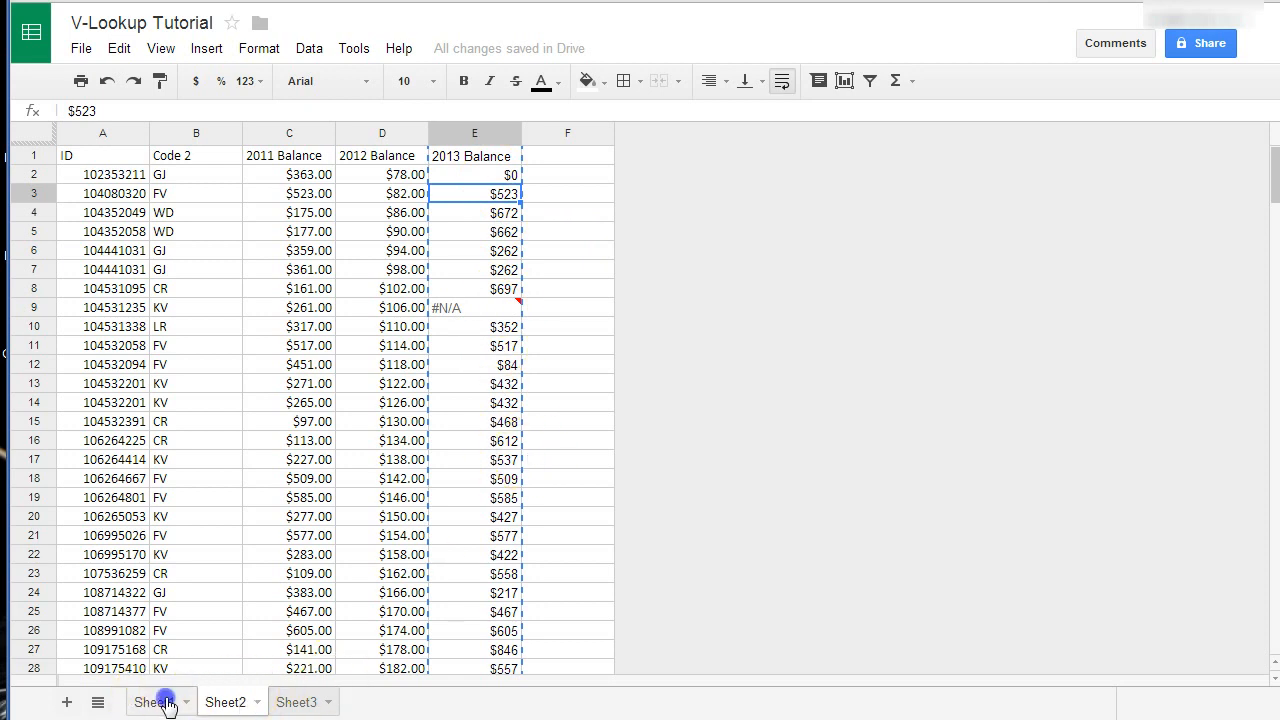
Add a 'Code 2' header on Sheet1 and insert a blank column left of column A.
{"action": "left_click", "coordinate": [155, 701]}
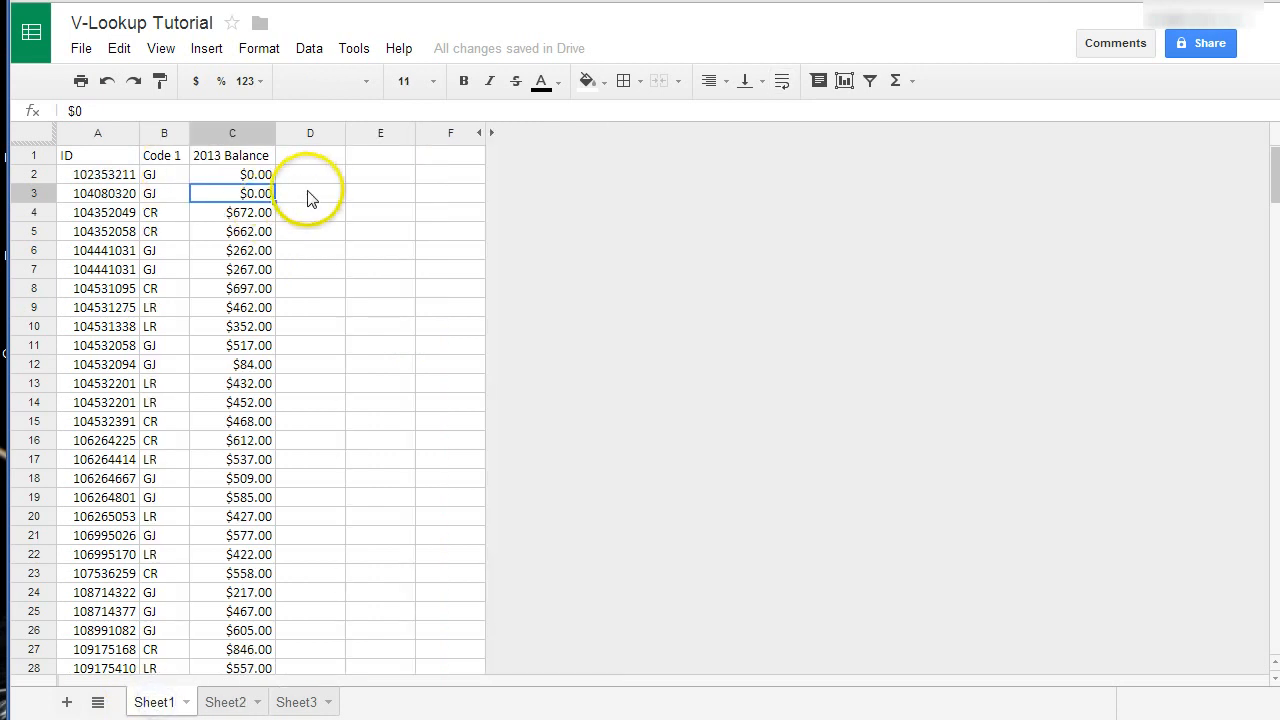
{"action": "left_click", "coordinate": [310, 174]}
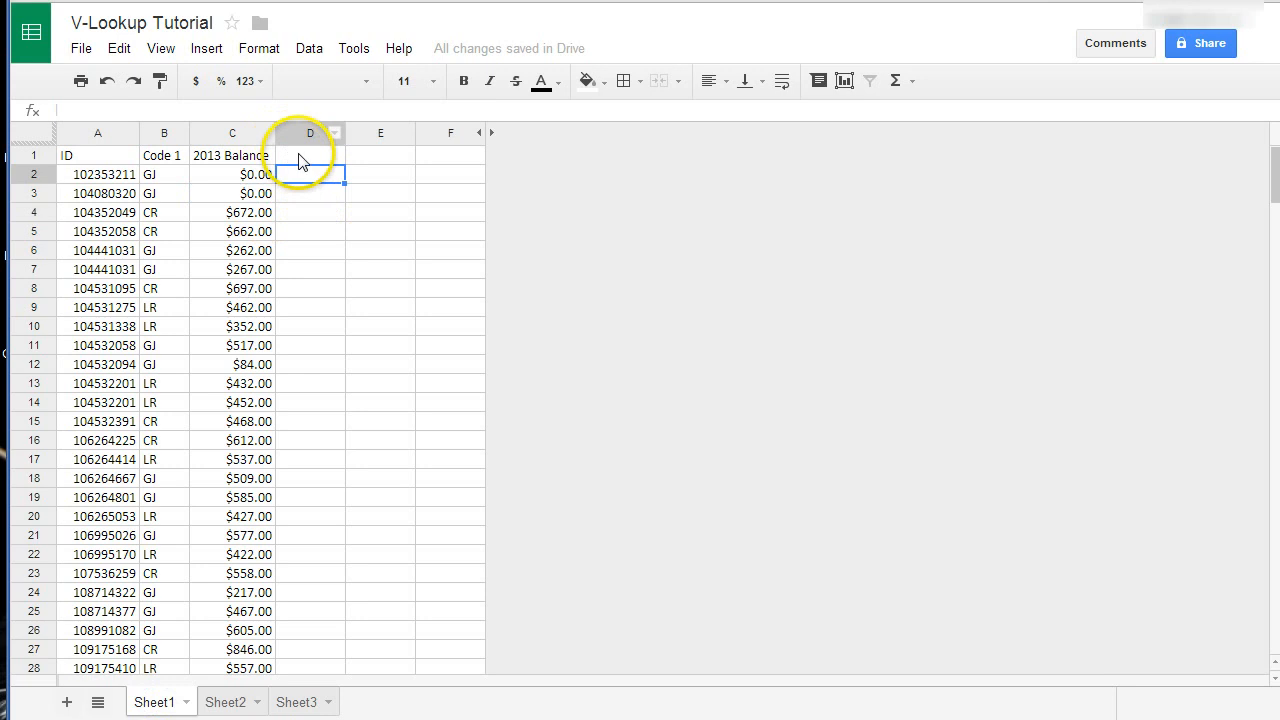
{"action": "type", "text": "Cod"}
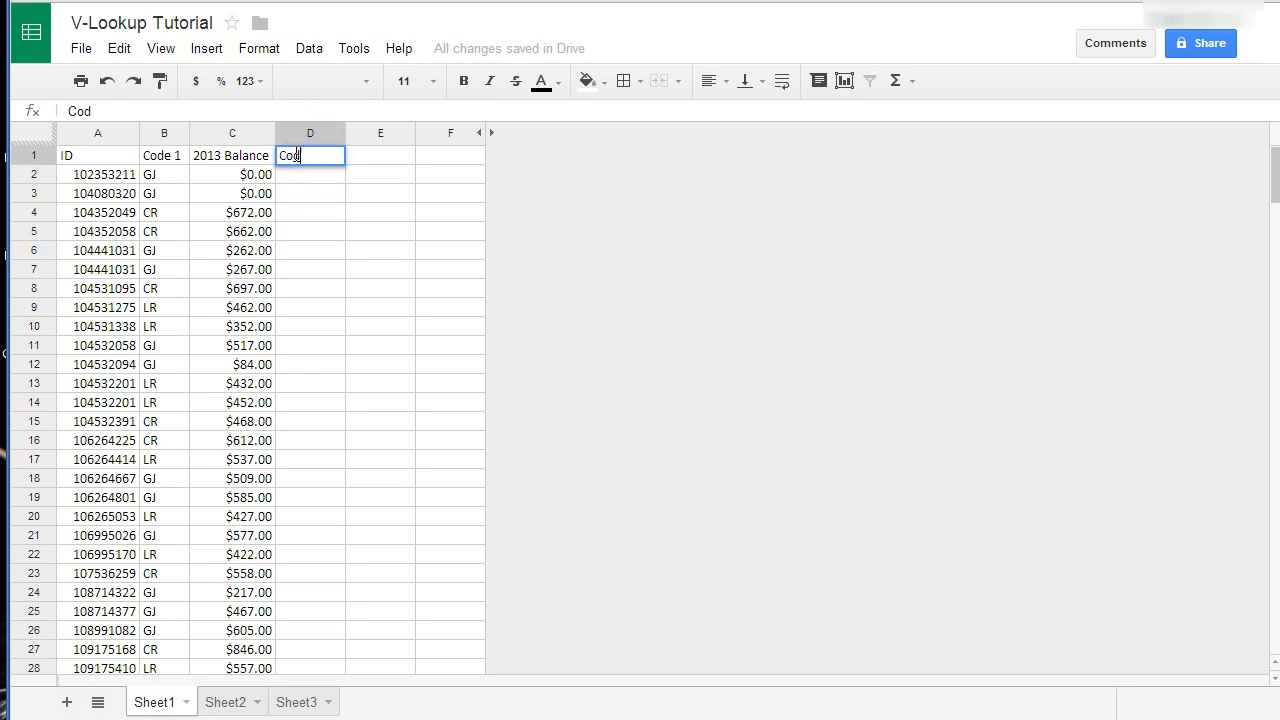
{"action": "type", "text": "Code 2"}
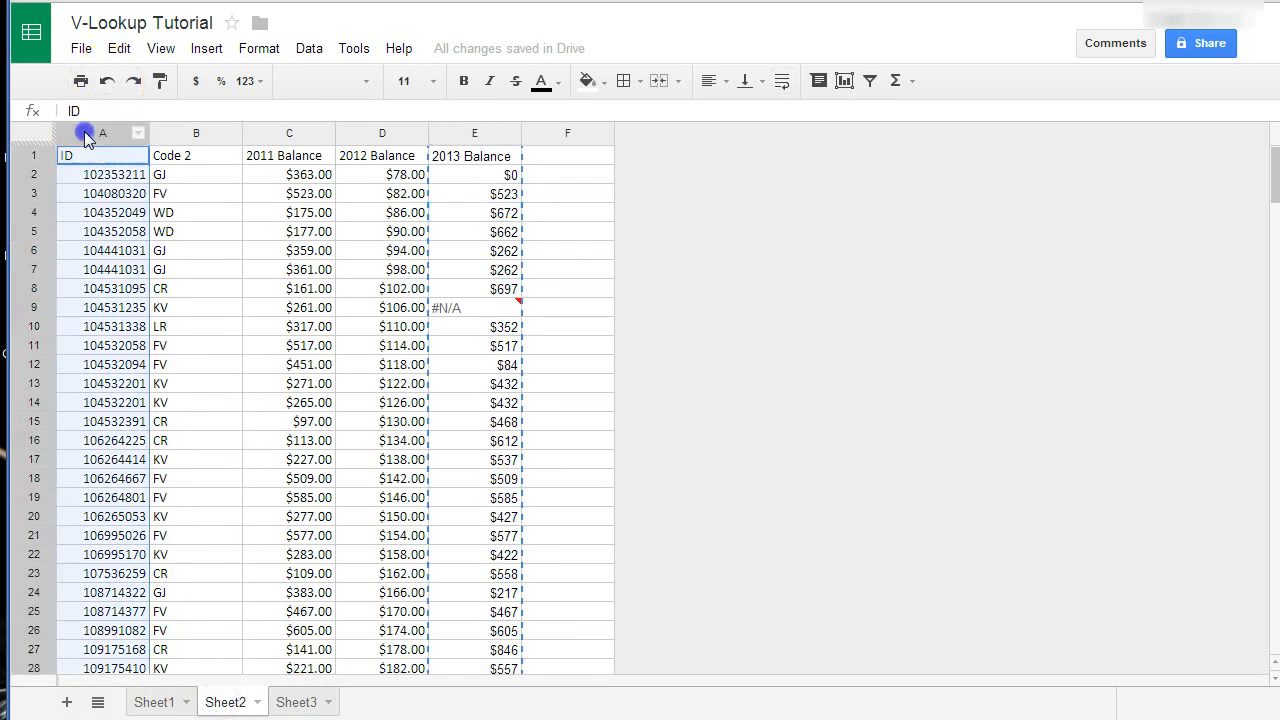
{"action": "right_click", "coordinate": [102, 133]}
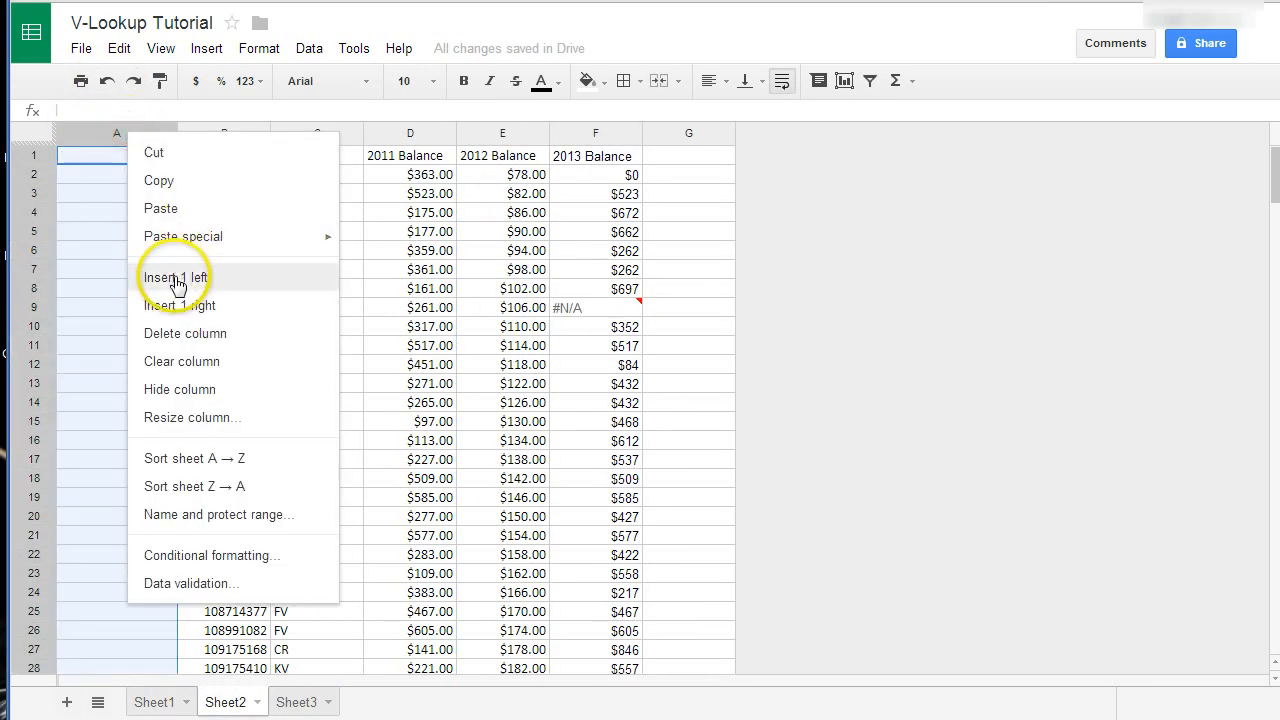
{"action": "left_click", "coordinate": [175, 277]}
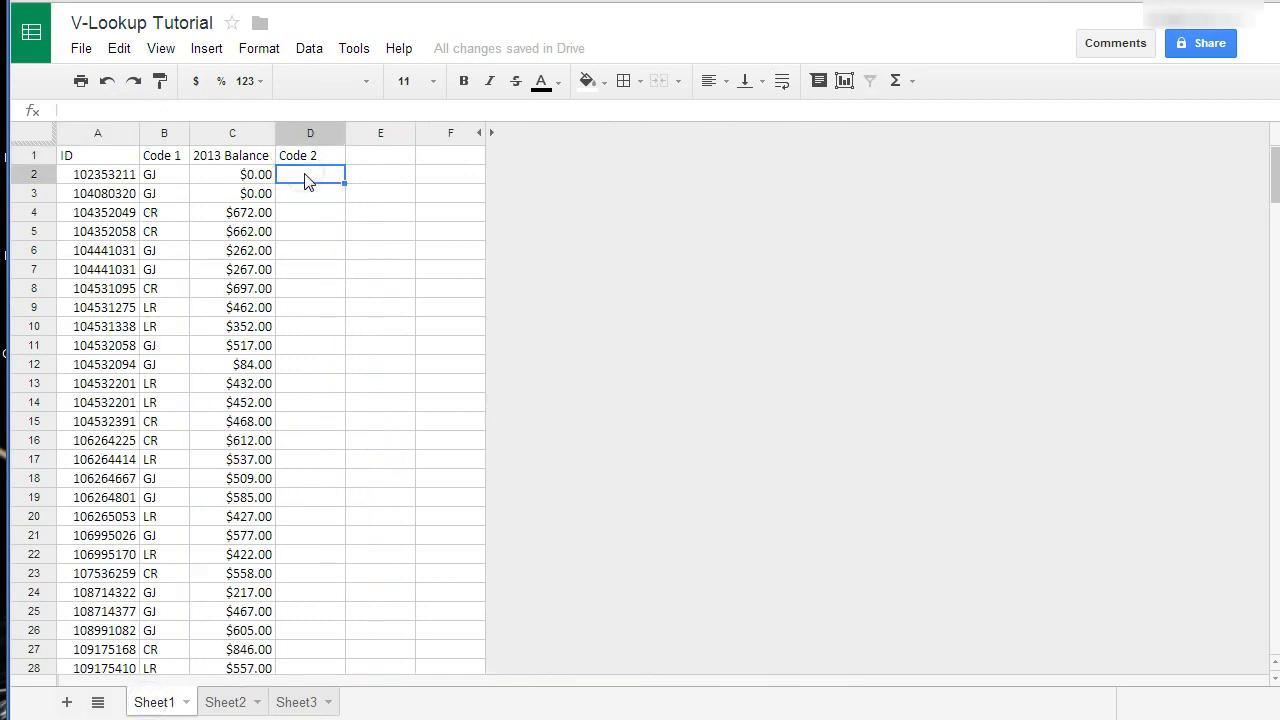
In D2, begin the lookup formula =vlookup(A2,Sheet2!C:D,2 using Sheet2's ID and Code 2 columns.
{"action": "type", "text": "=vlo"}
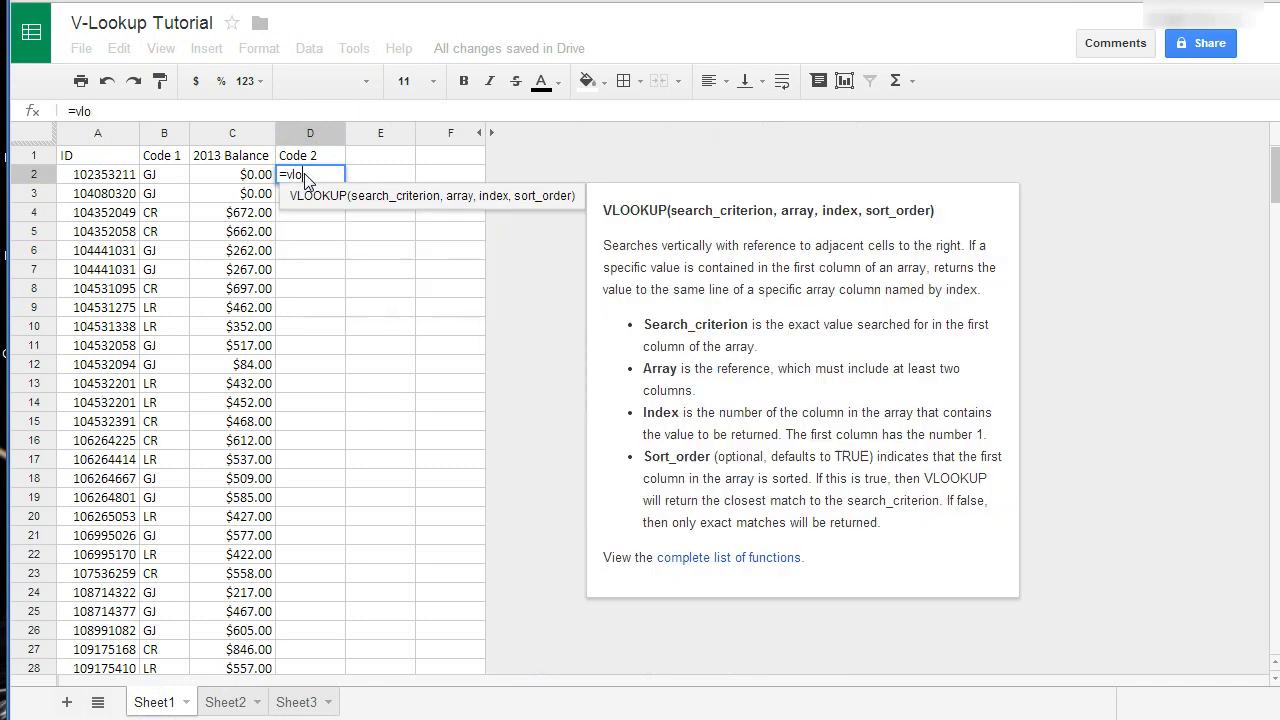
{"action": "type", "text": "okup"}
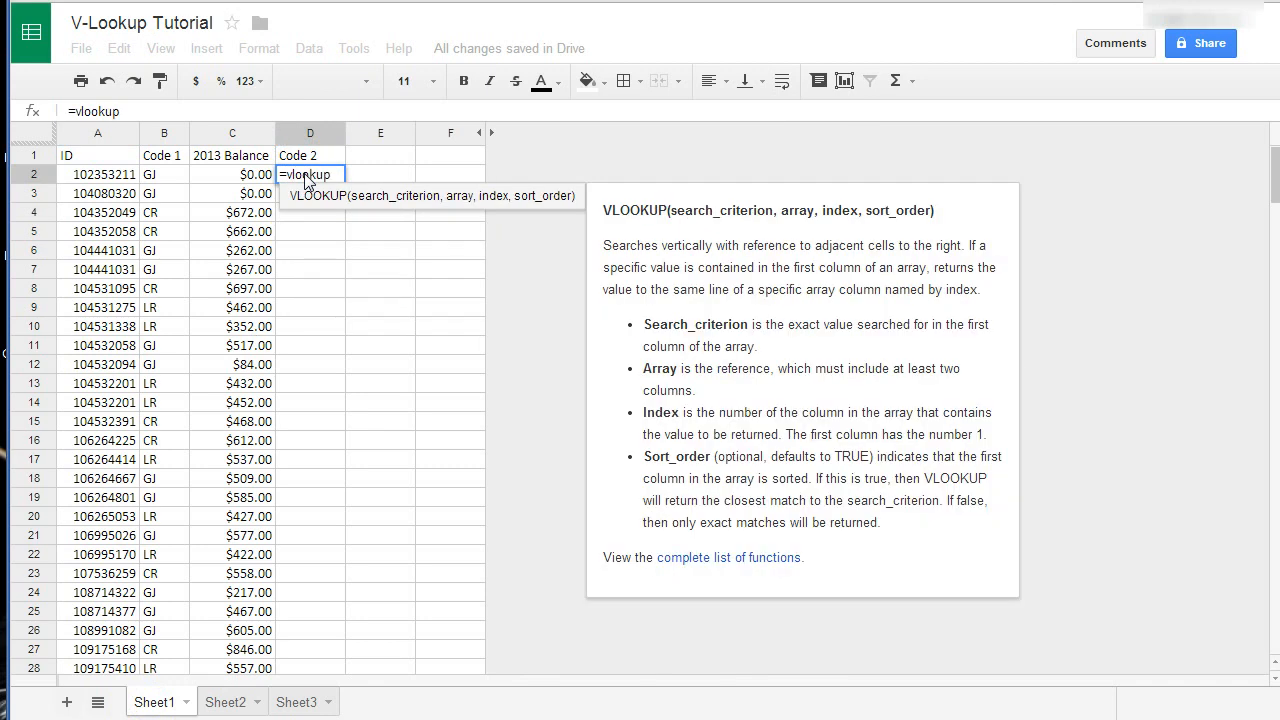
{"action": "type", "text": "("}
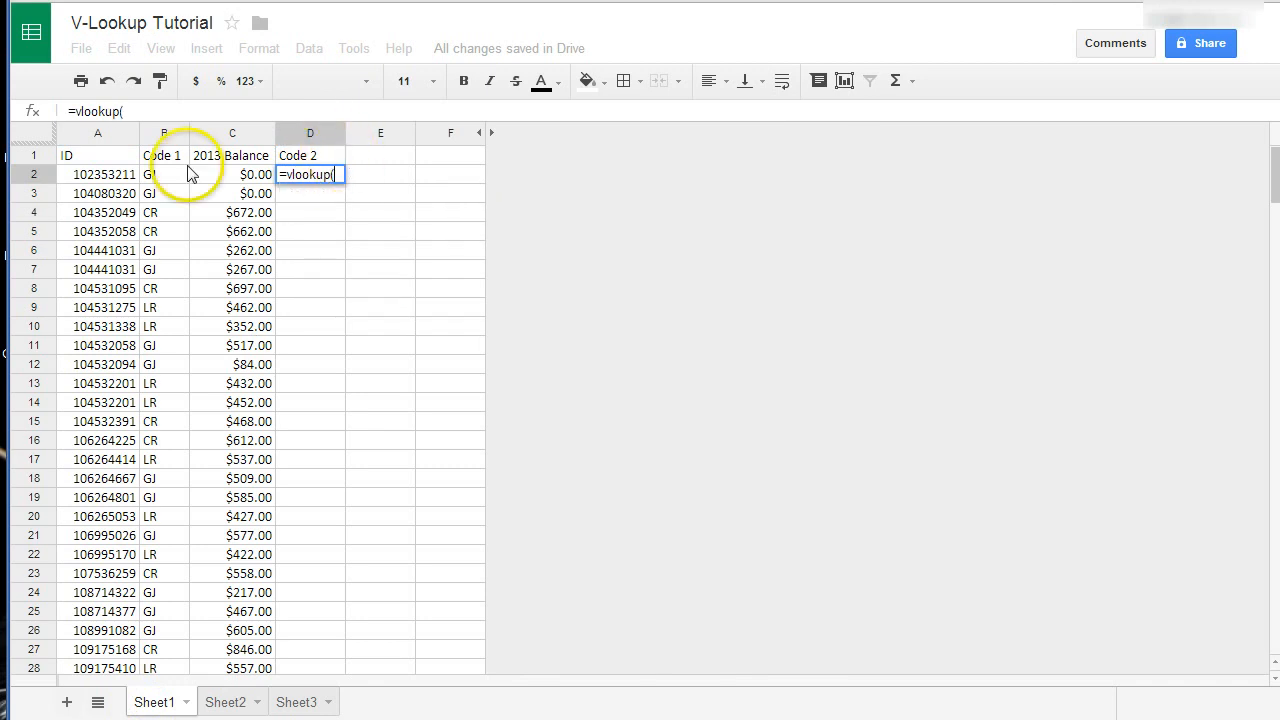
{"action": "left_click", "coordinate": [97, 174]}
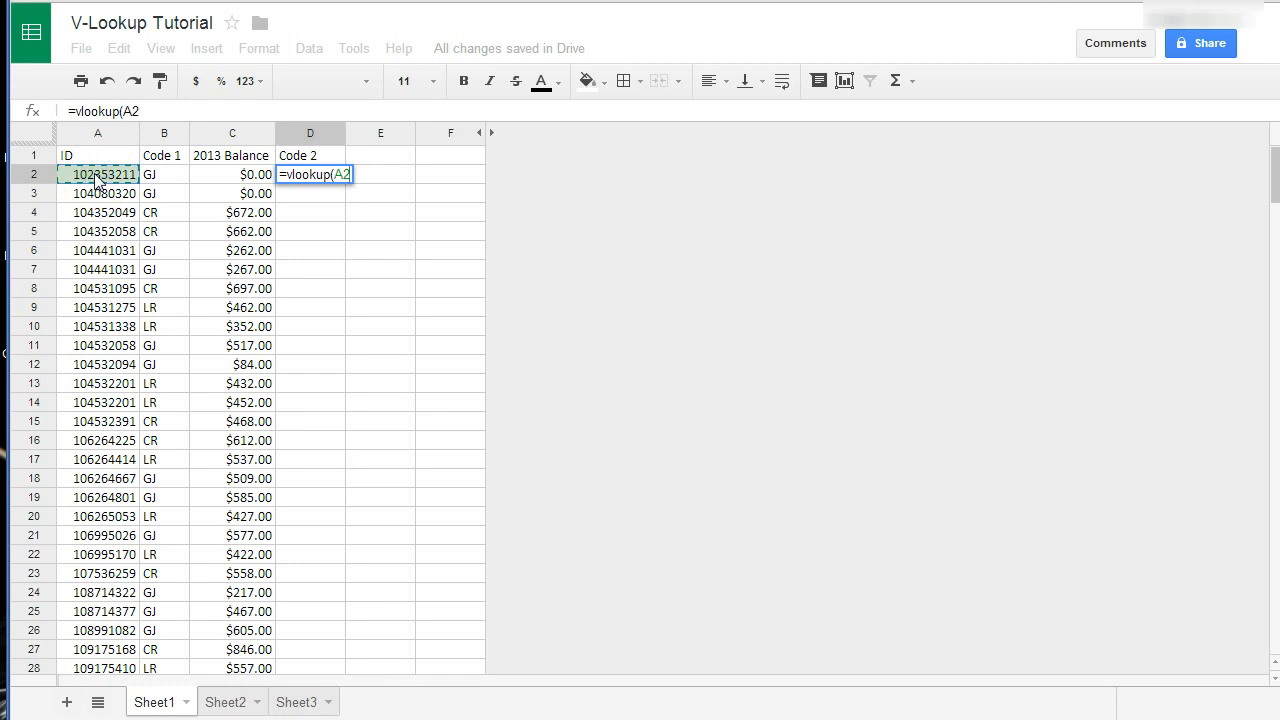
{"action": "mouse_move", "coordinate": [268, 178]}
{"action": "type", "text": ","}
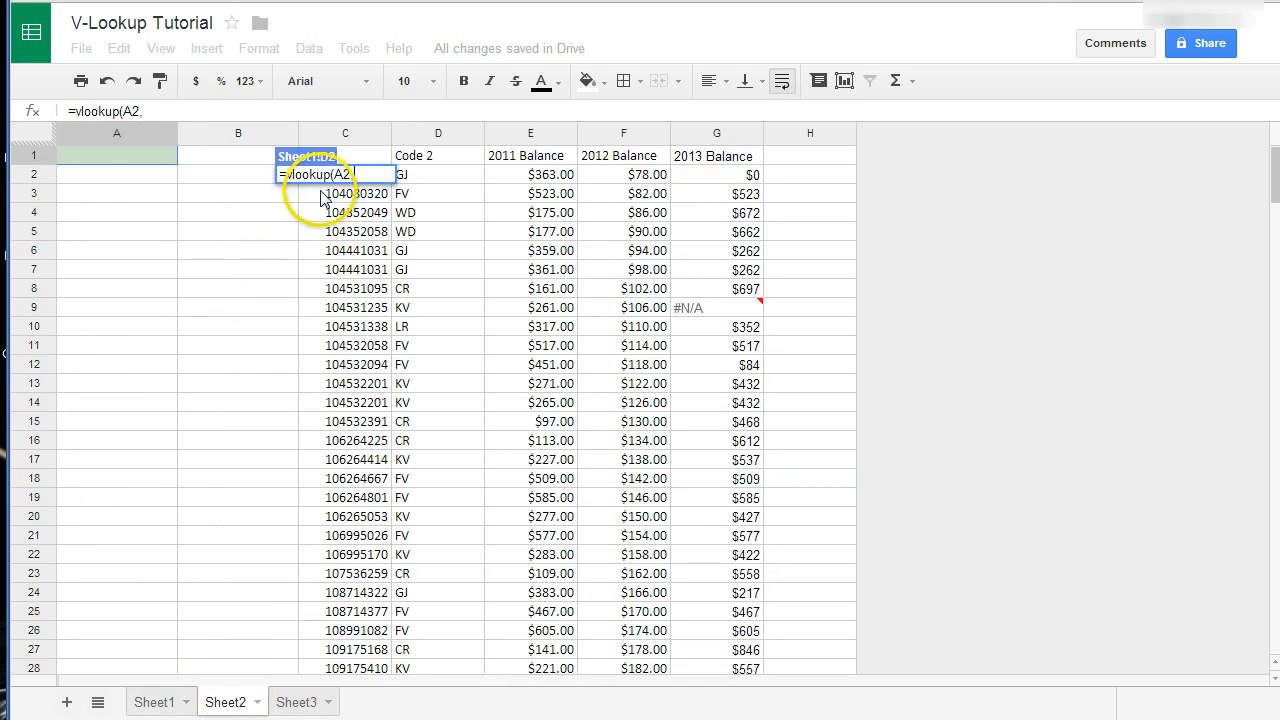
{"action": "mouse_move", "coordinate": [349, 140]}
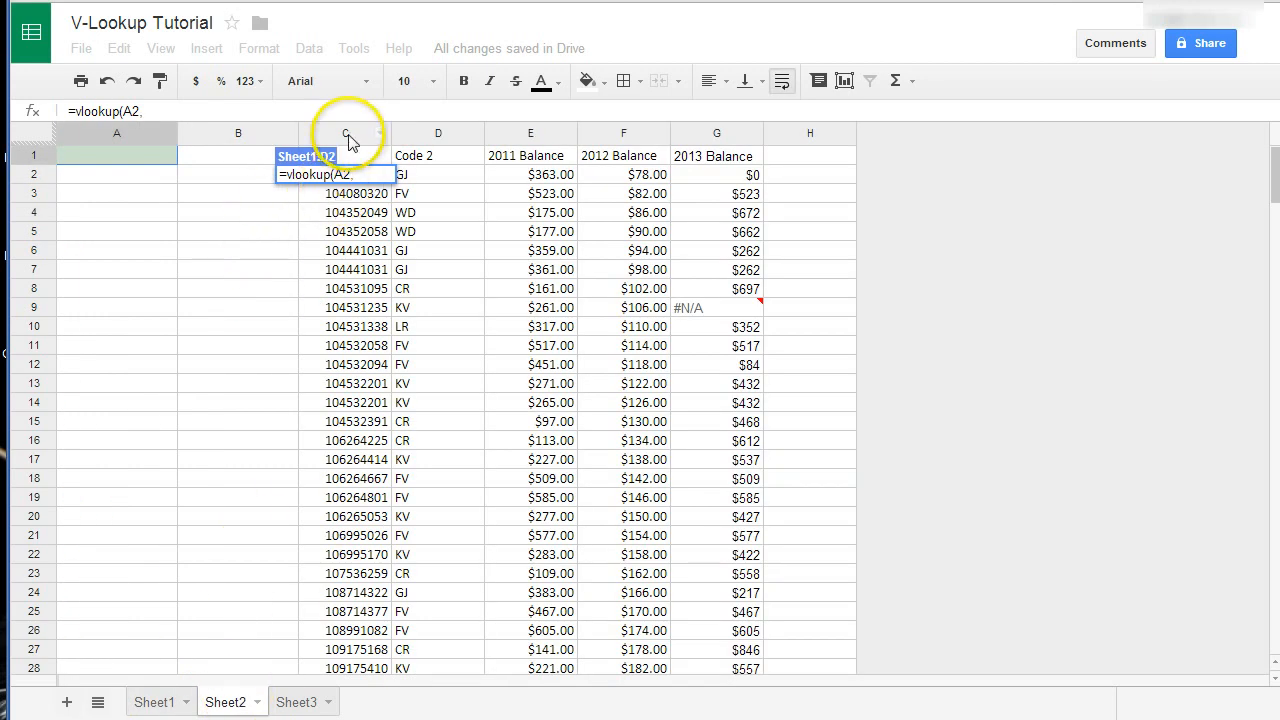
{"action": "left_click", "coordinate": [346, 133]}
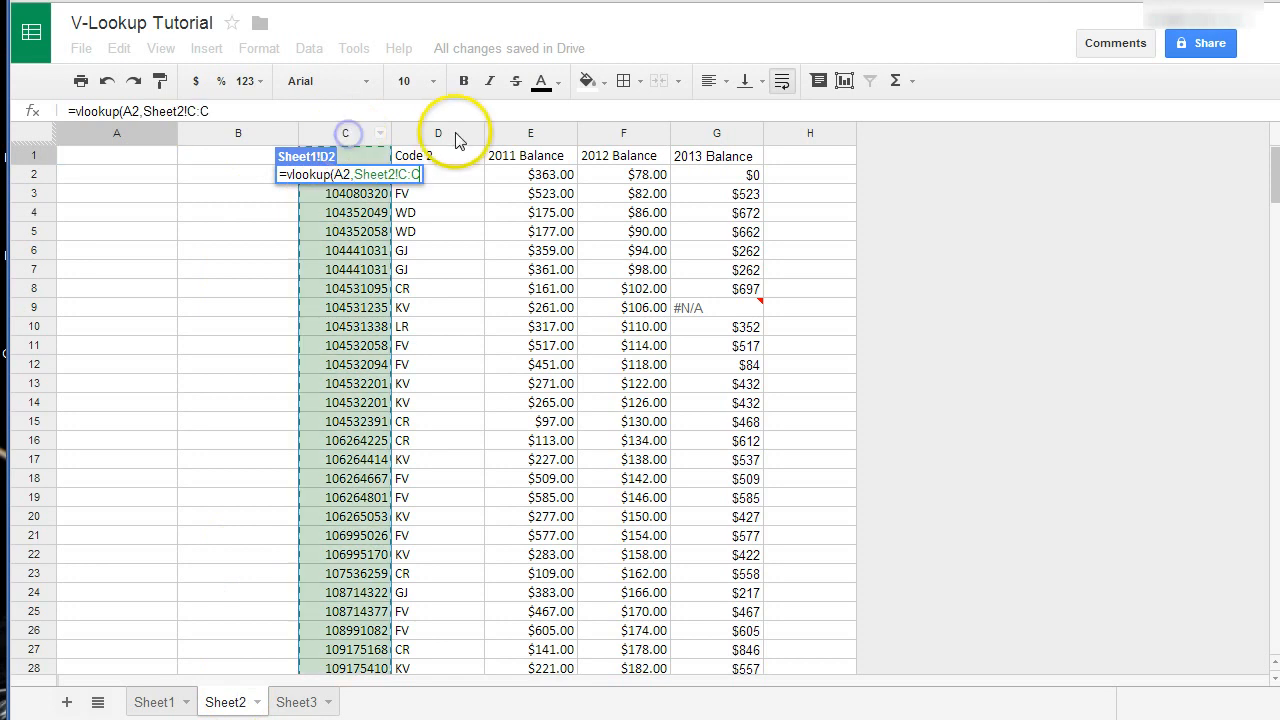
{"action": "mouse_move", "coordinate": [438, 137]}
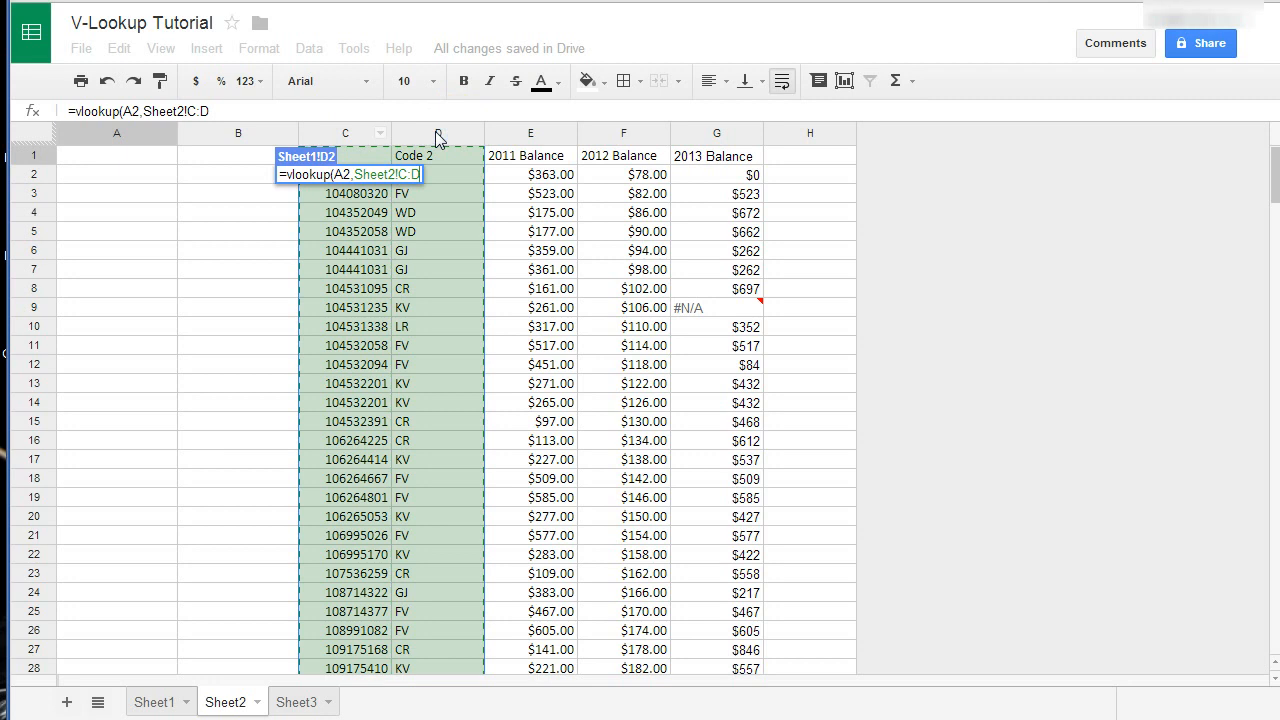
{"action": "type", "text": ","}
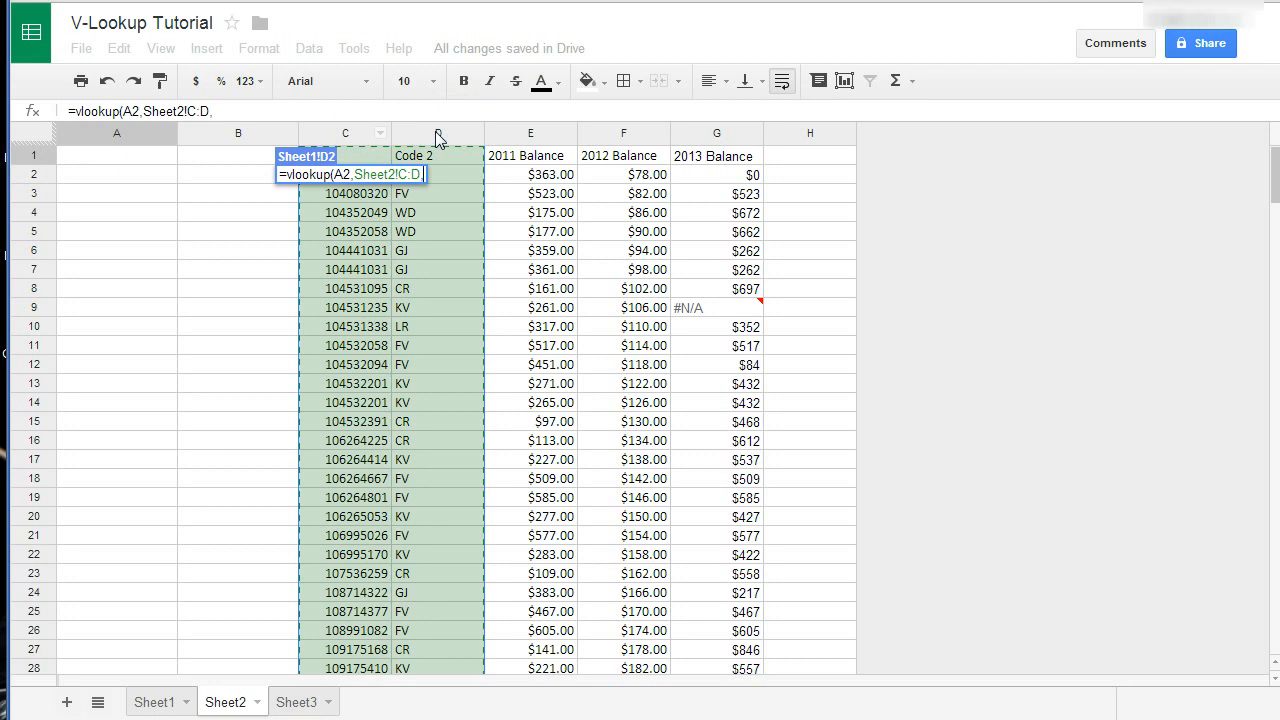
{"action": "type", "text": "2"}
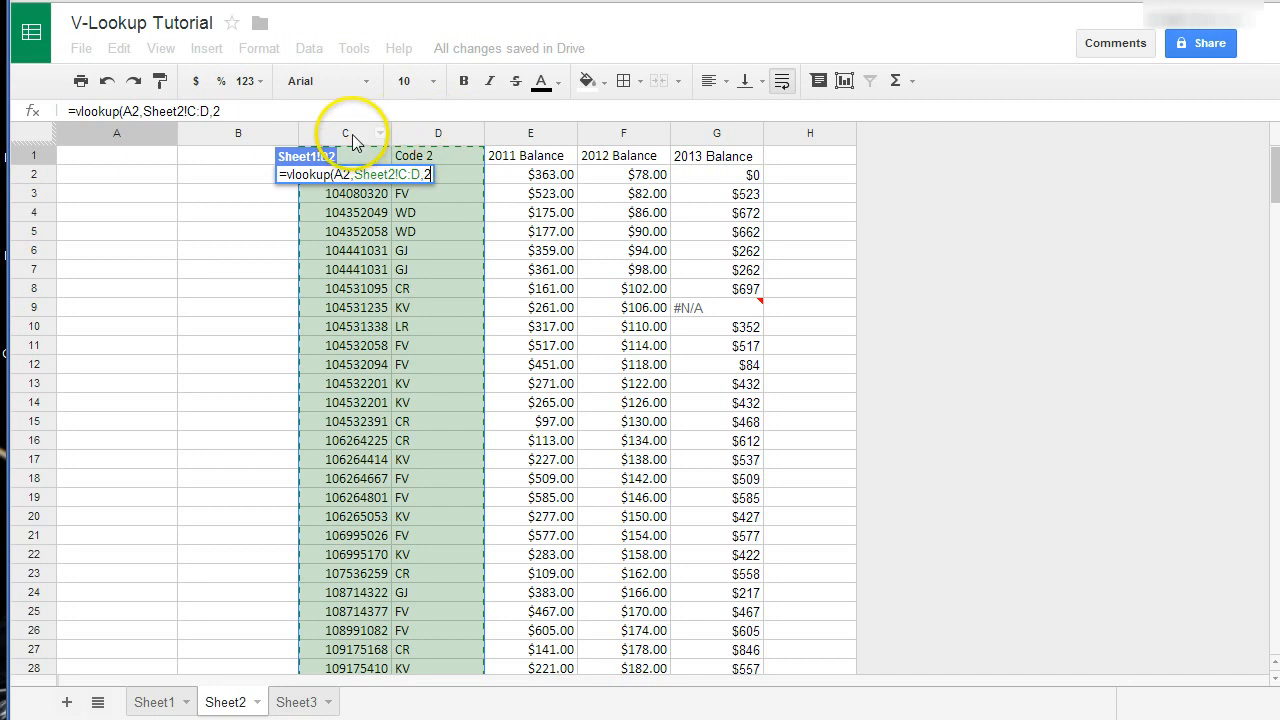
{"action": "mouse_move", "coordinate": [440, 188]}
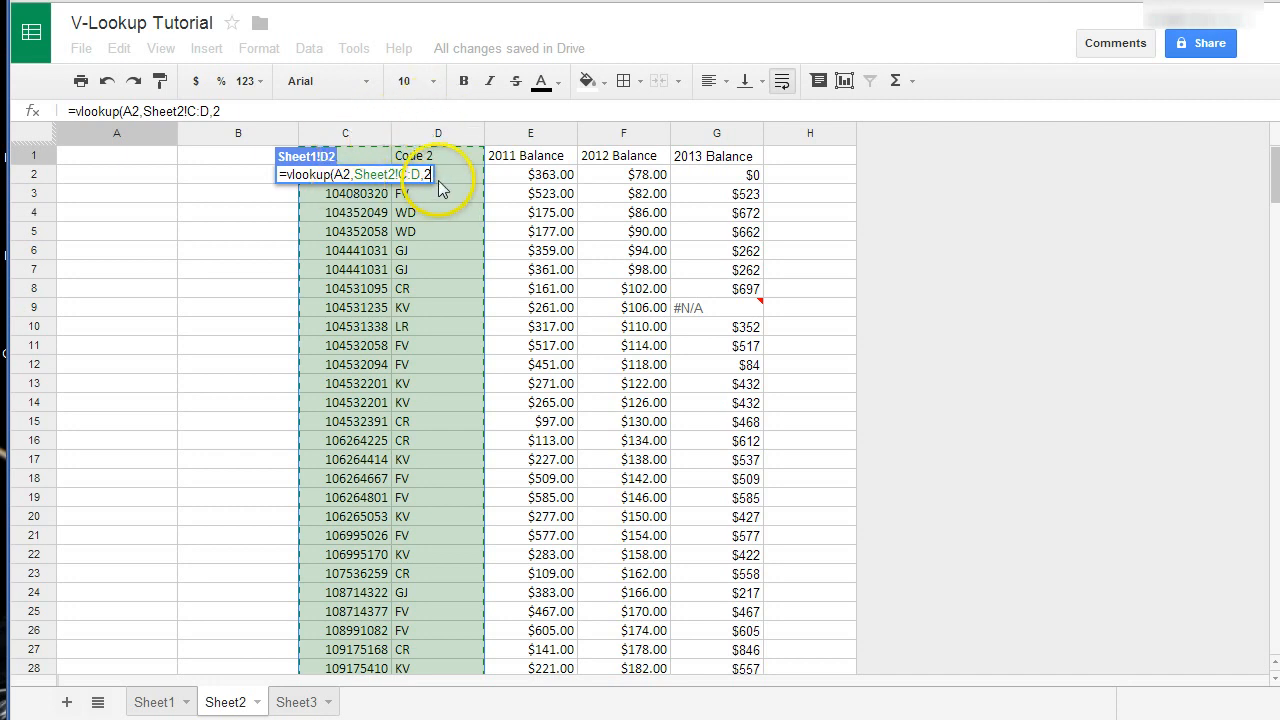
{"action": "mouse_move", "coordinate": [538, 180]}
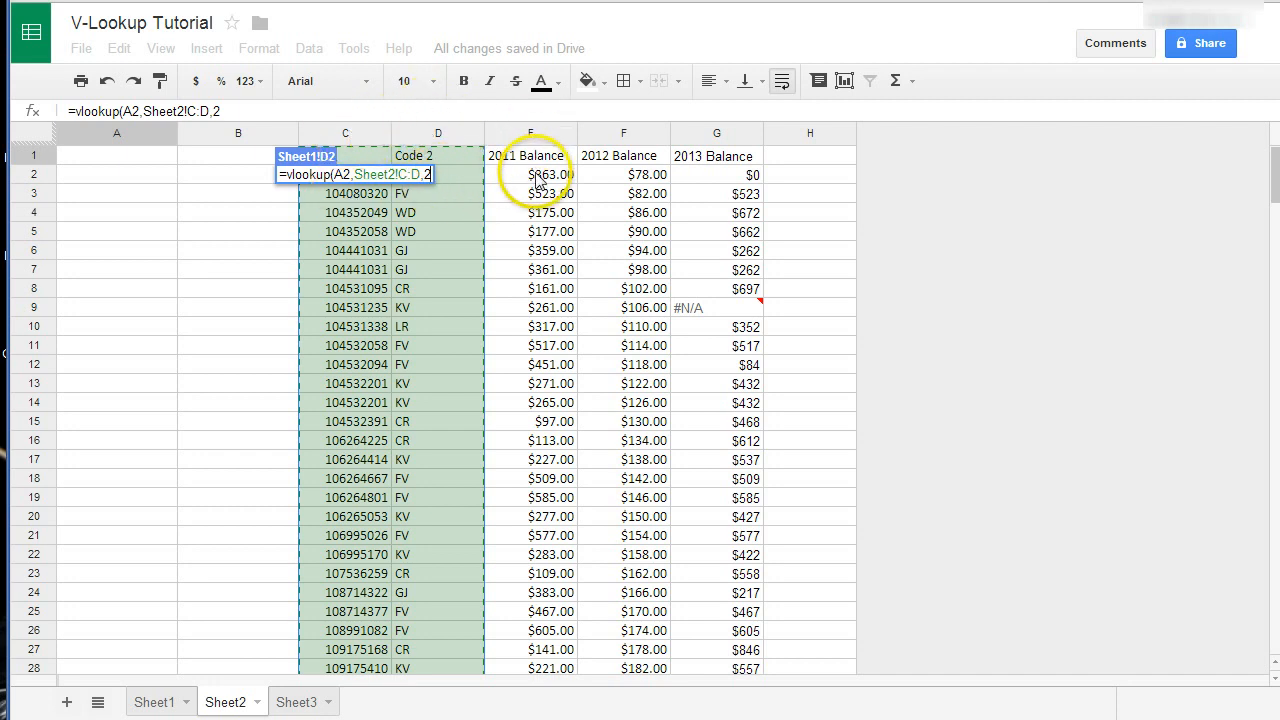
{"action": "mouse_move", "coordinate": [625, 175]}
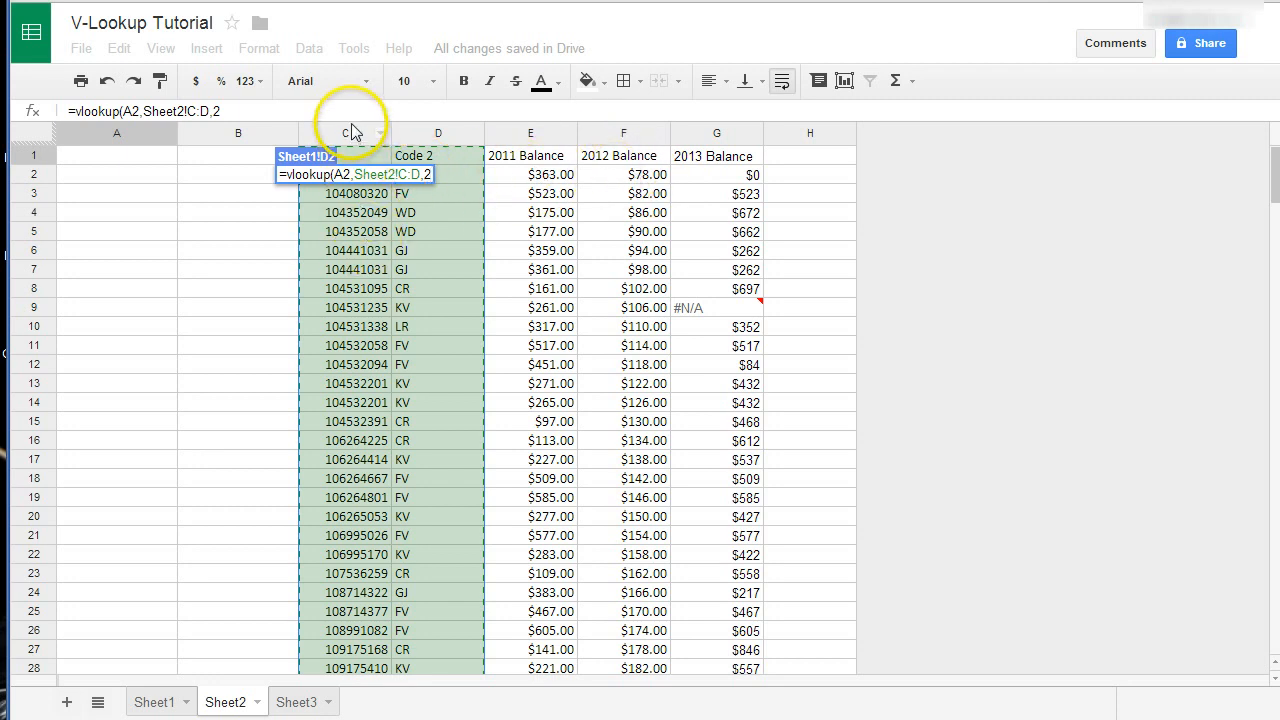
{"action": "mouse_move", "coordinate": [420, 140]}
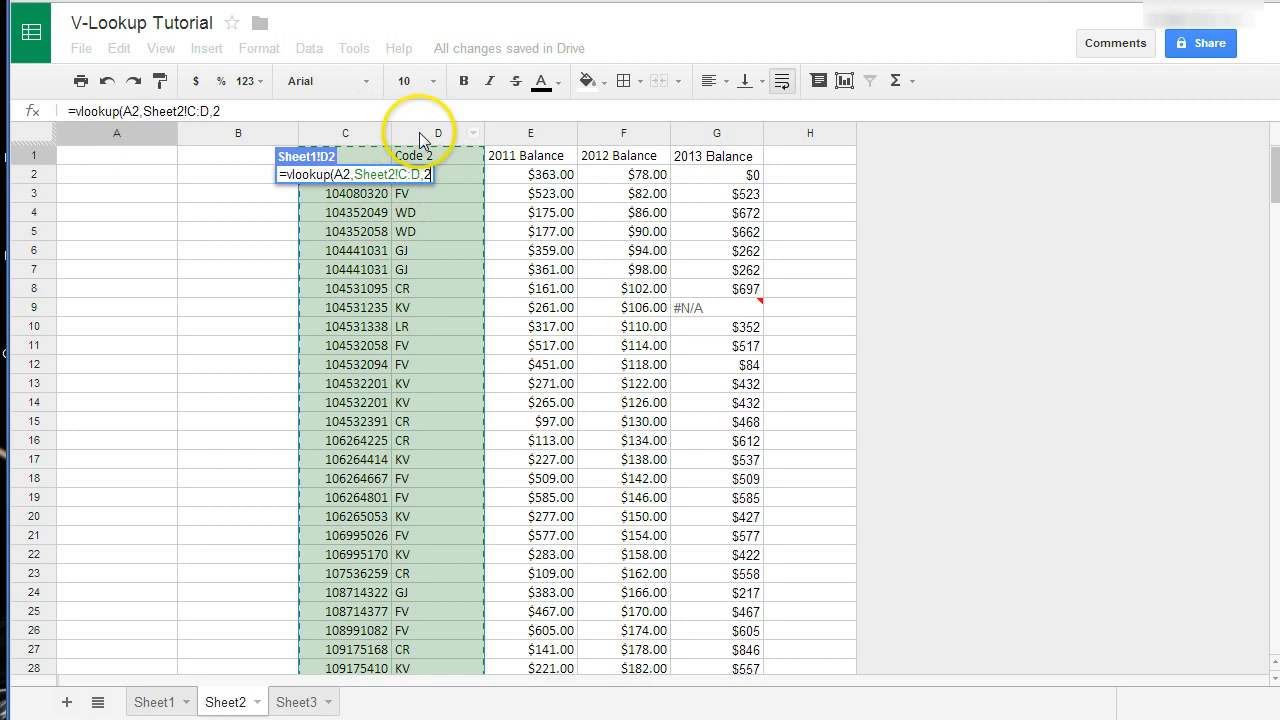
{"action": "mouse_move", "coordinate": [435, 140]}
{"action": "type", "text": ",FALSE)"}
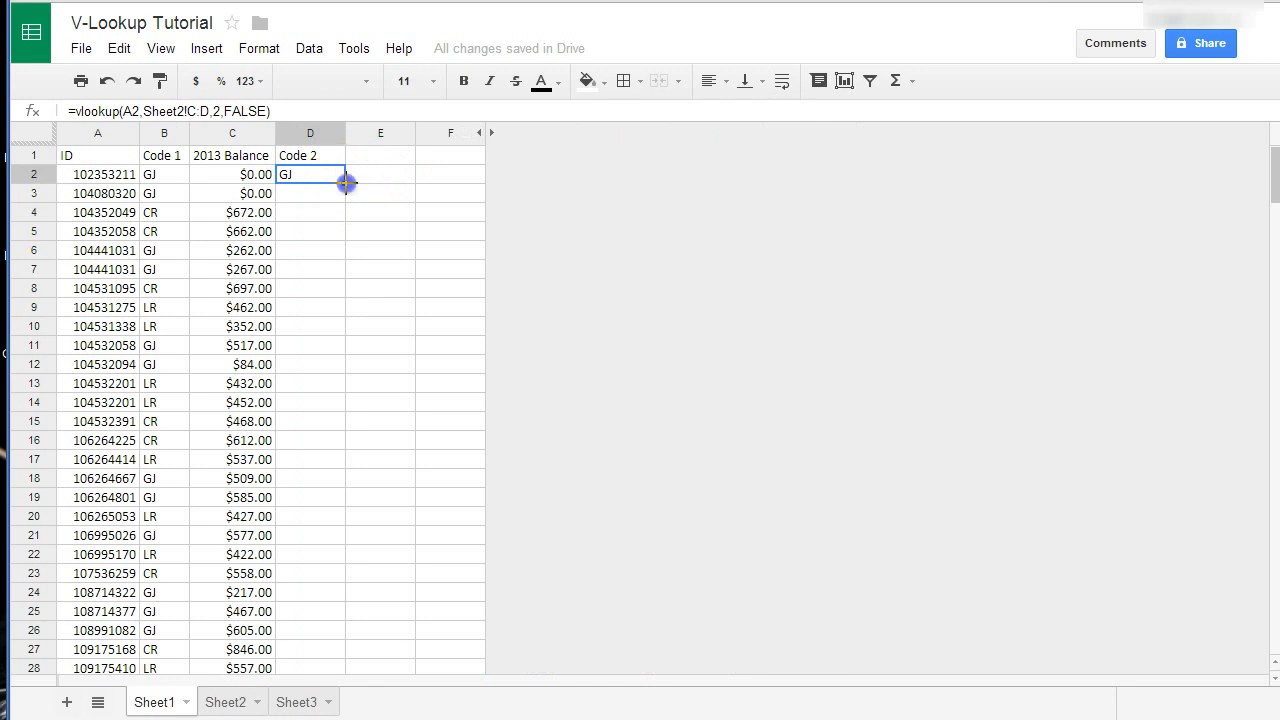
Check the filled Code 2 column, select row 9's #N/A, then compare IDs on Sheet2.
{"action": "scroll", "scroll_direction": "down", "scroll_amount": 3}
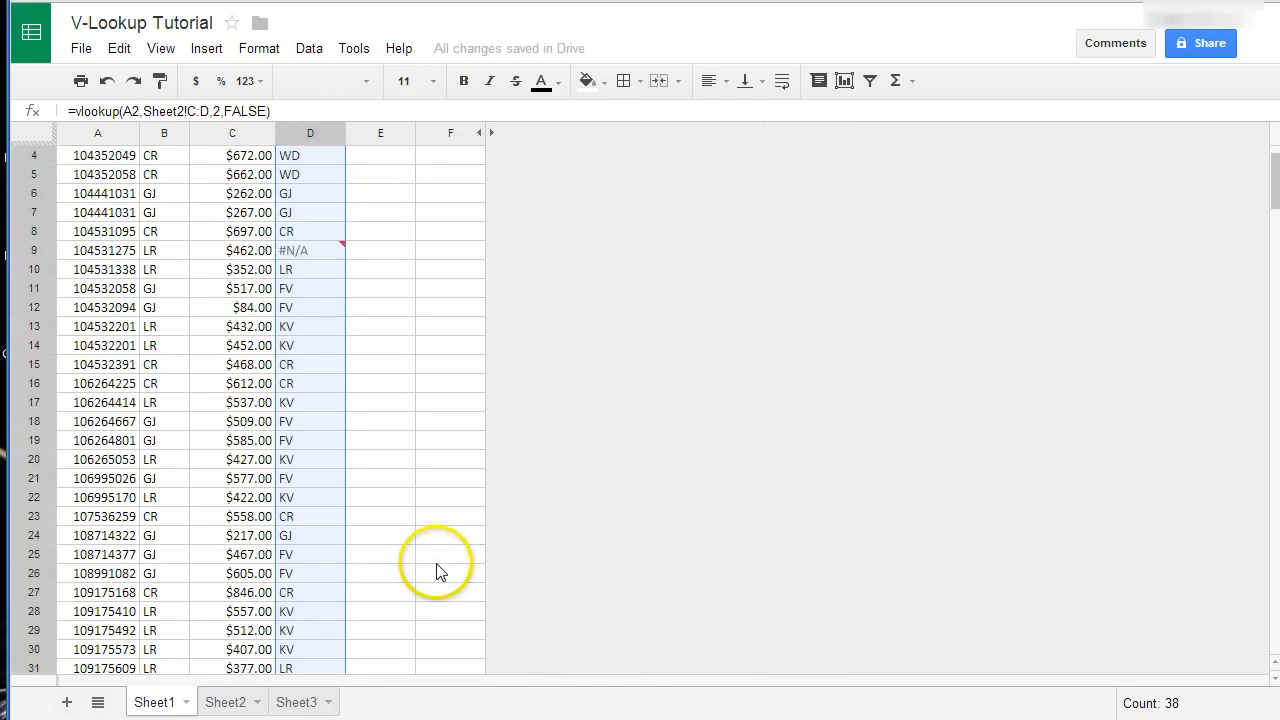
{"action": "scroll", "scroll_direction": "up", "scroll_amount": 3}
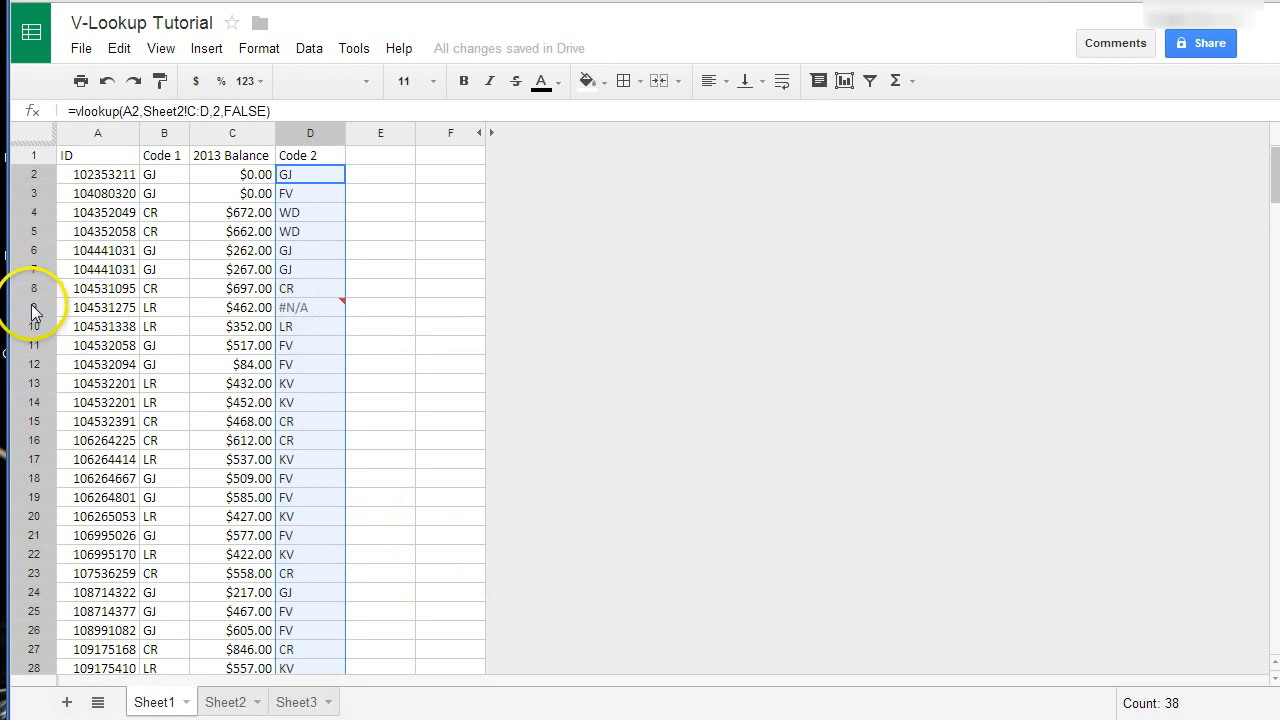
{"action": "left_click", "coordinate": [97, 307]}
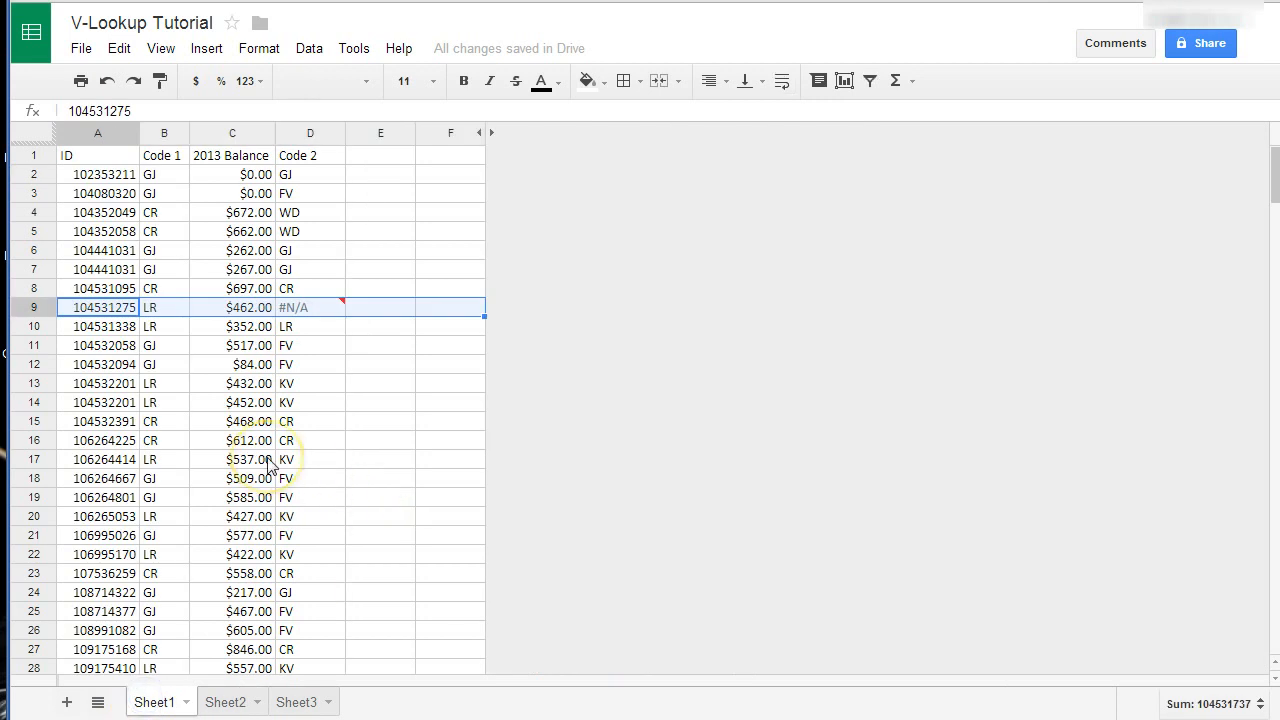
{"action": "mouse_move", "coordinate": [300, 430]}
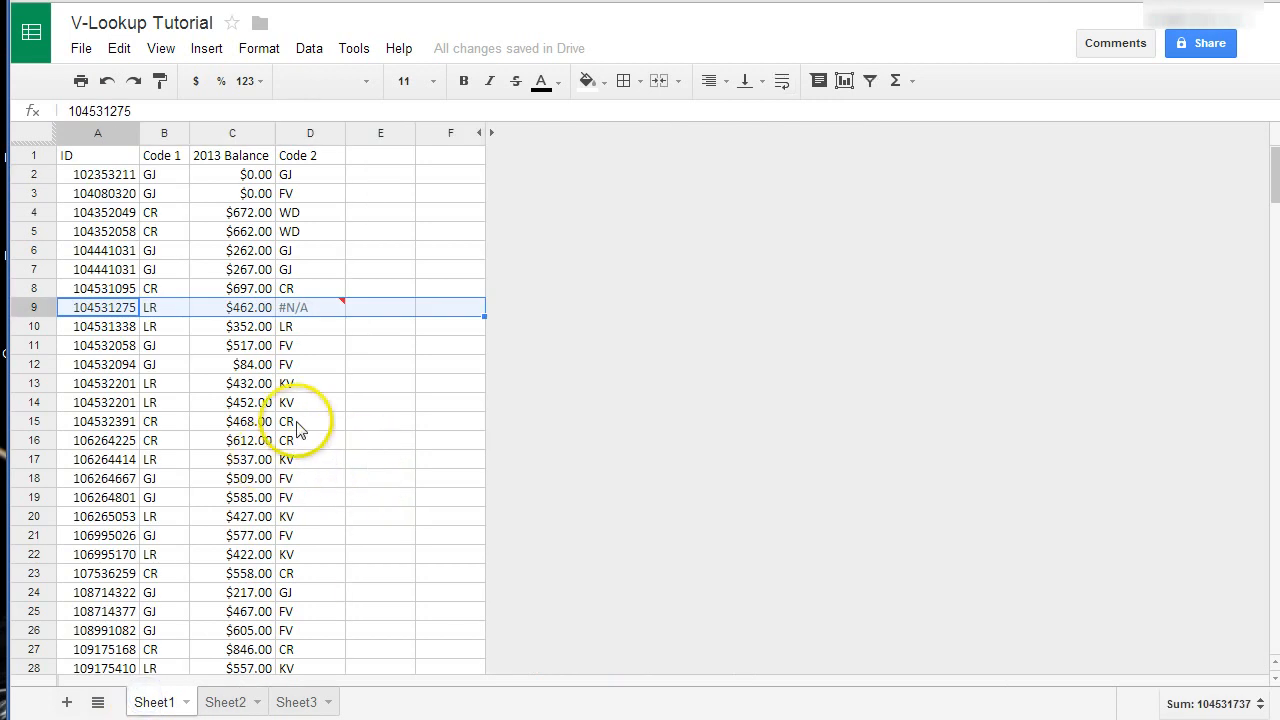
{"action": "mouse_move", "coordinate": [293, 326]}
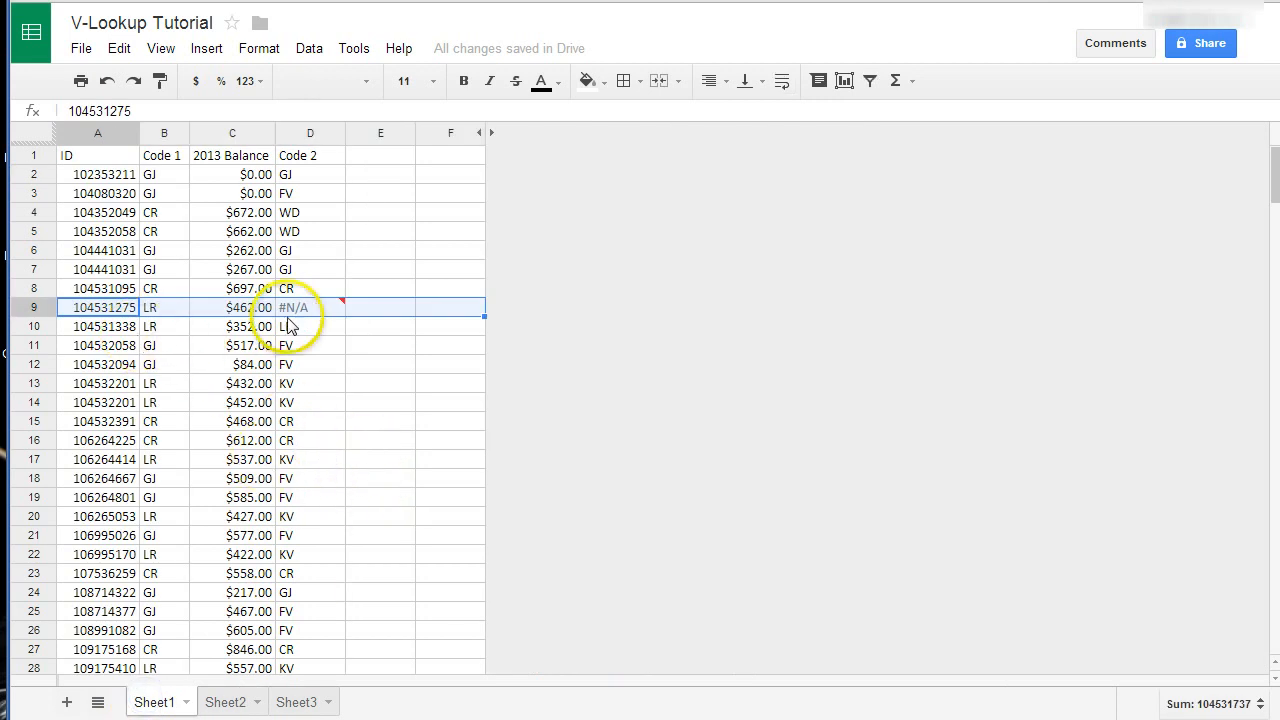
{"action": "mouse_move", "coordinate": [300, 308]}
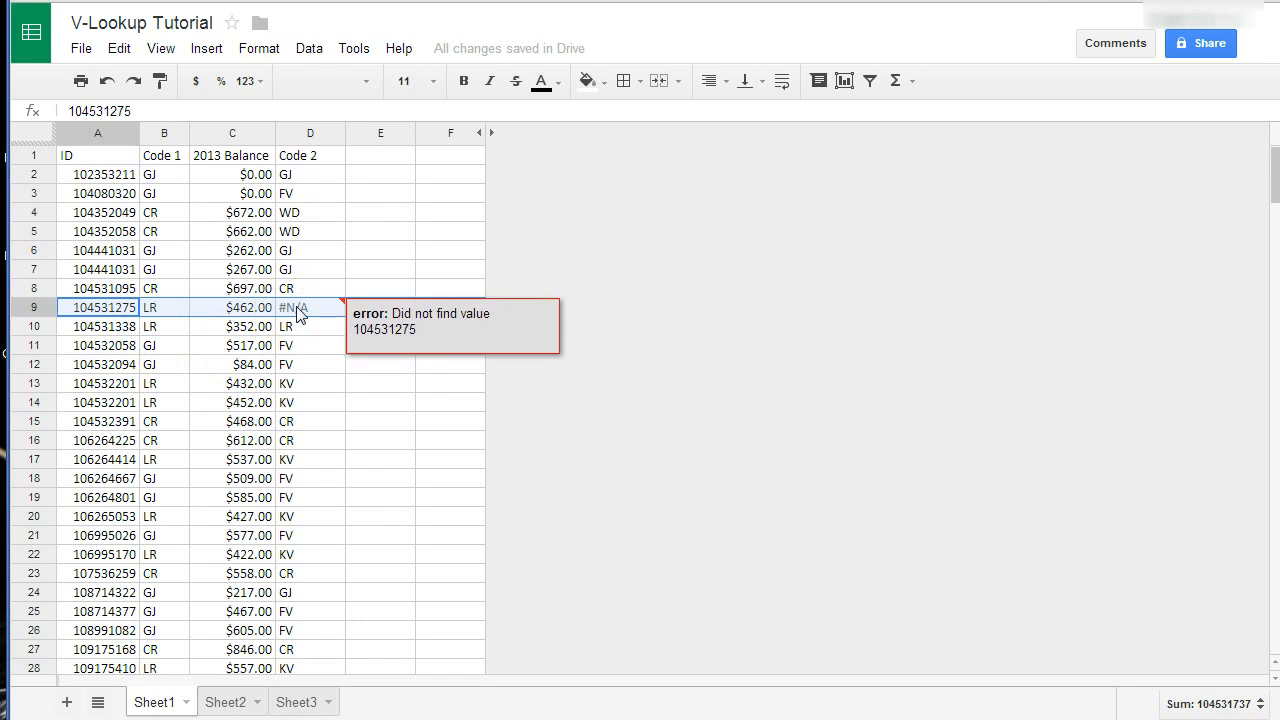
{"action": "left_click", "coordinate": [224, 701]}
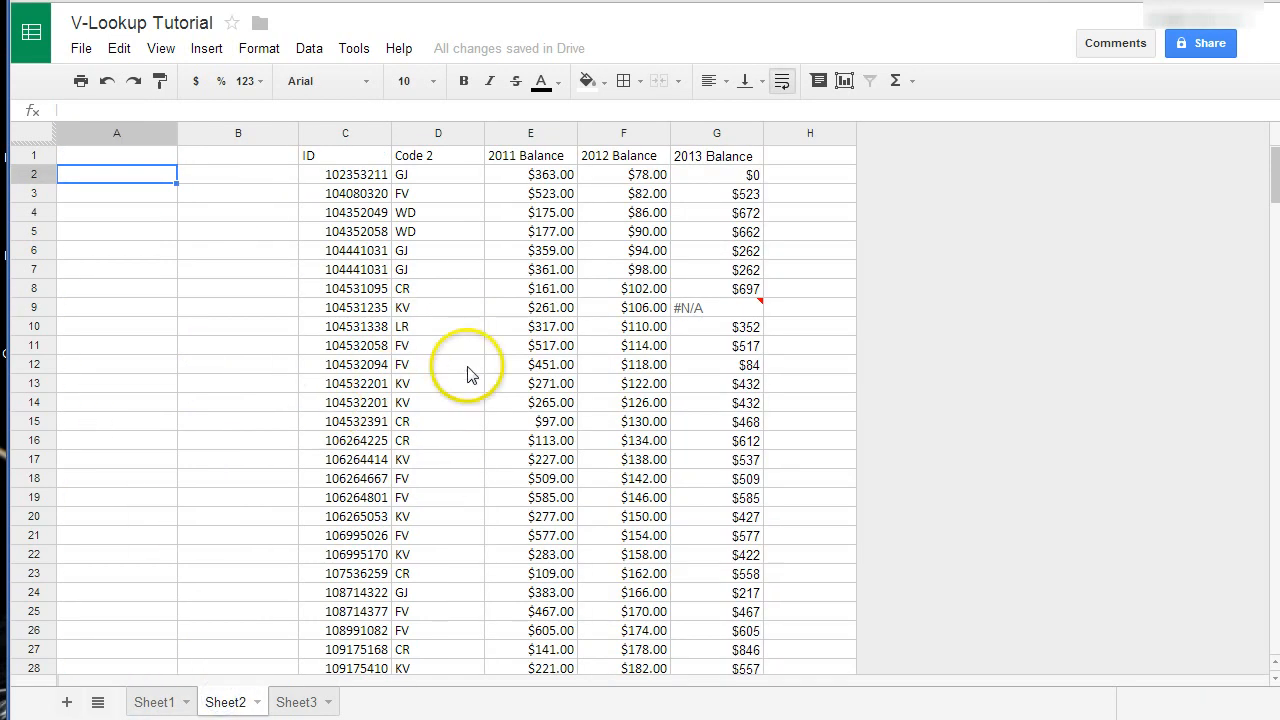
Return to Sheet1 to review the Code 2 results and row 9's #N/A.
{"action": "left_click", "coordinate": [156, 701]}
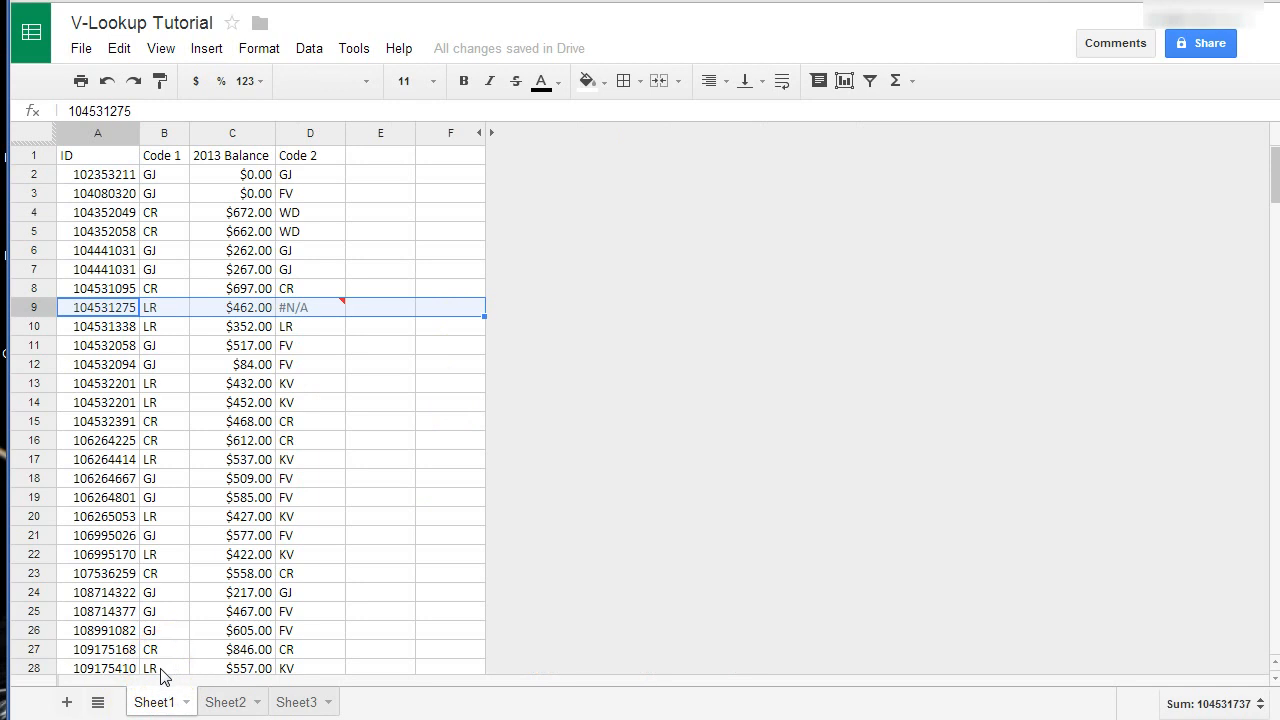
{"action": "mouse_move", "coordinate": [265, 545]}
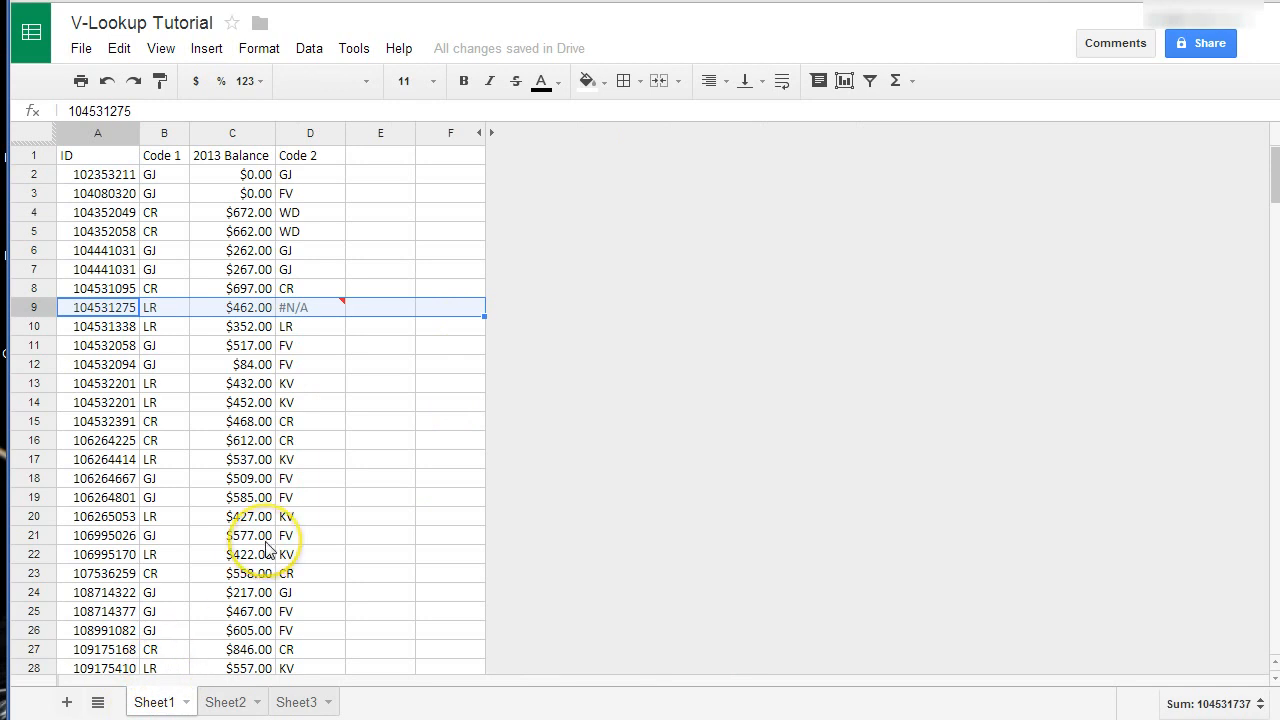
{"action": "mouse_move", "coordinate": [275, 383]}
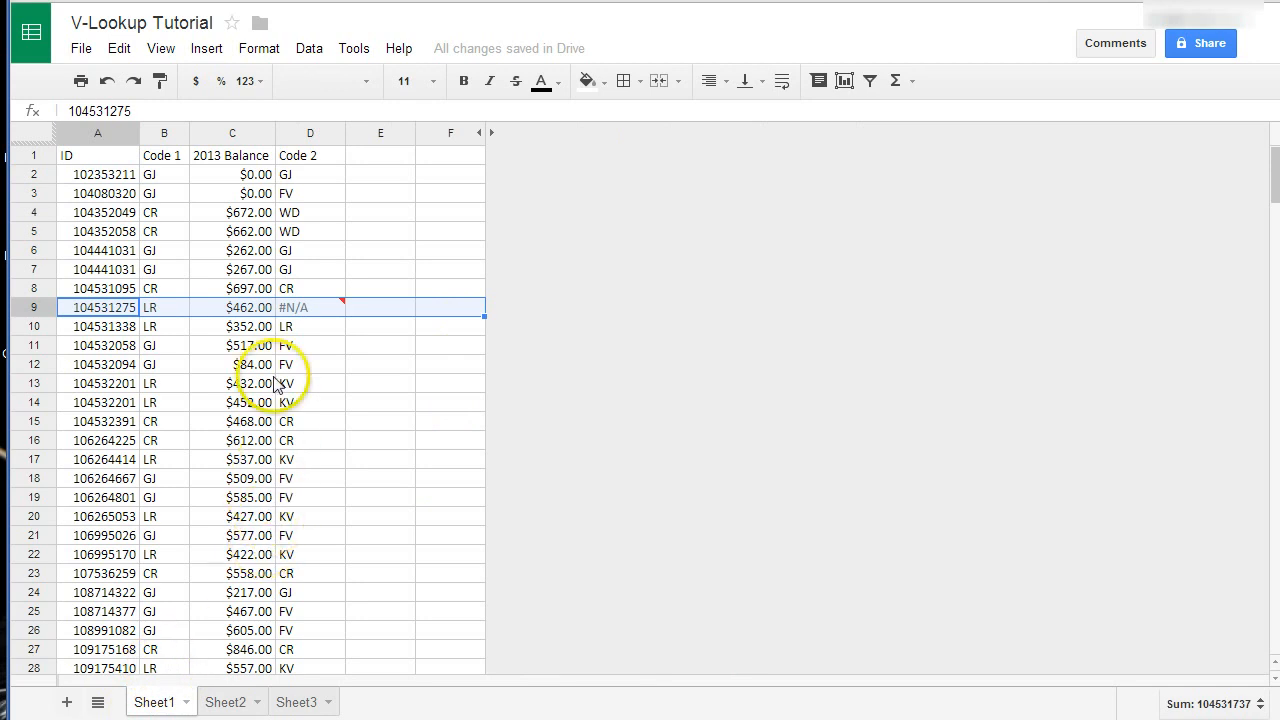
{"action": "mouse_move", "coordinate": [355, 195]}
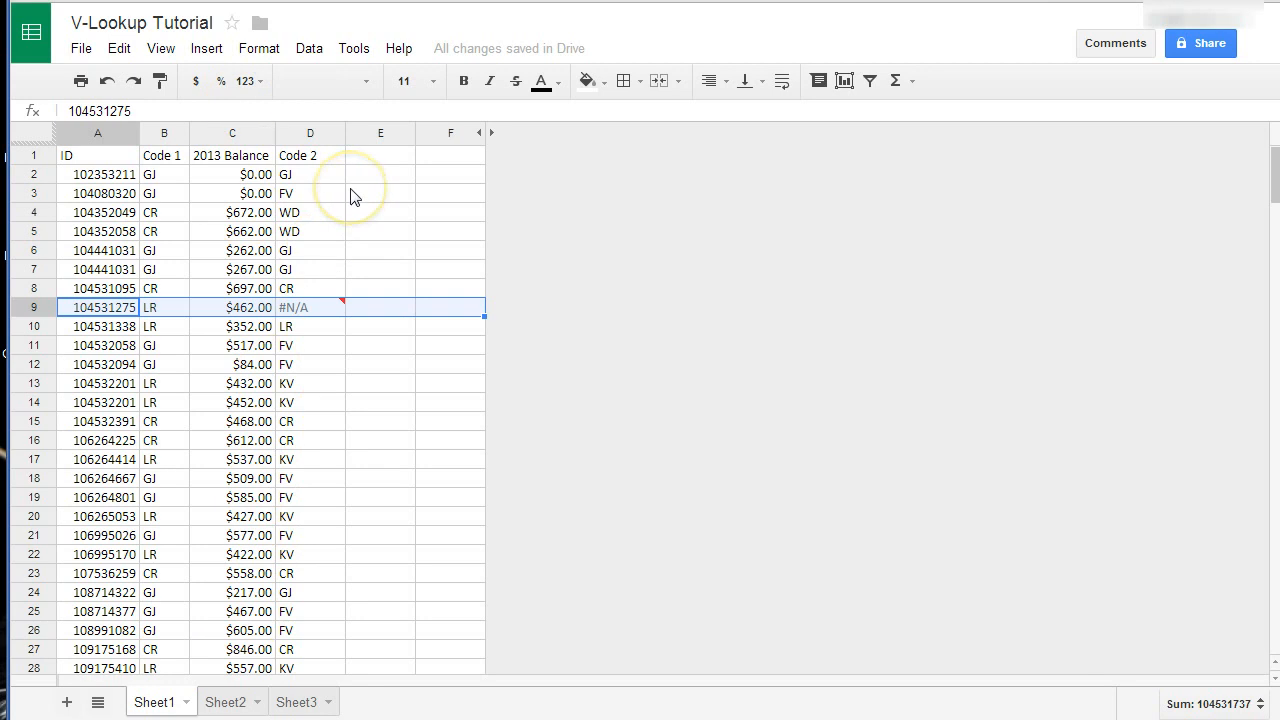
{"action": "mouse_move", "coordinate": [353, 195]}
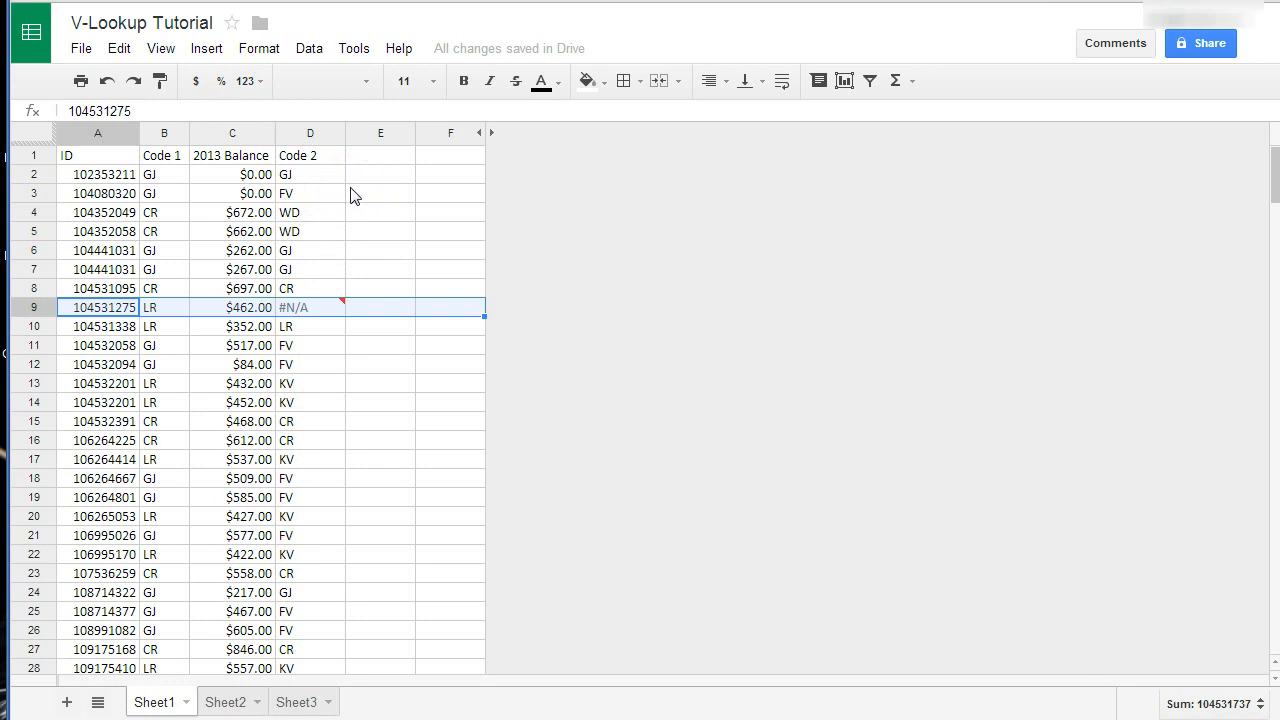
{"action": "mouse_move", "coordinate": [359, 200]}
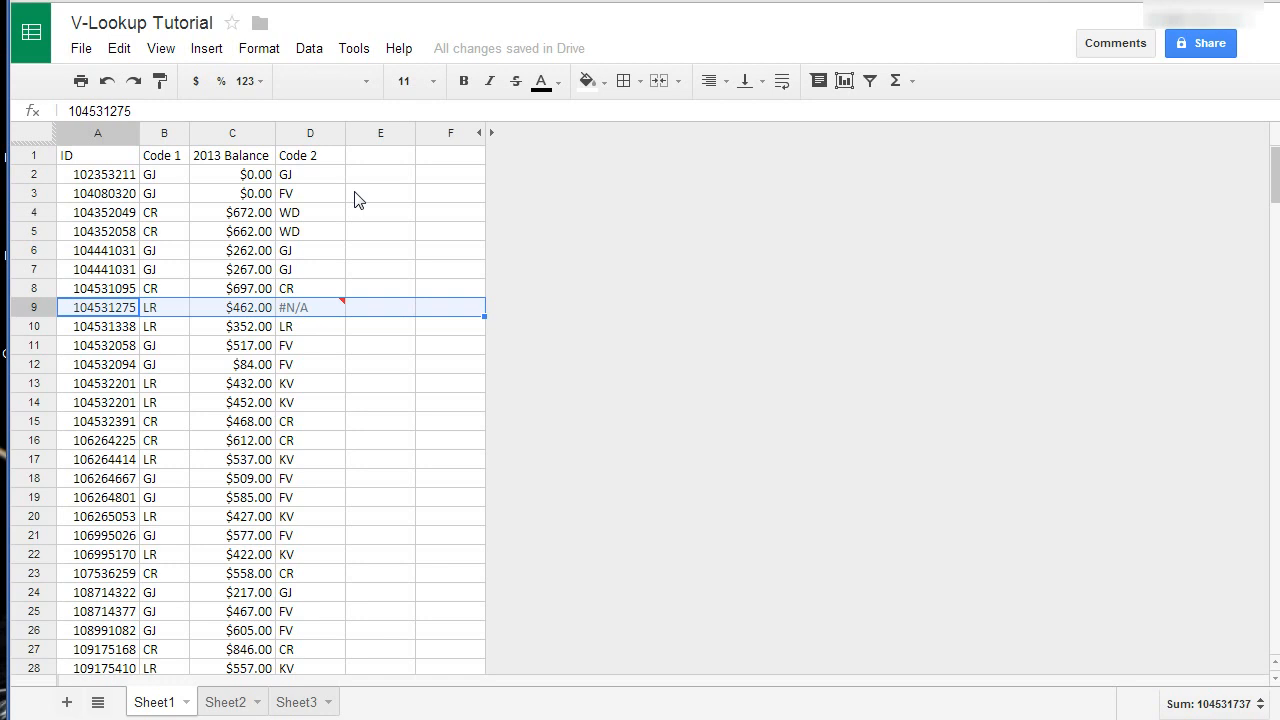
{"action": "mouse_move", "coordinate": [450, 238]}
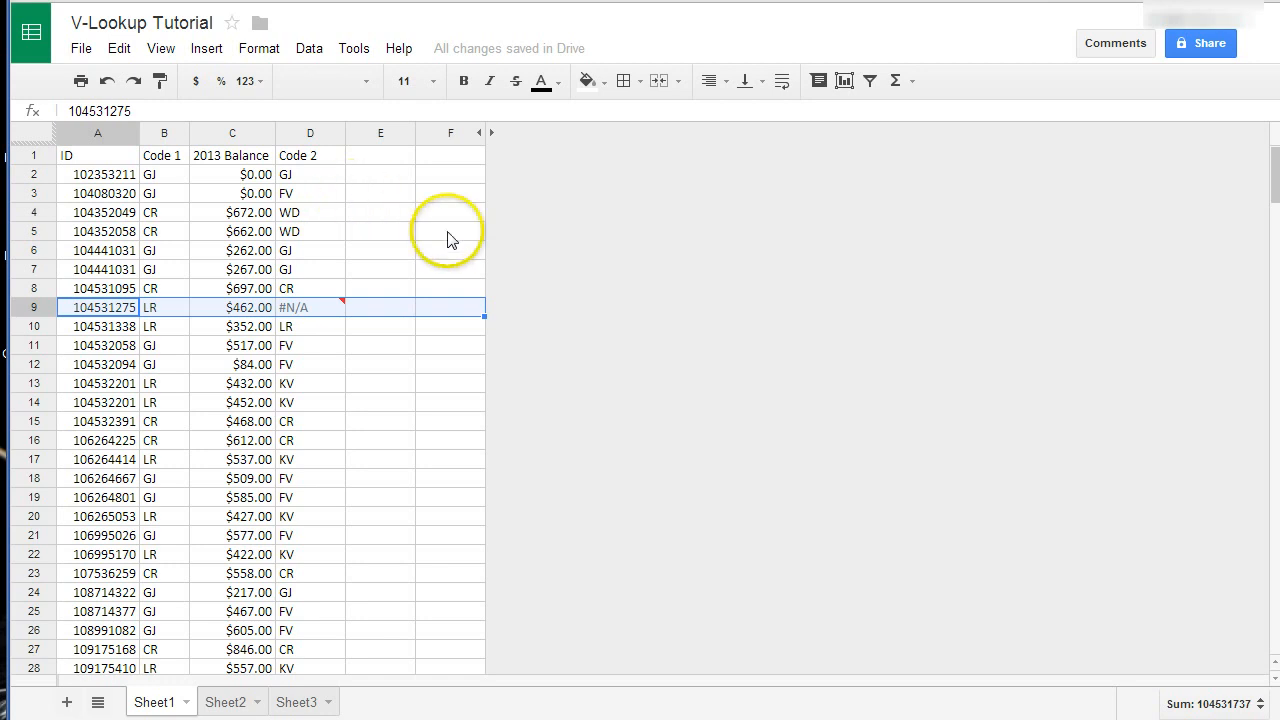